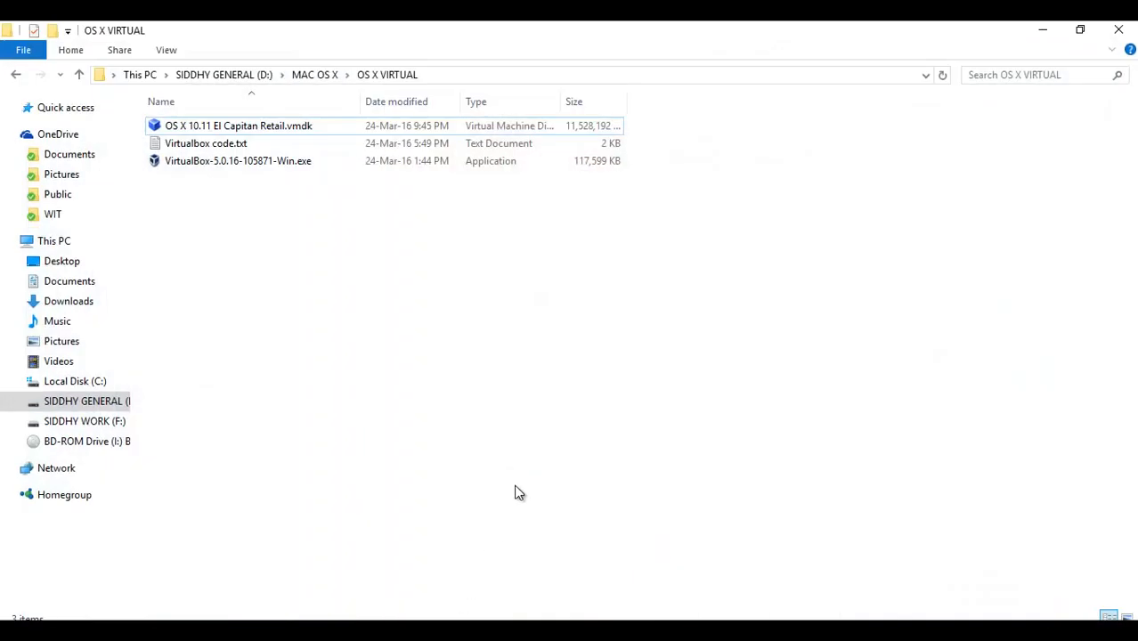
mouse_move(531, 491)
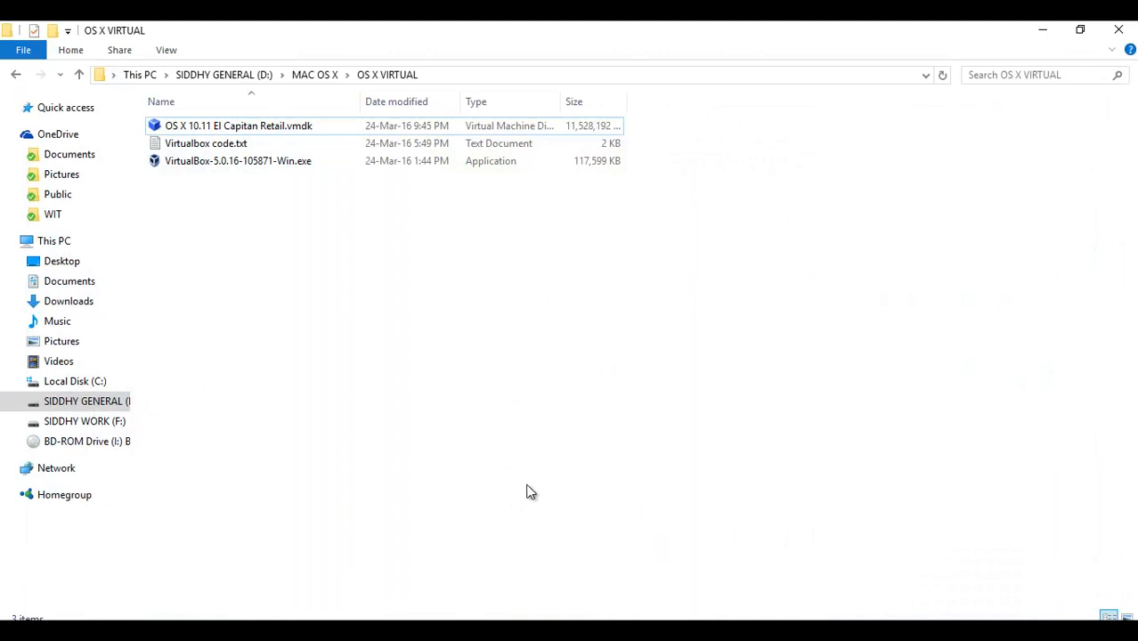
mouse_move(423, 294)
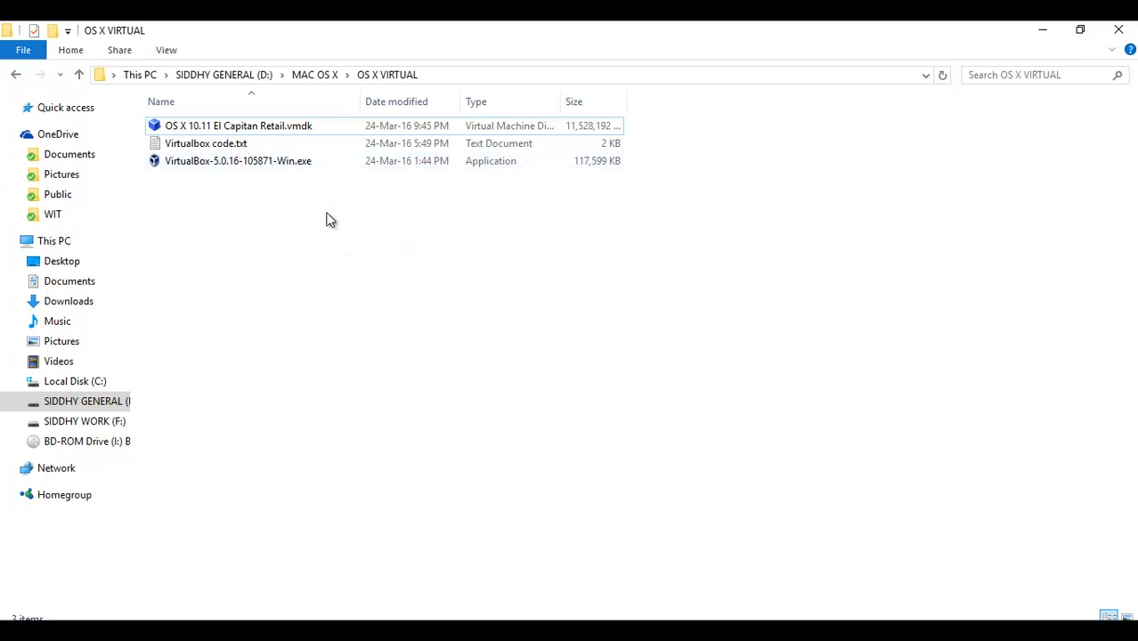
mouse_move(383, 227)
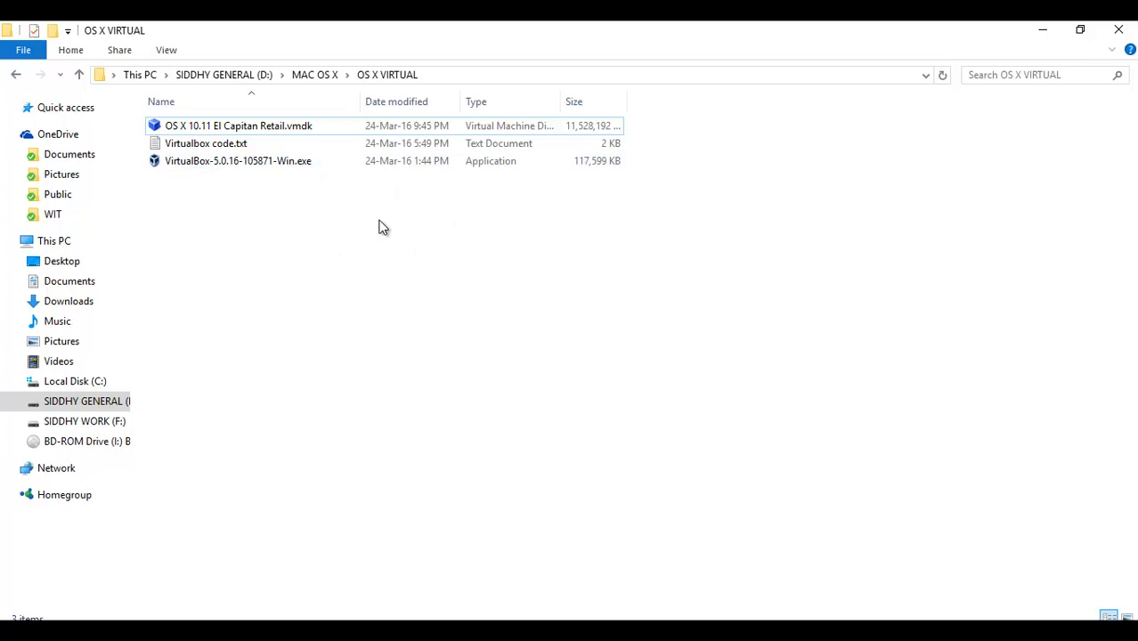
mouse_move(307, 145)
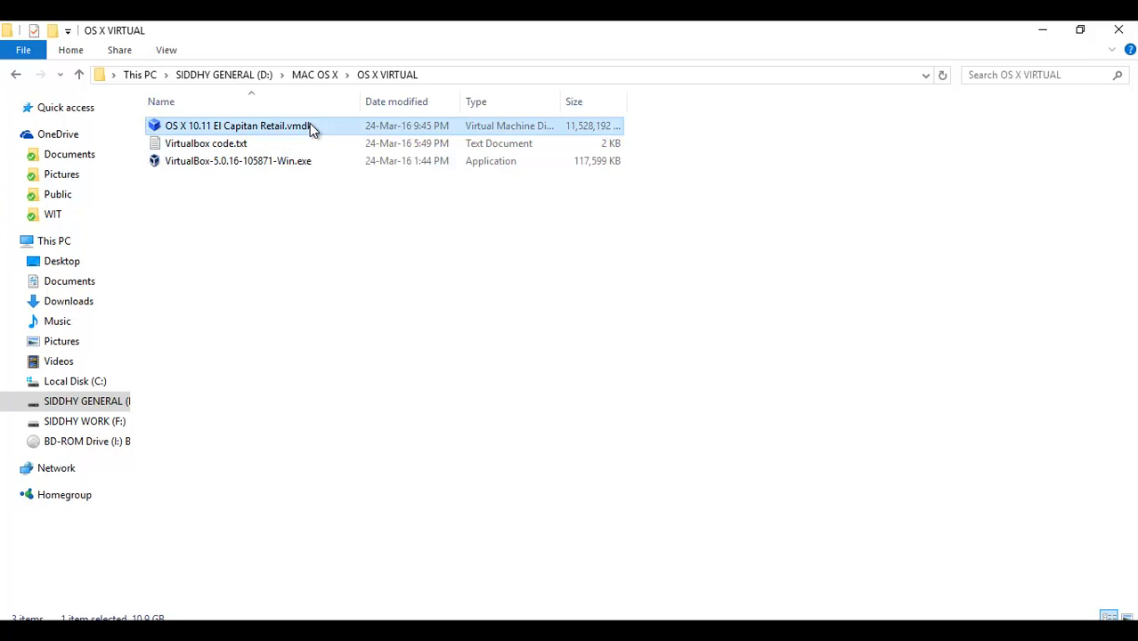
Step: Minimize the File Explorer window and maximize the Oracle VM VirtualBox Manager window
click(330, 235)
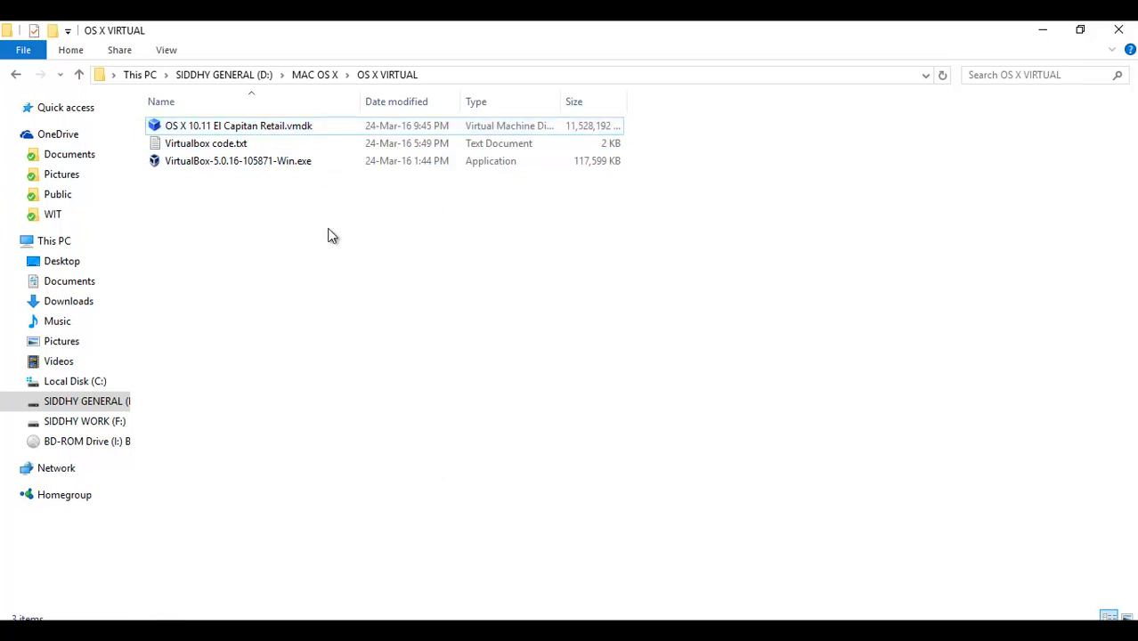
mouse_move(331, 152)
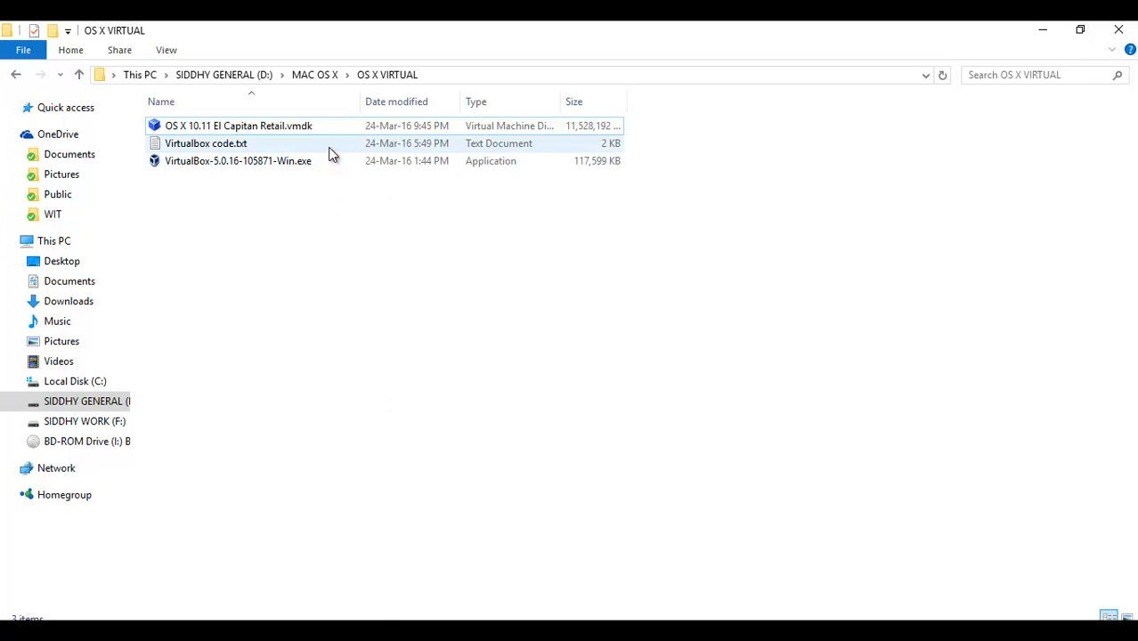
mouse_move(401, 288)
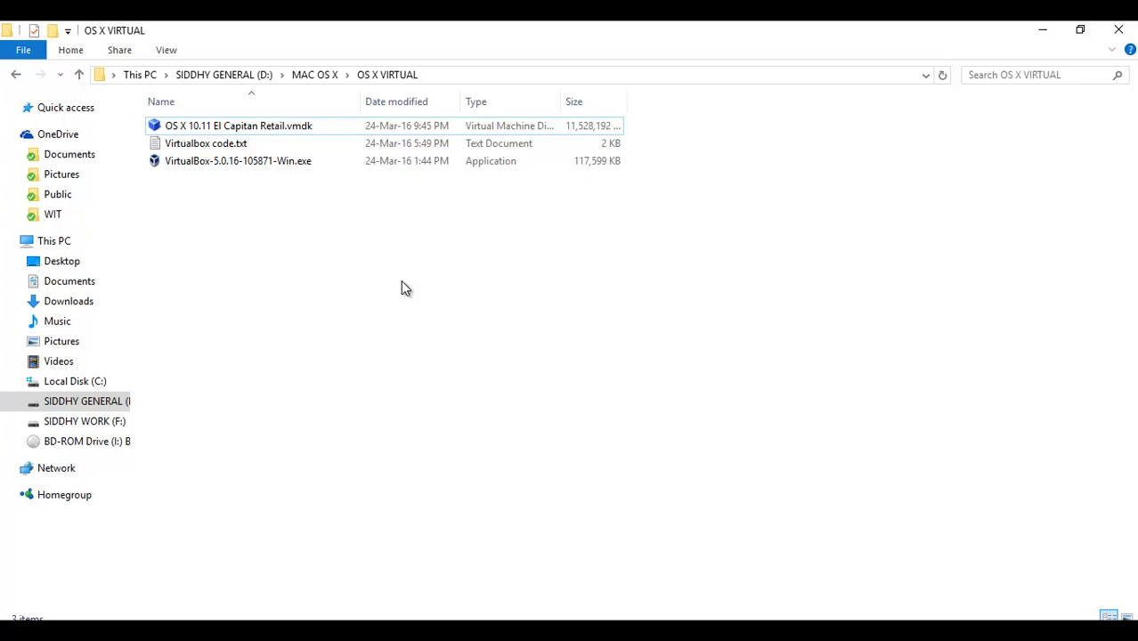
mouse_move(411, 313)
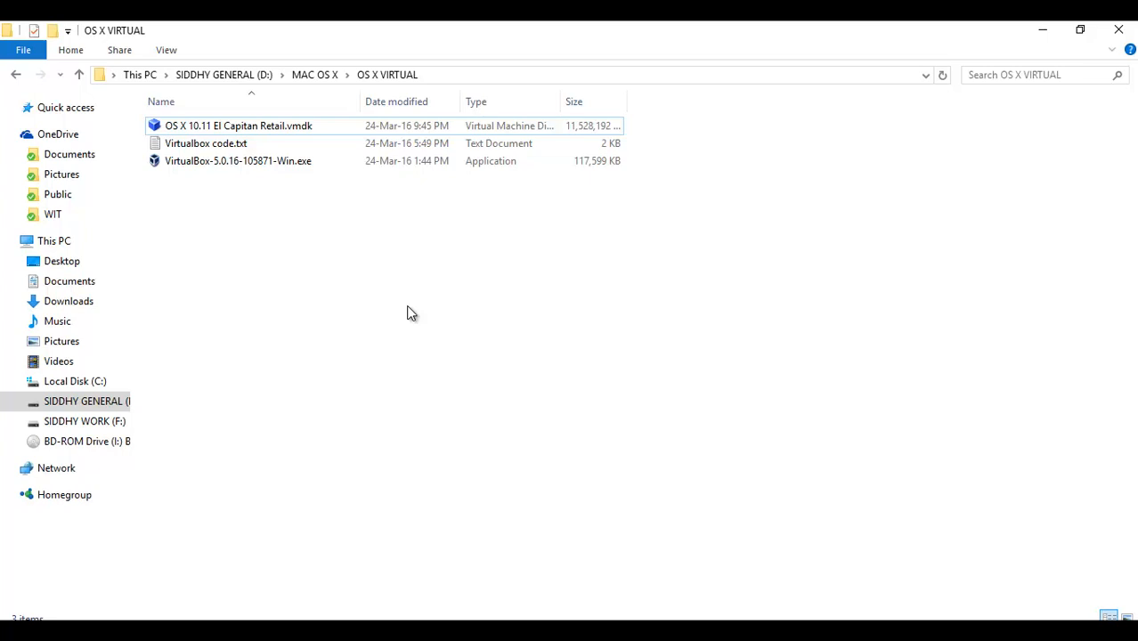
mouse_move(1043, 30)
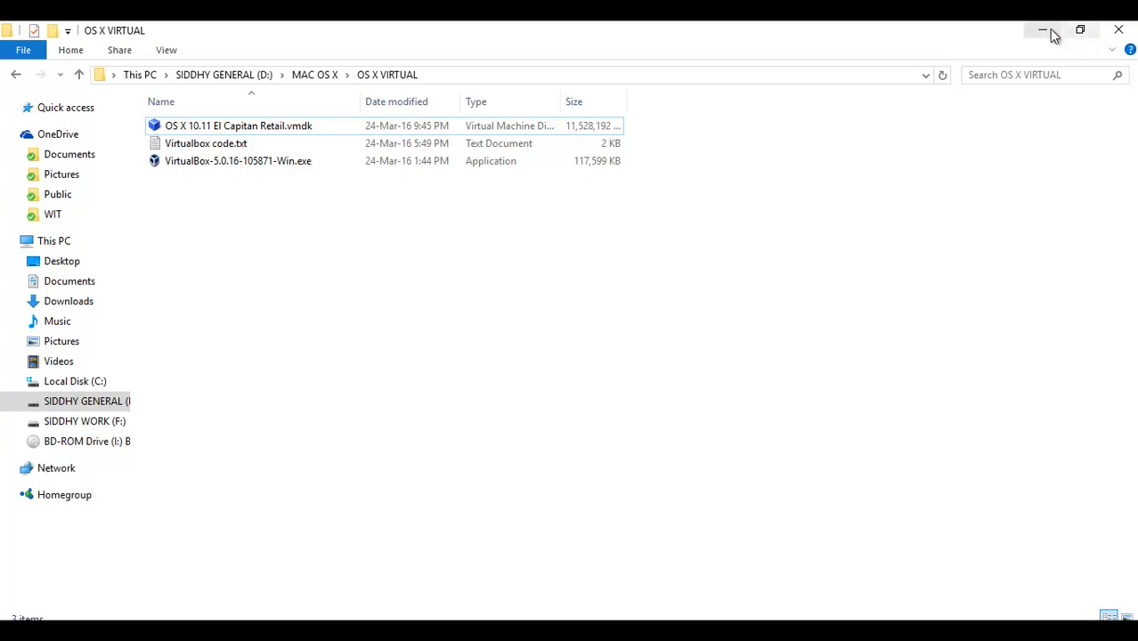
click(1043, 30)
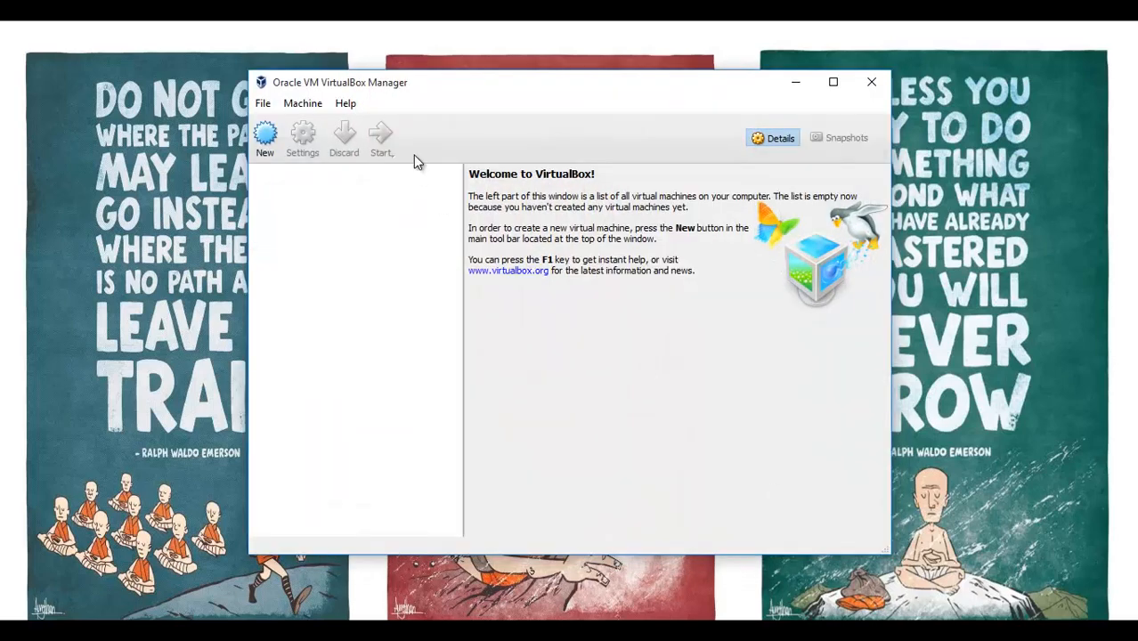
mouse_move(833, 82)
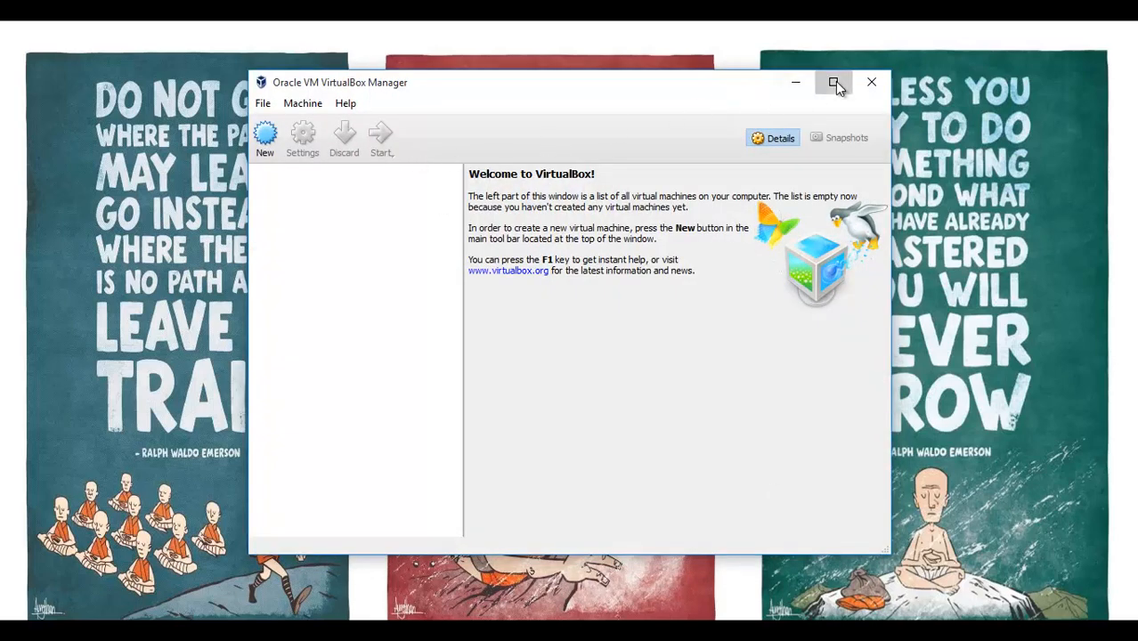
click(834, 82)
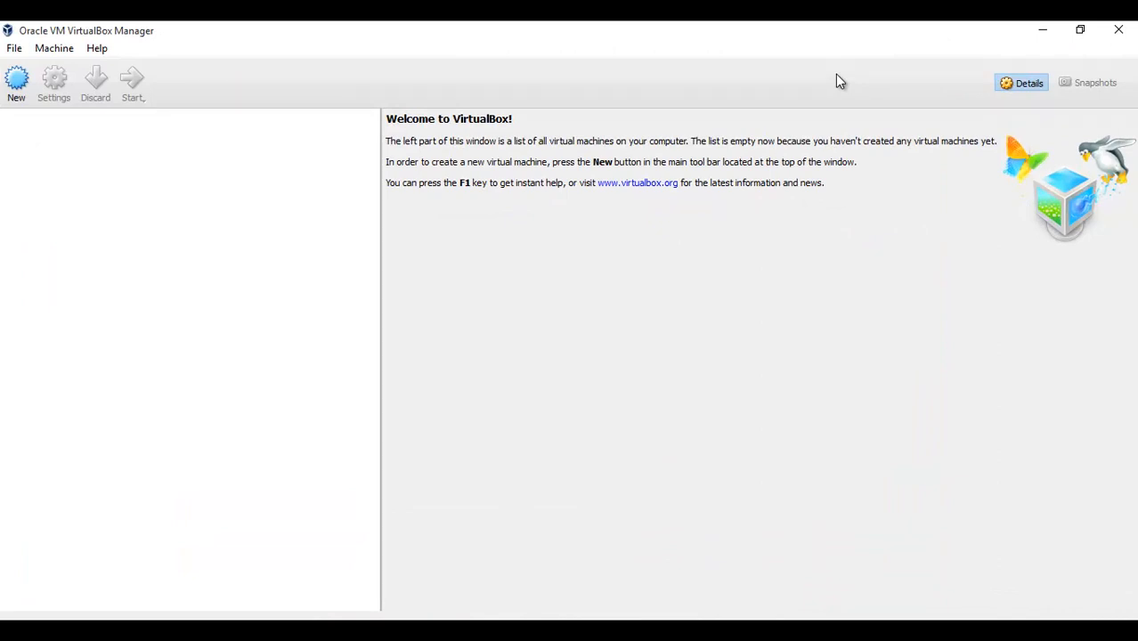
mouse_move(17, 80)
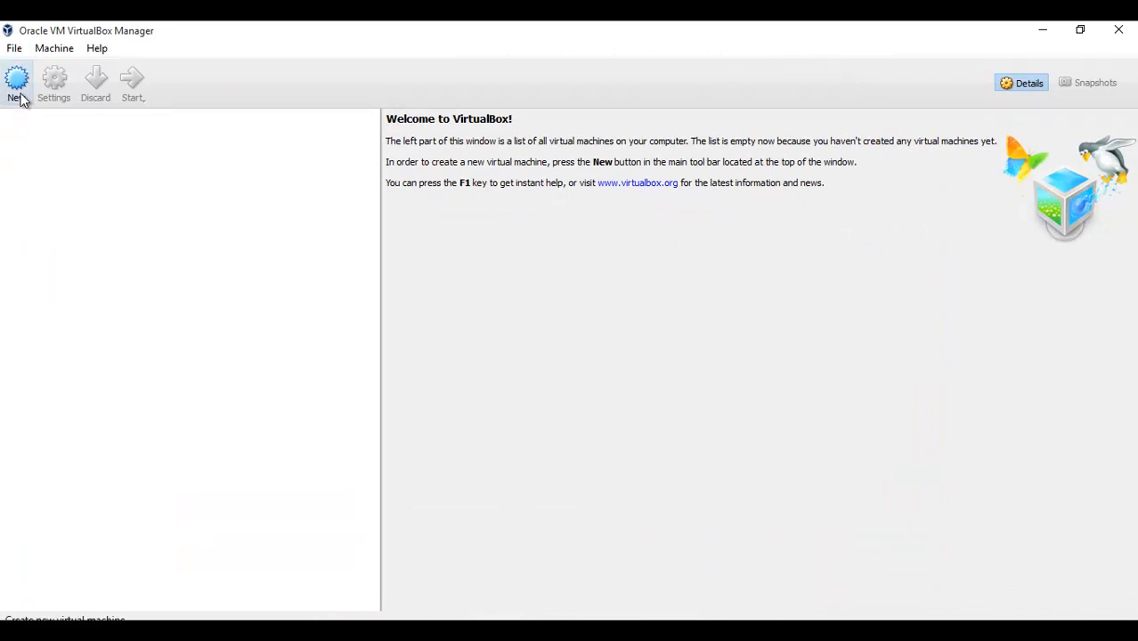
mouse_move(16, 84)
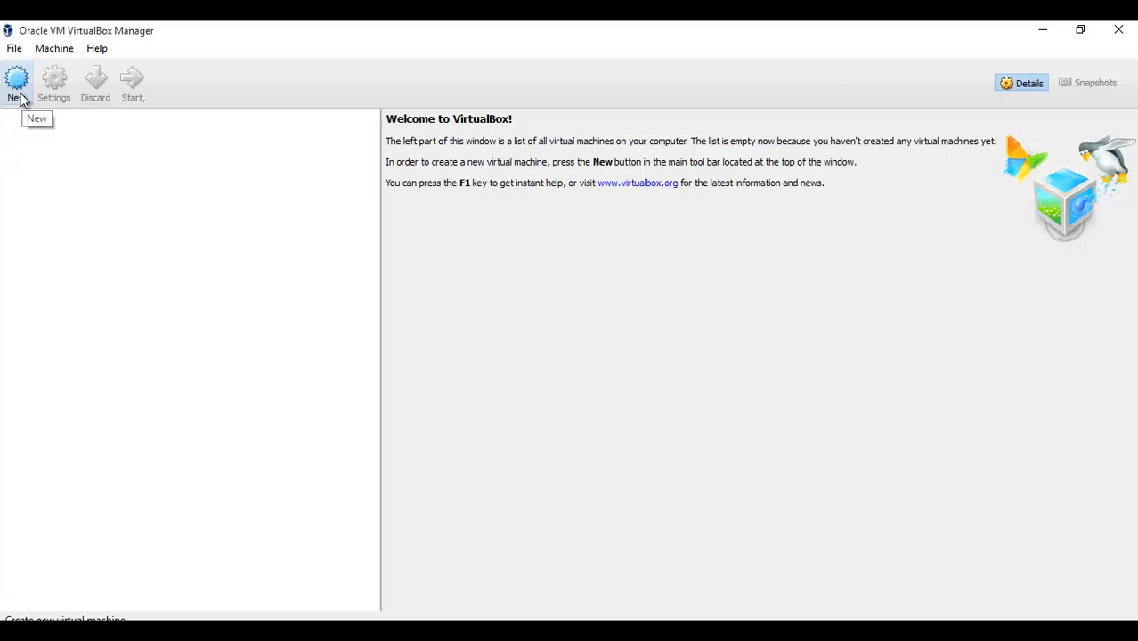
Step: Name the new machine 'OS X El Capitan' with version Mac OS X 10.11 El Capitan (64-bit)
click(17, 85)
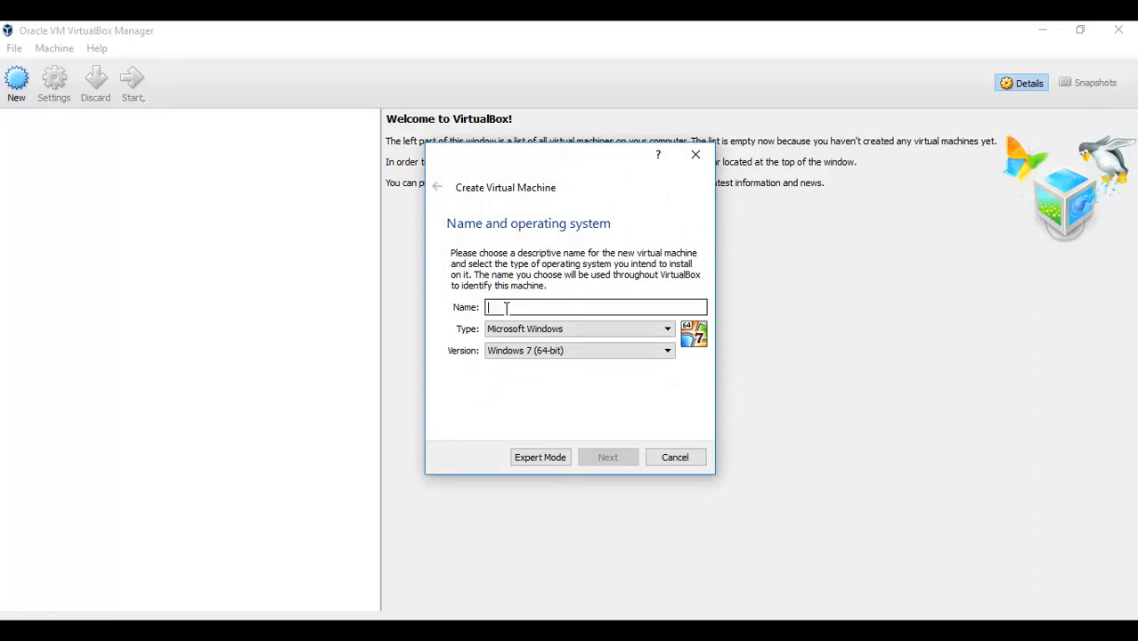
text(OSX)
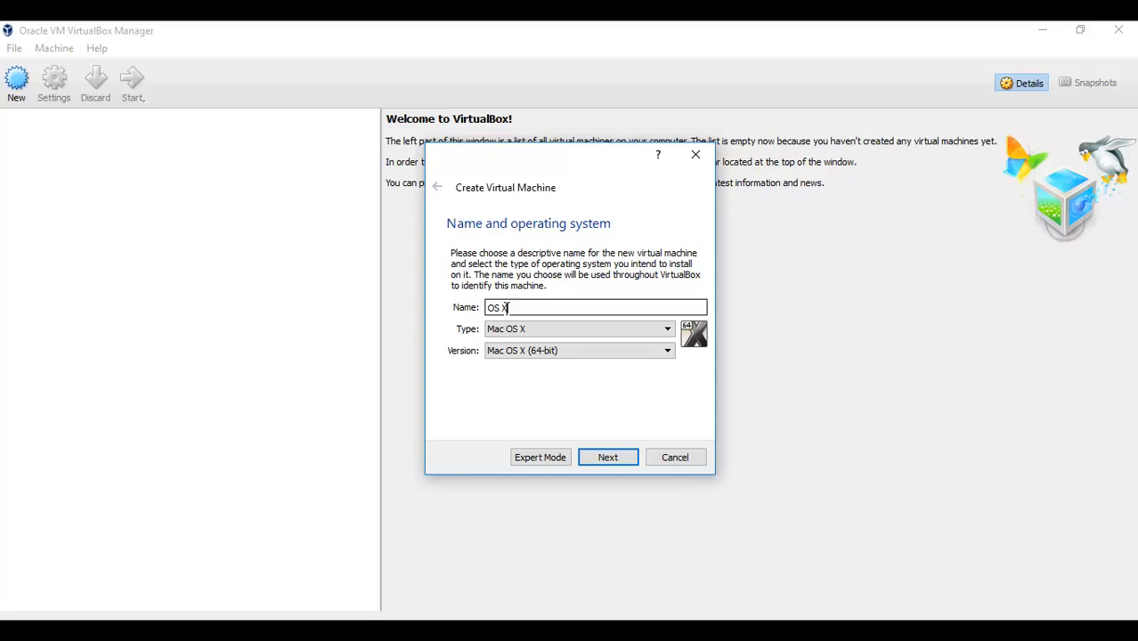
text(El Capitan)
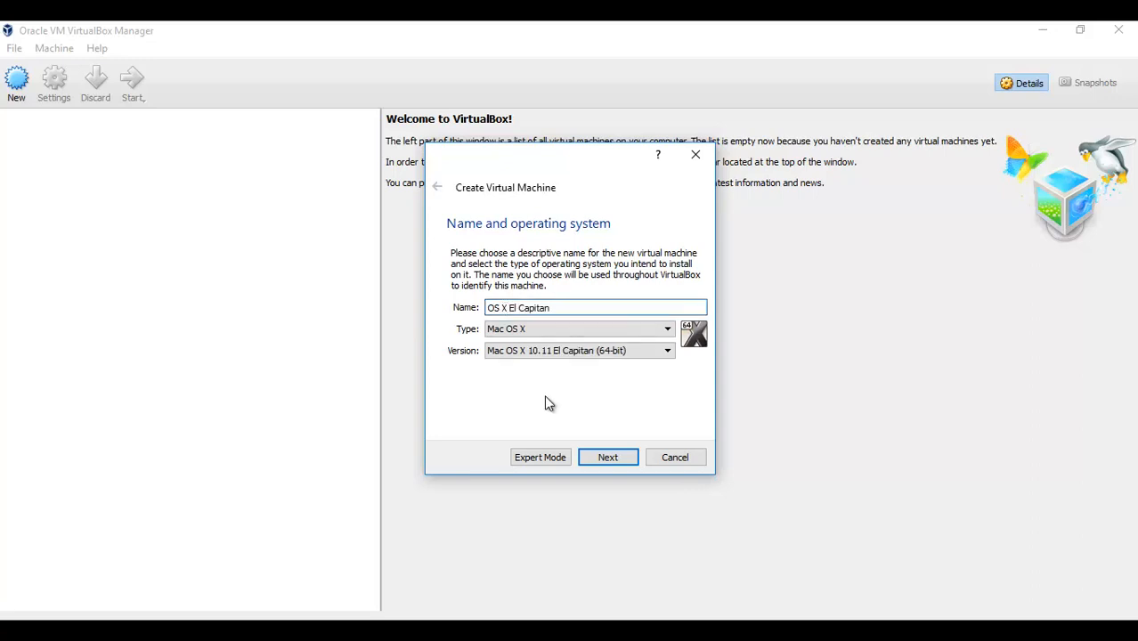
mouse_move(537, 366)
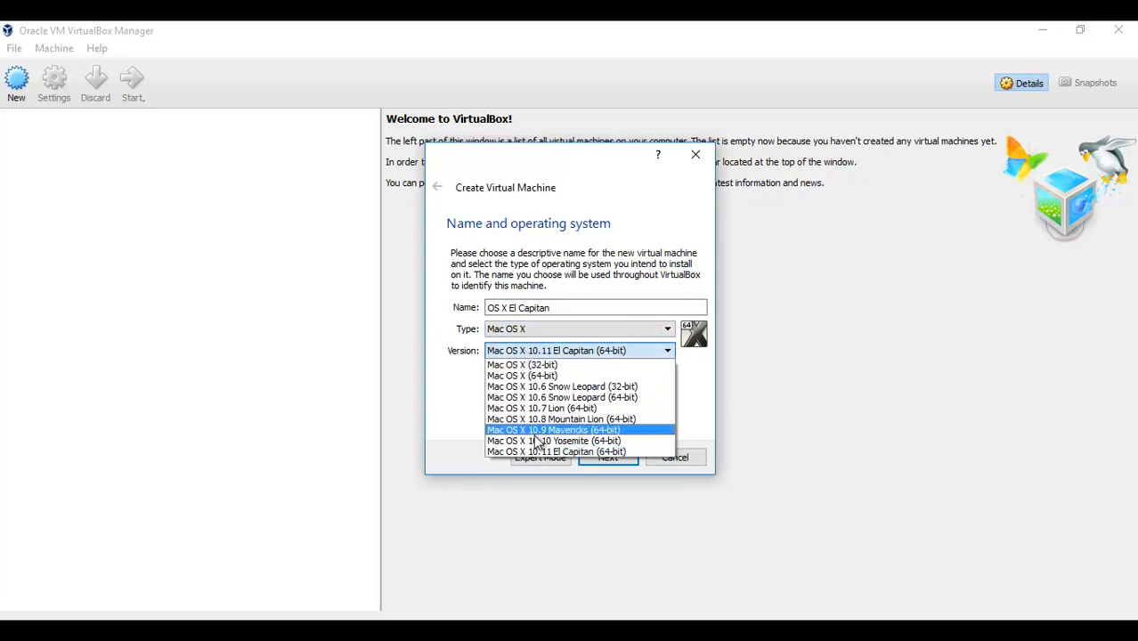
mouse_move(556, 451)
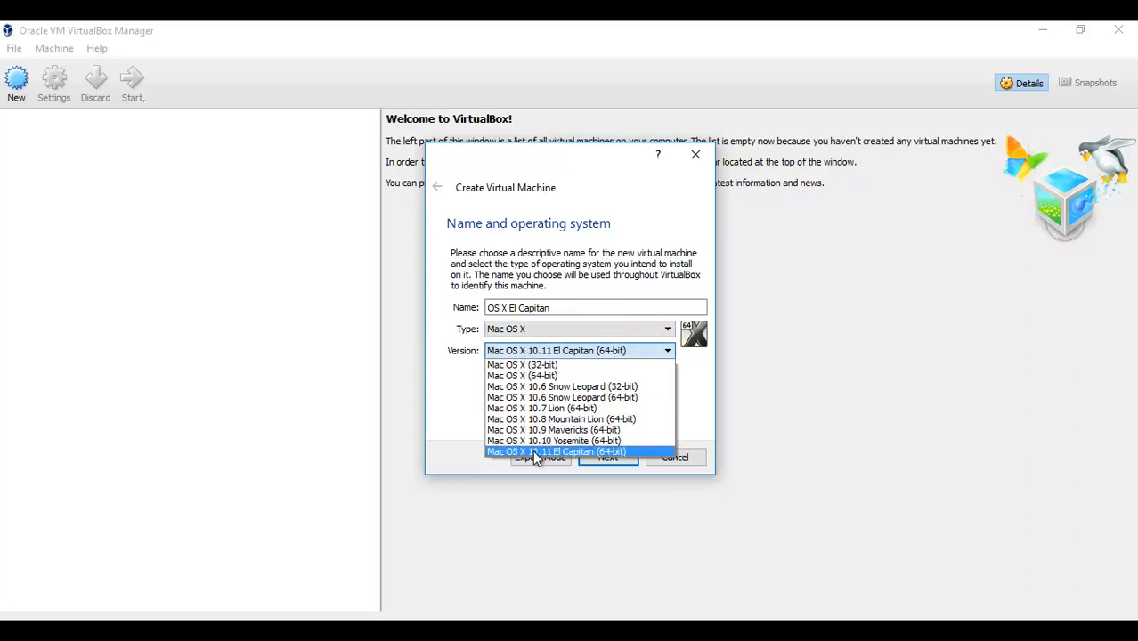
click(556, 451)
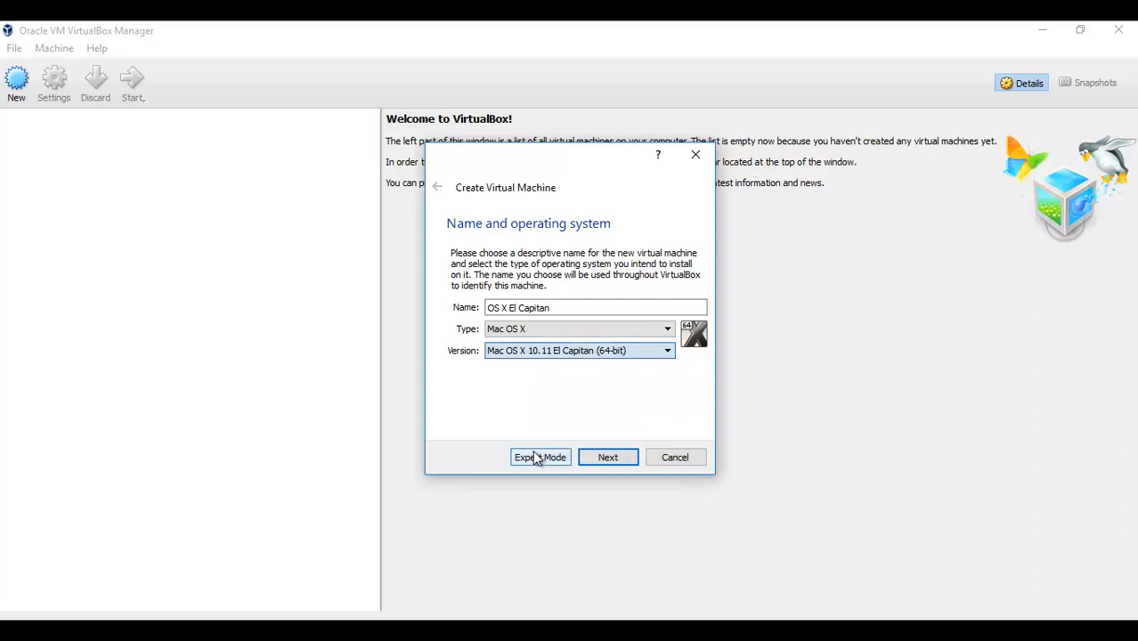
Step: Advance the wizard to the Memory size page showing the recommended 2048 MB
click(608, 457)
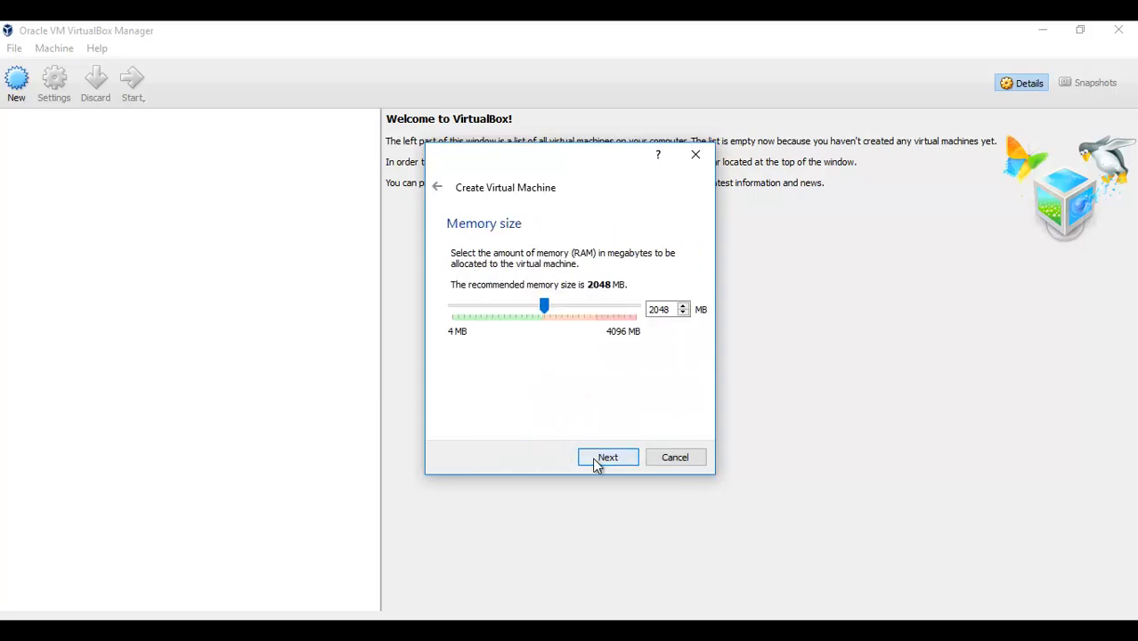
mouse_move(568, 349)
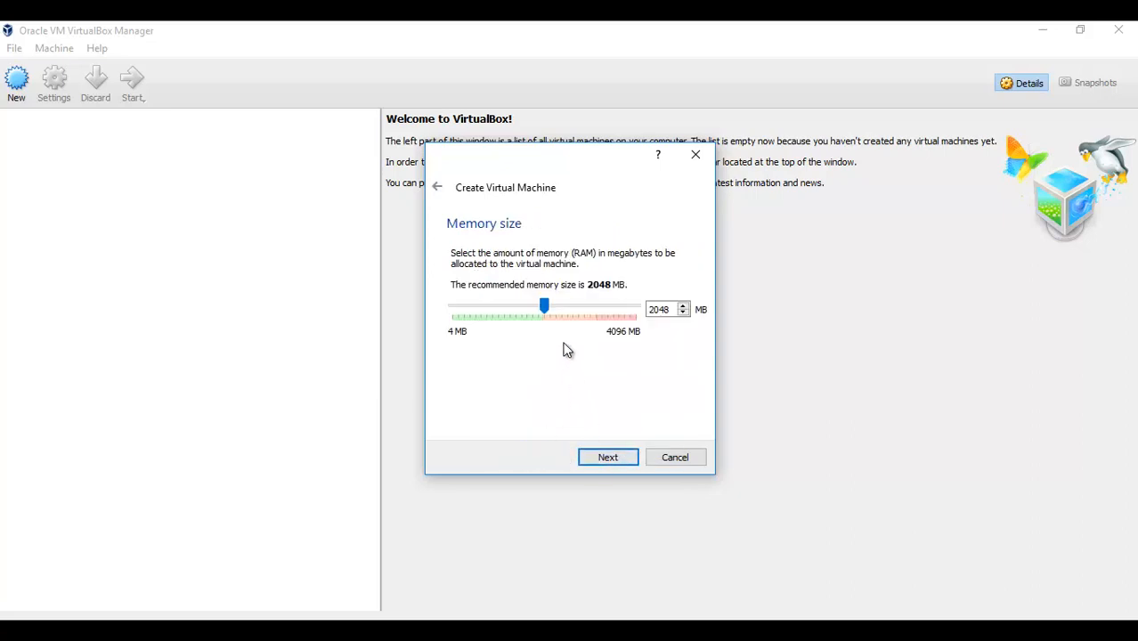
mouse_move(507, 336)
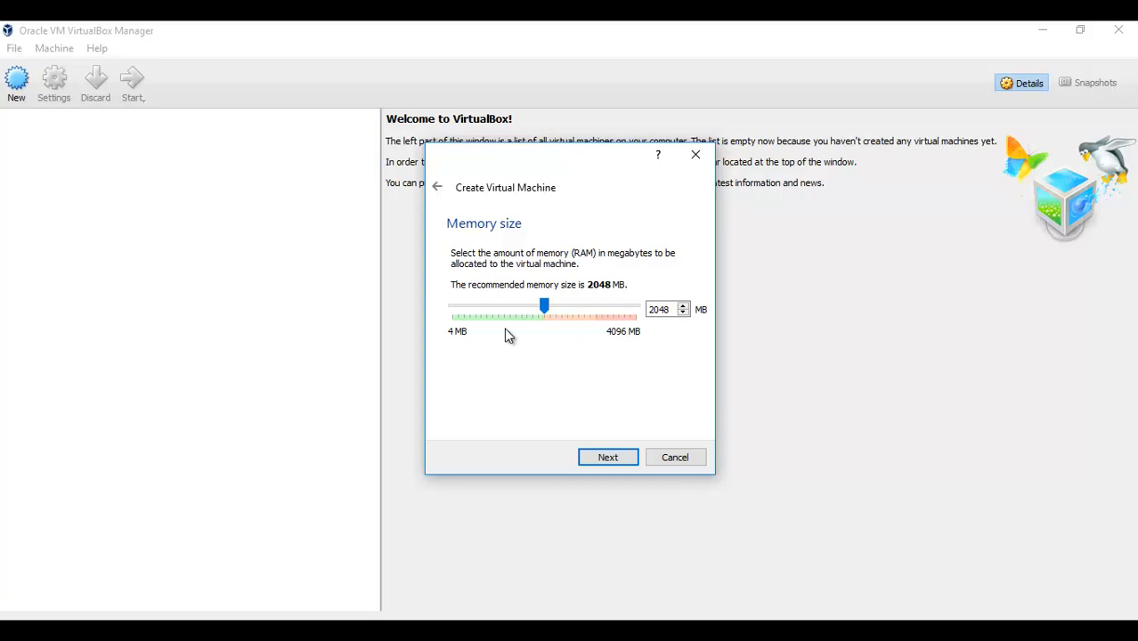
mouse_move(580, 326)
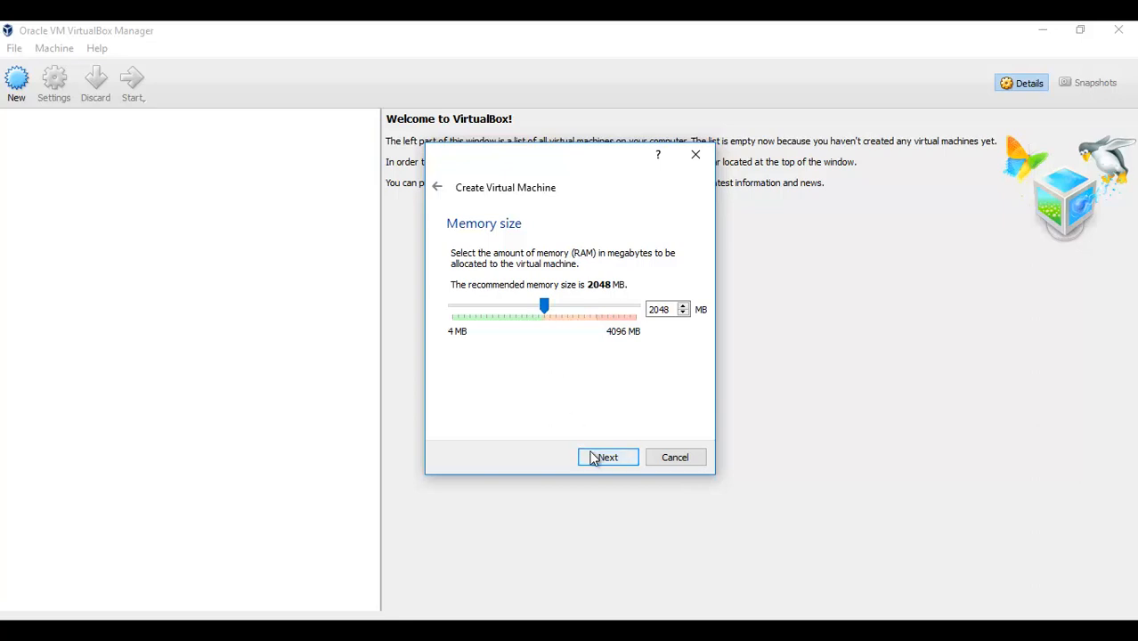
Step: Accept 2048 MB of RAM and choose 'Use an existing virtual hard disk file'
click(607, 456)
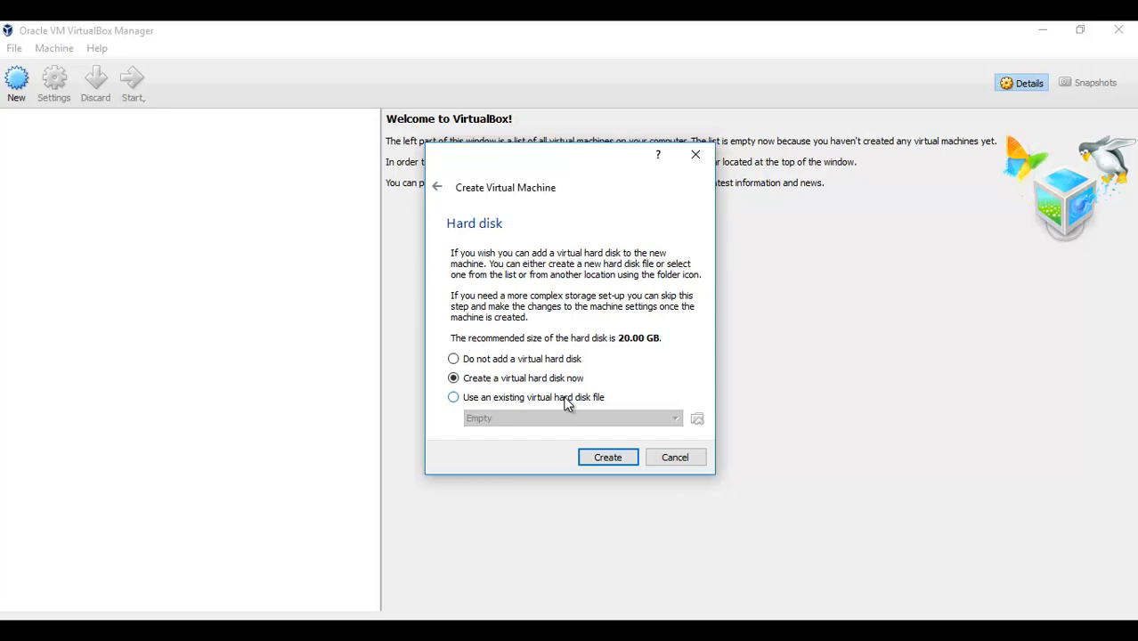
click(453, 397)
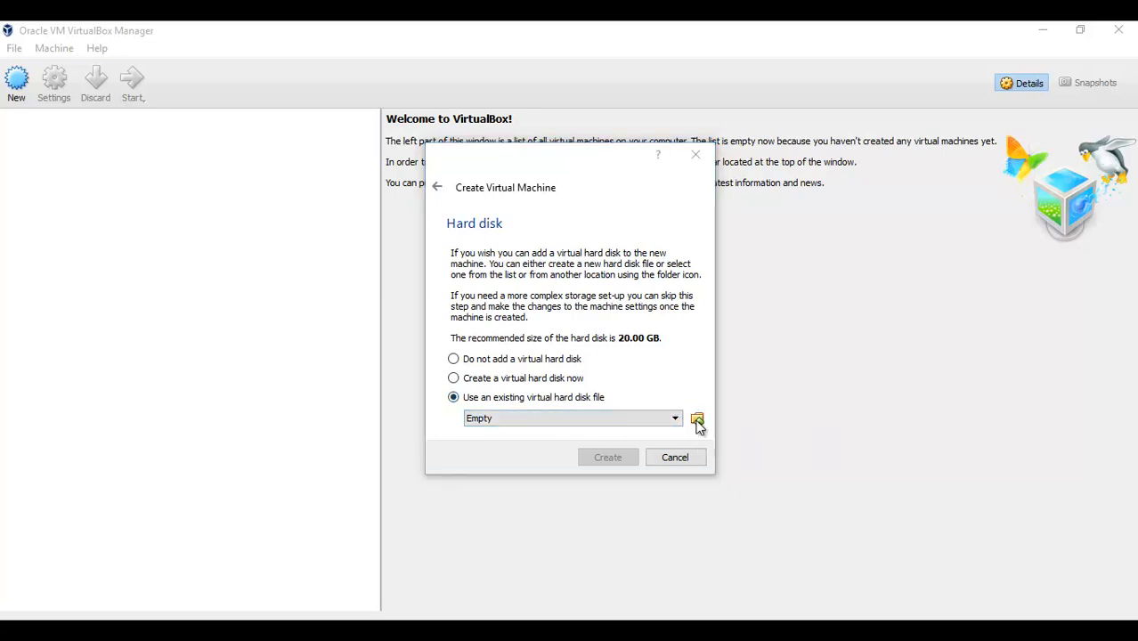
Step: Pick OS X 10.11 El Capitan Retail.vmdk from the OS X VIRTUAL folder as the hard disk
click(697, 418)
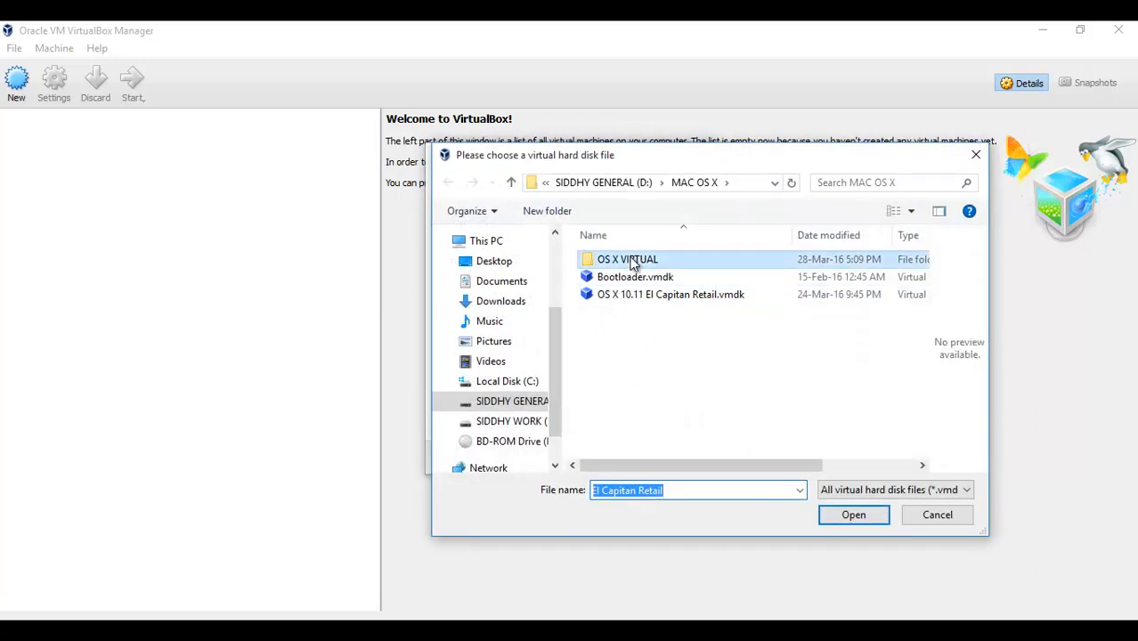
double_click(627, 259)
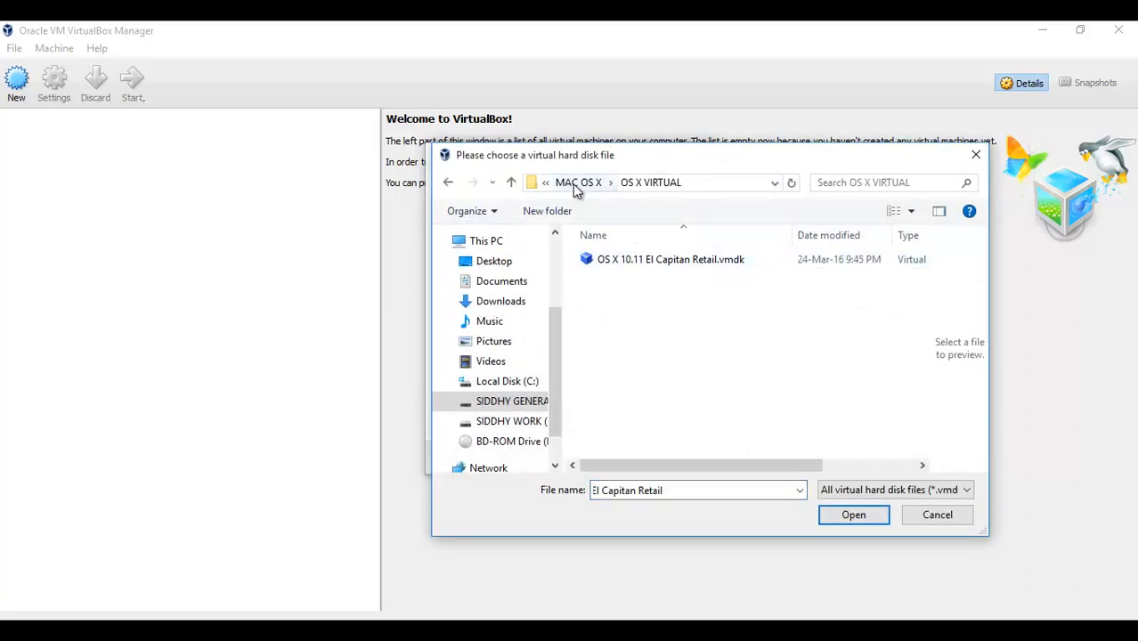
click(670, 259)
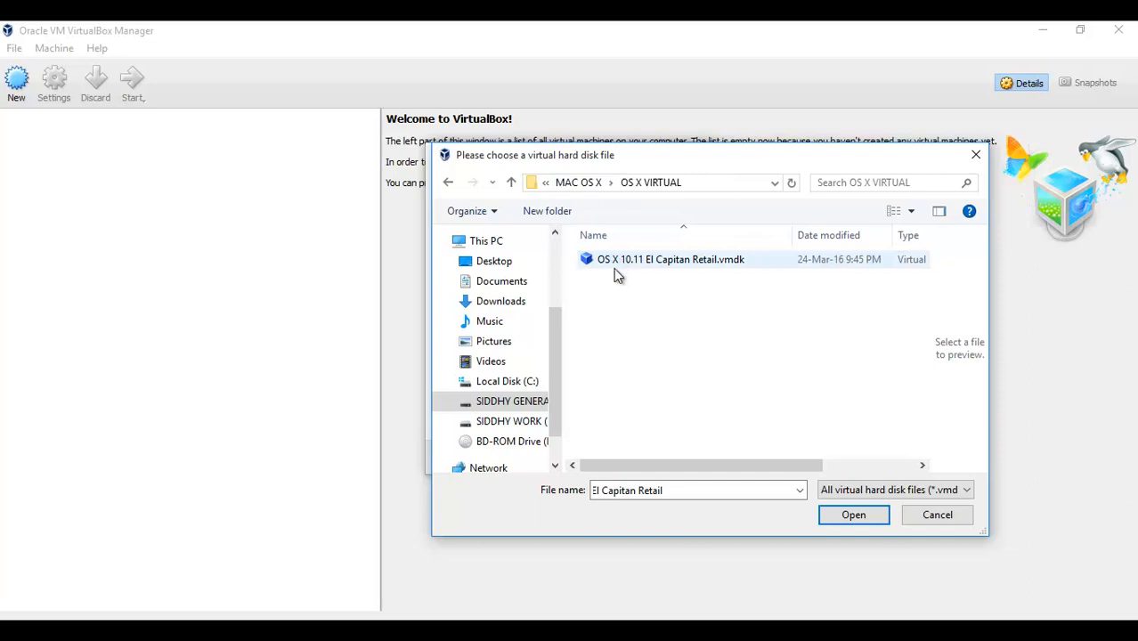
mouse_move(632, 267)
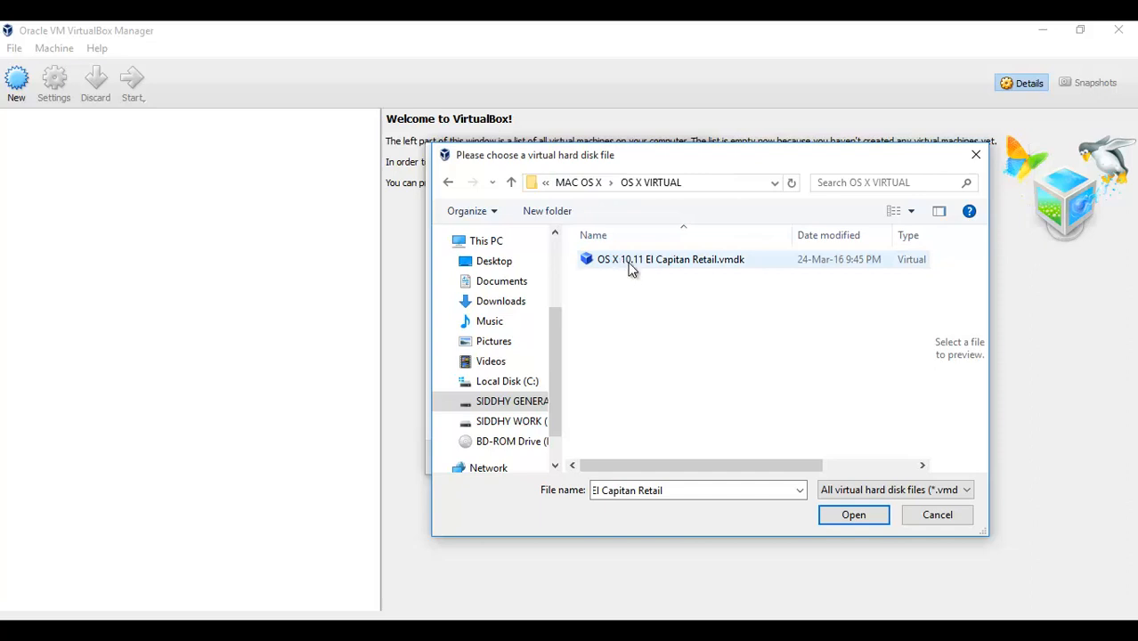
click(670, 259)
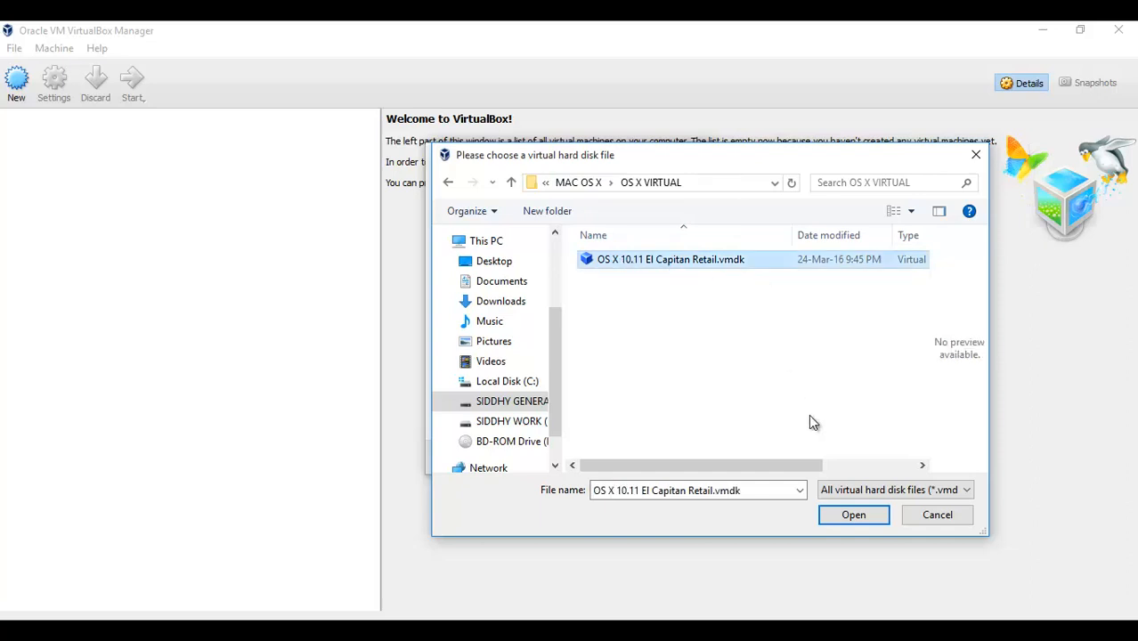
mouse_move(853, 515)
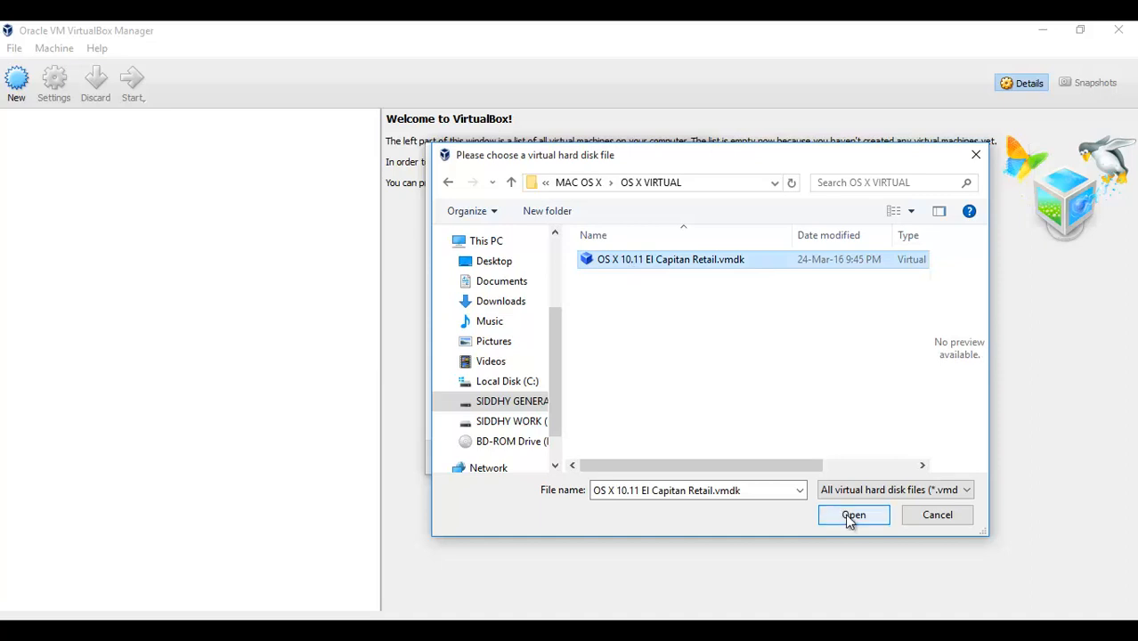
click(852, 514)
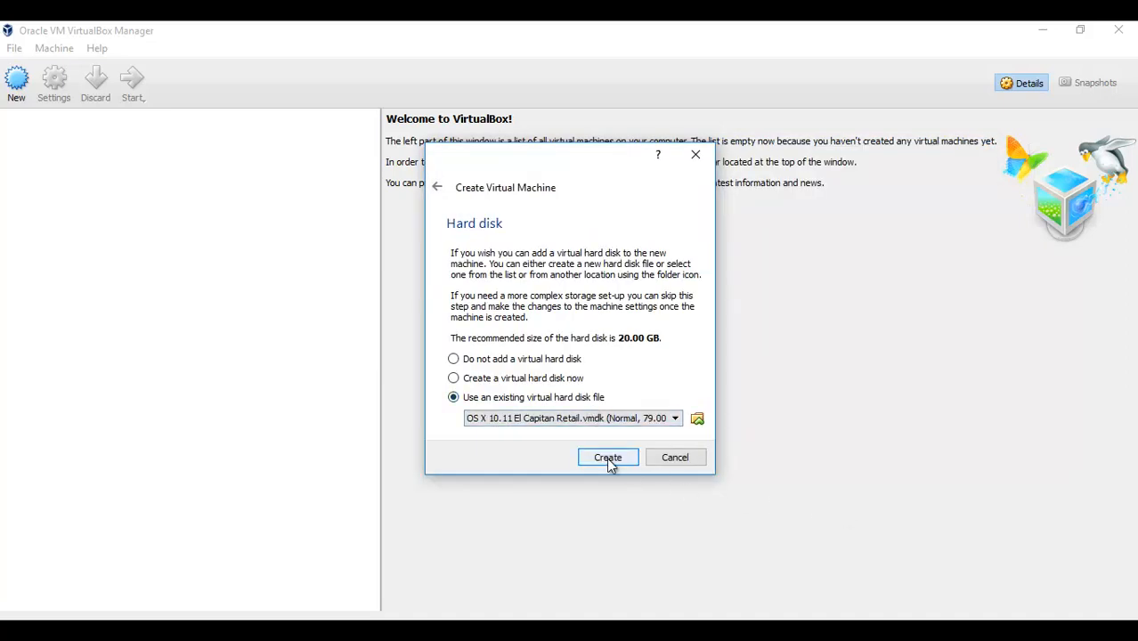
Step: Finish the wizard, creating the powered-off OS X El Capitan machine with the Retail disk
click(608, 456)
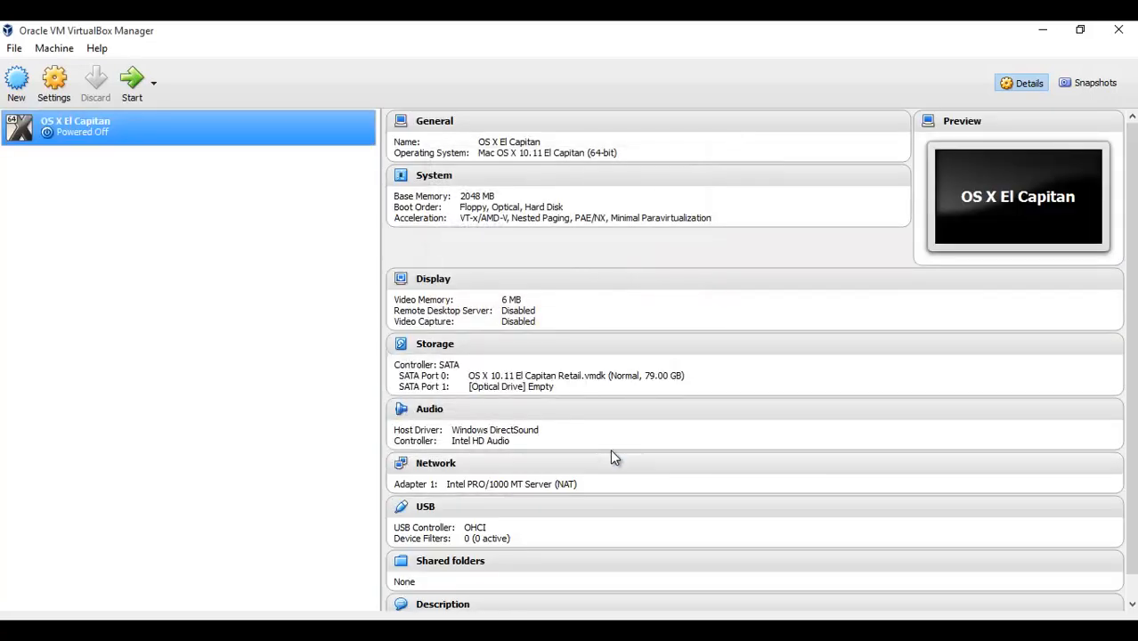
mouse_move(194, 295)
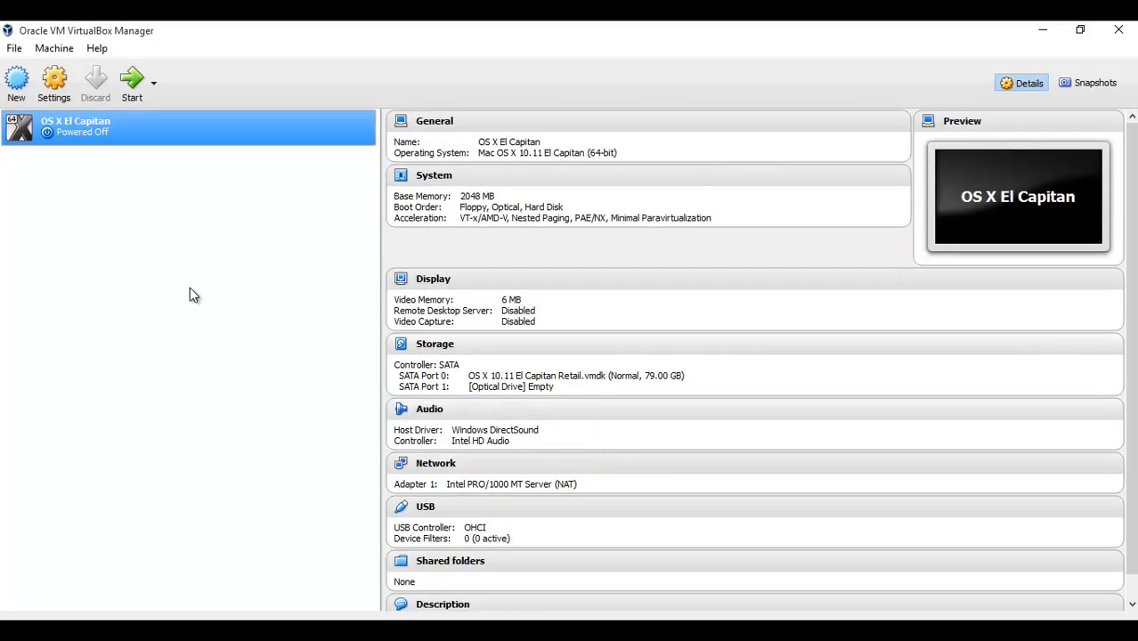
mouse_move(187, 293)
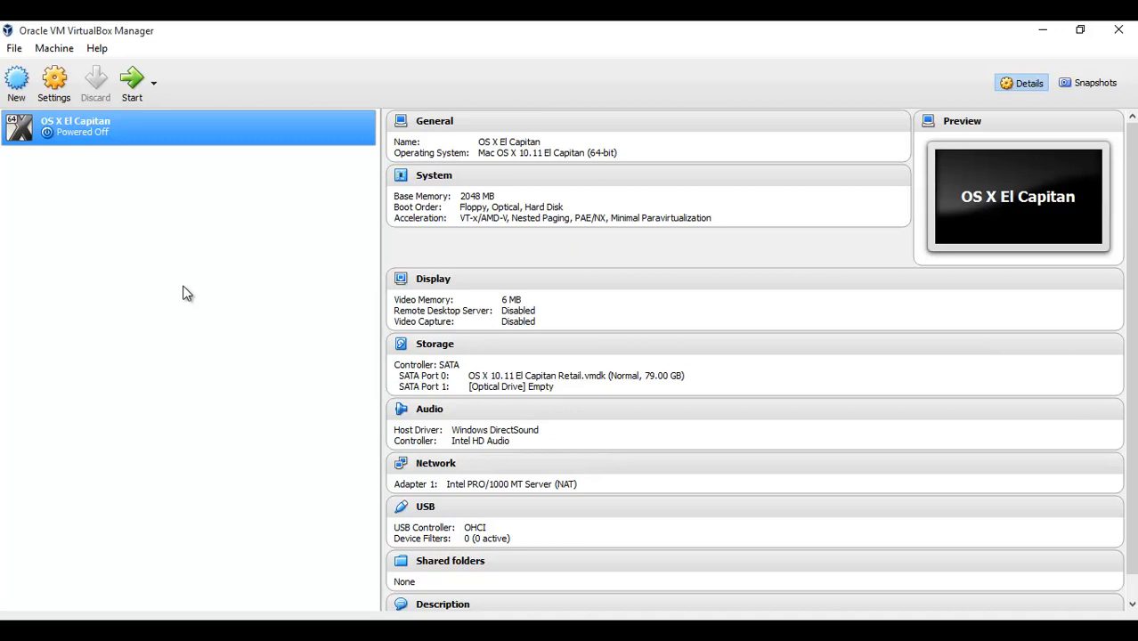
mouse_move(55, 80)
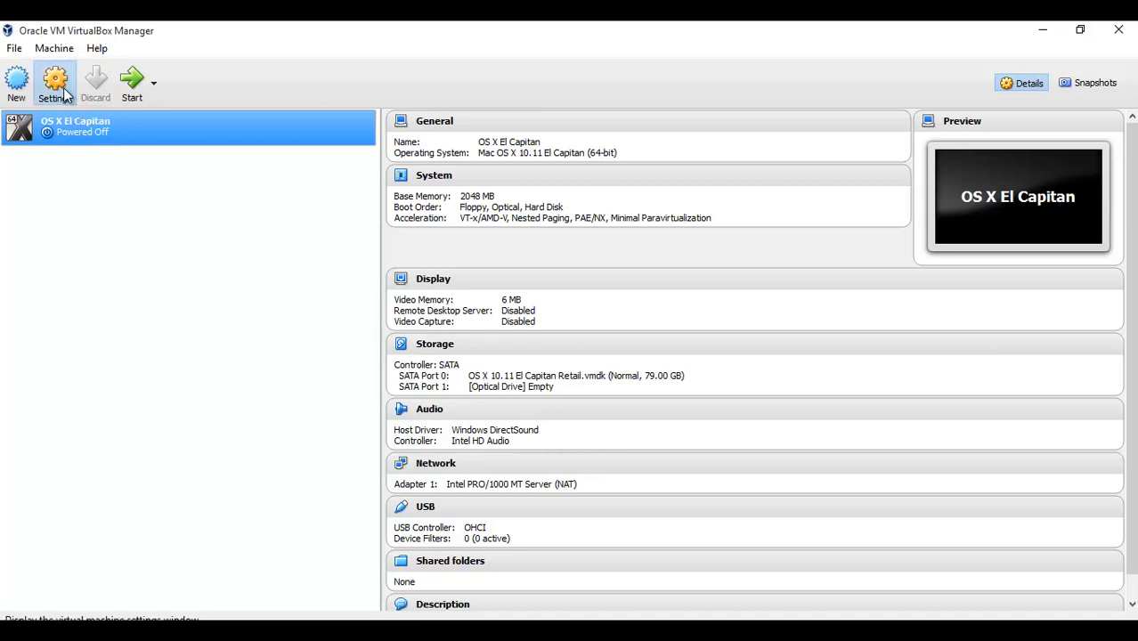
Step: In System > Motherboard settings, drop Floppy from boot order and set the chipset to PIIX3
click(54, 82)
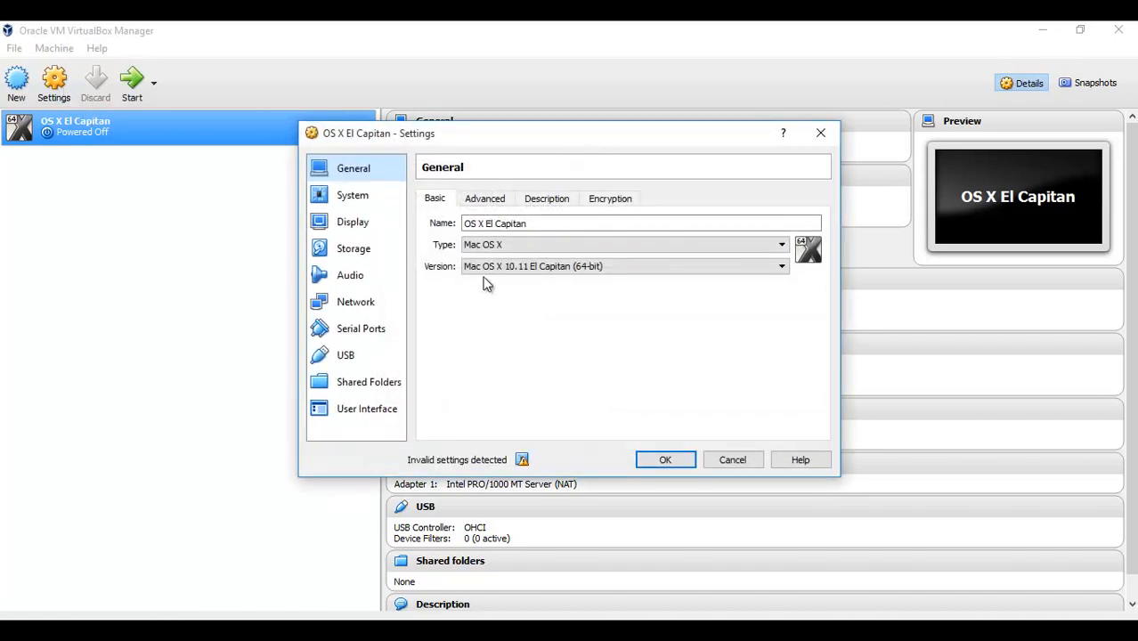
click(547, 197)
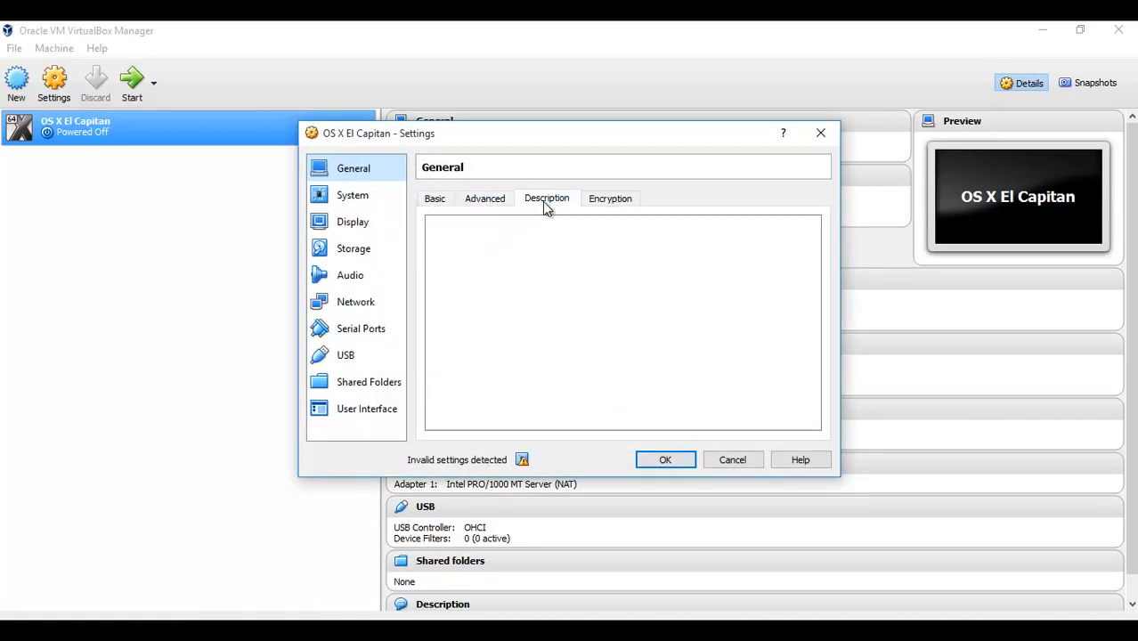
click(351, 195)
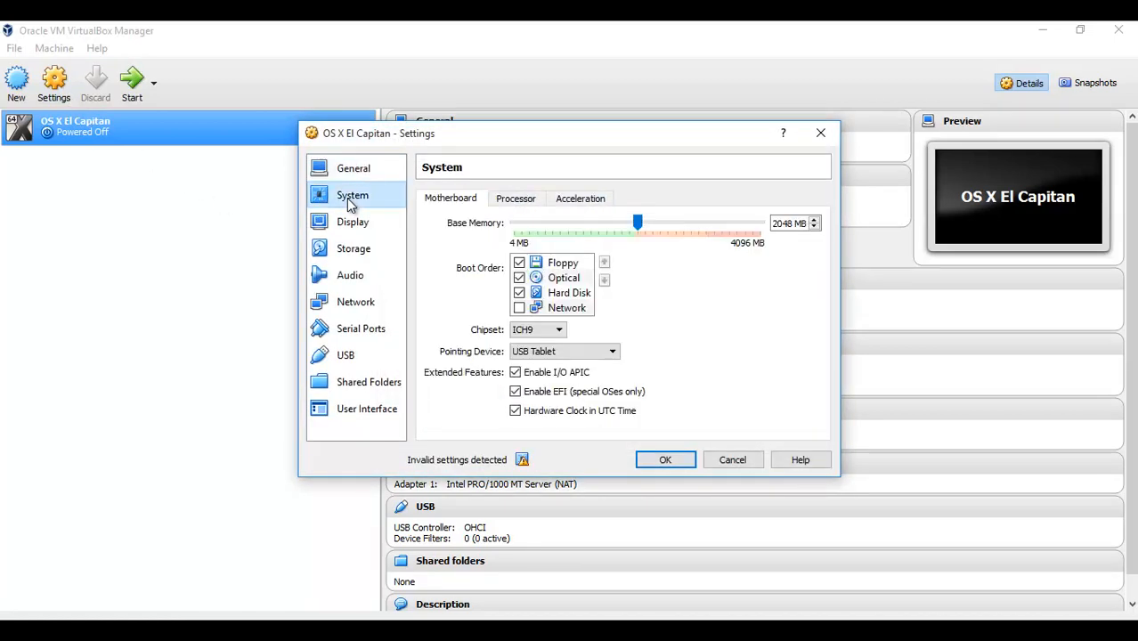
mouse_move(603, 282)
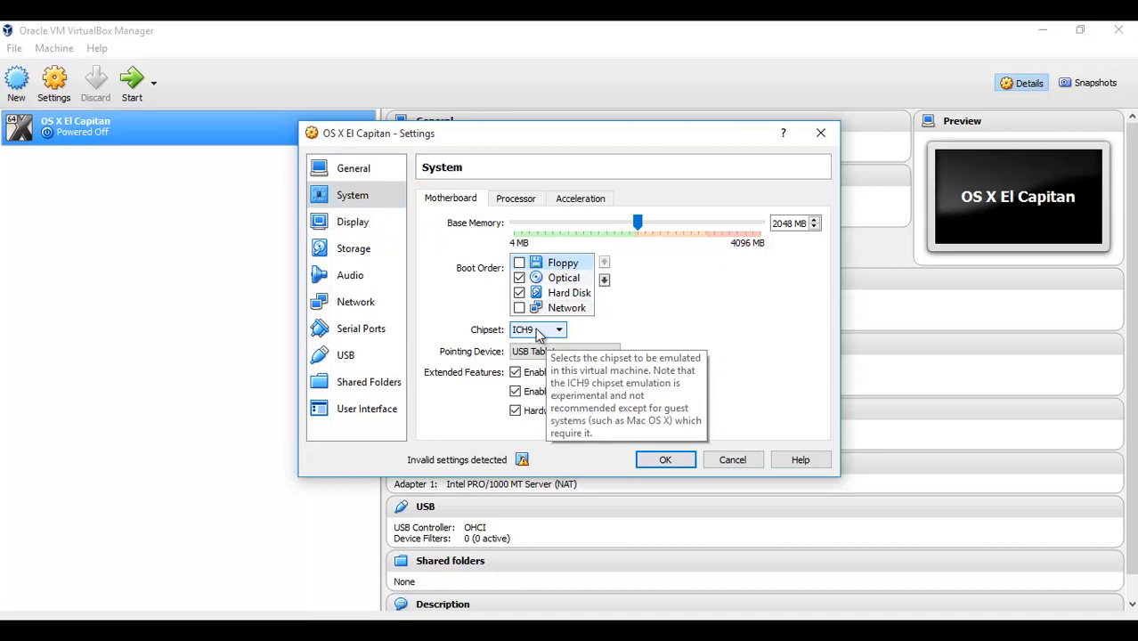
click(558, 329)
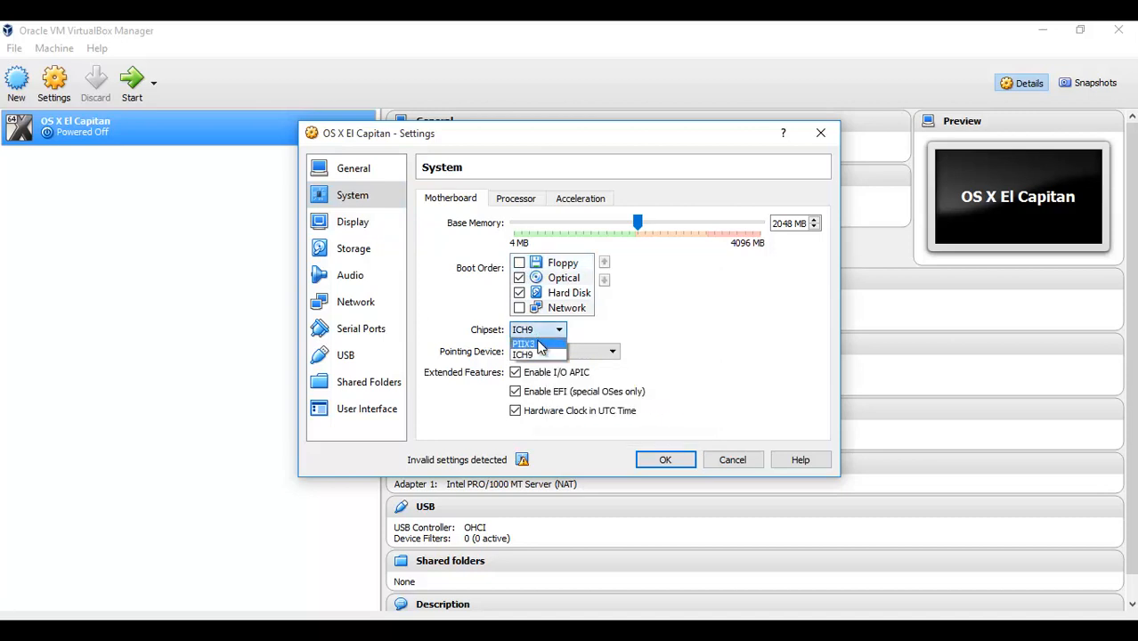
click(523, 343)
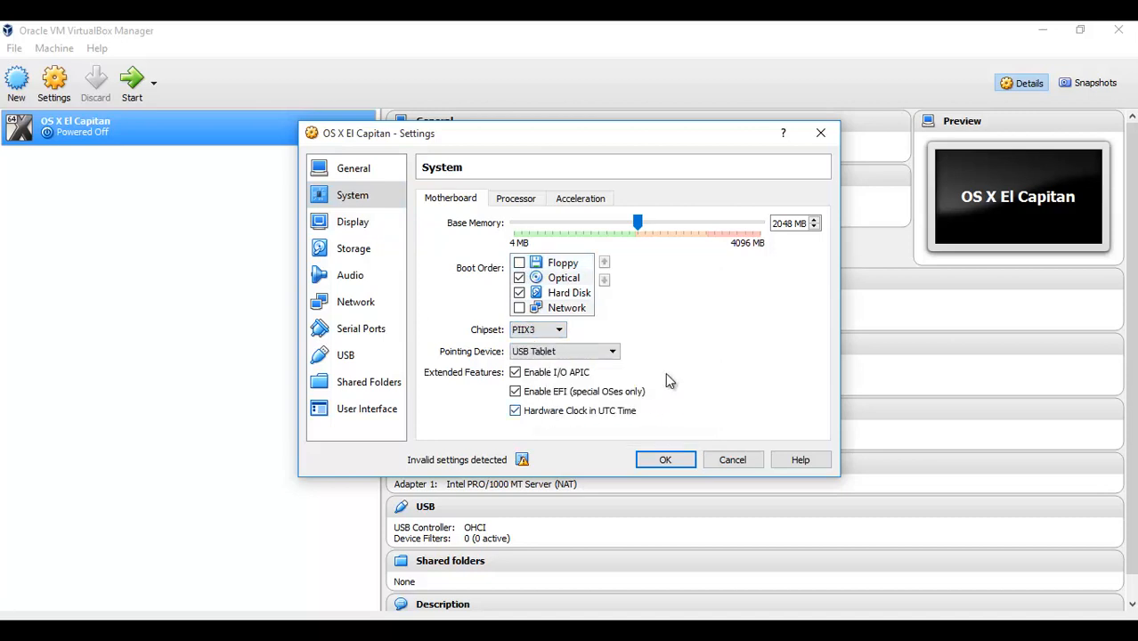
mouse_move(663, 362)
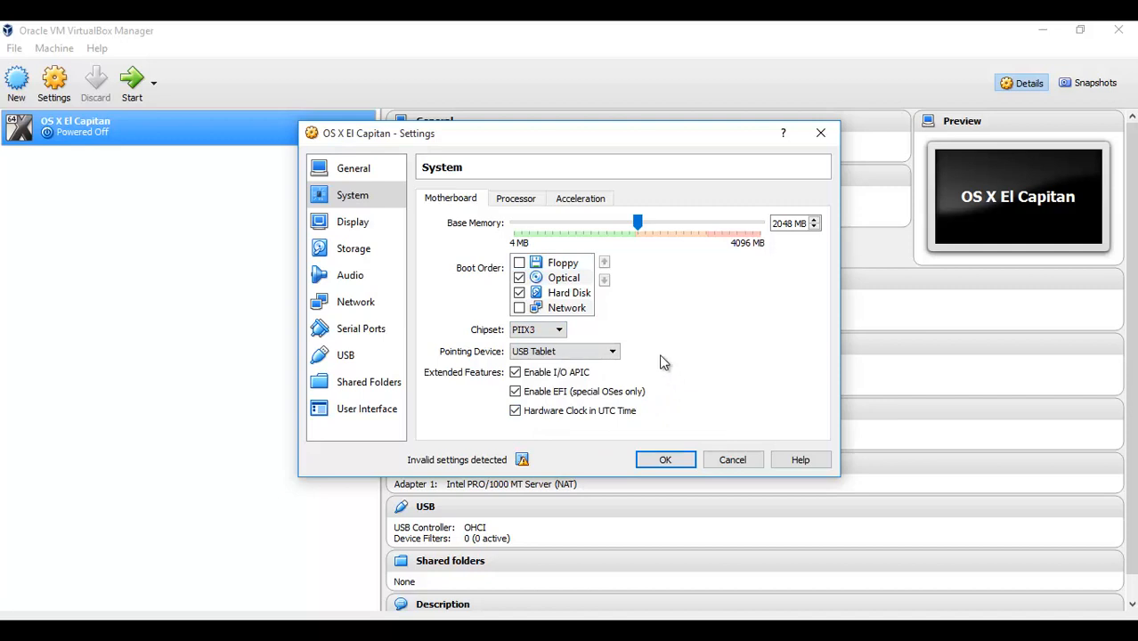
Step: Set Processor(s) to 2 and bring up the Acceleration tab's paravirtualization interface options
click(515, 198)
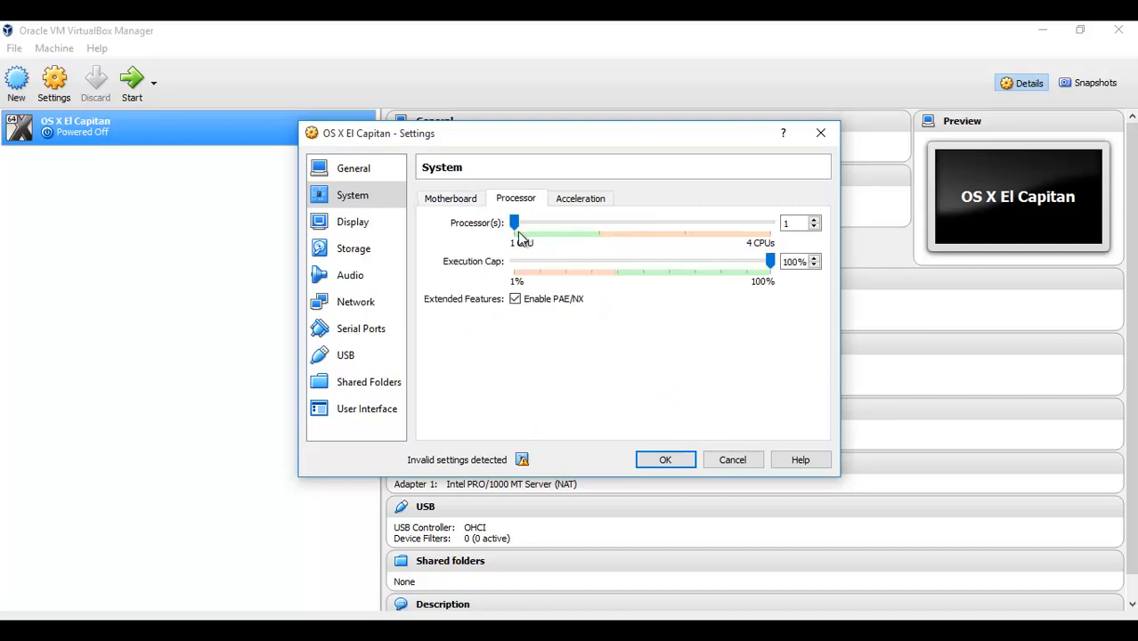
drag(514, 222, 599, 222)
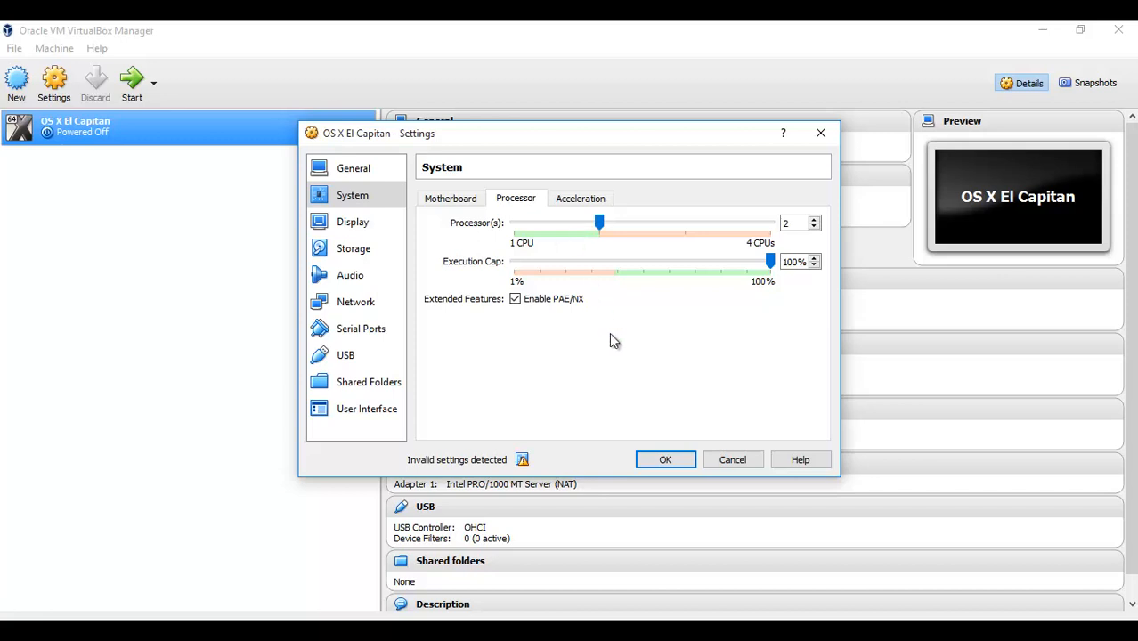
mouse_move(570, 240)
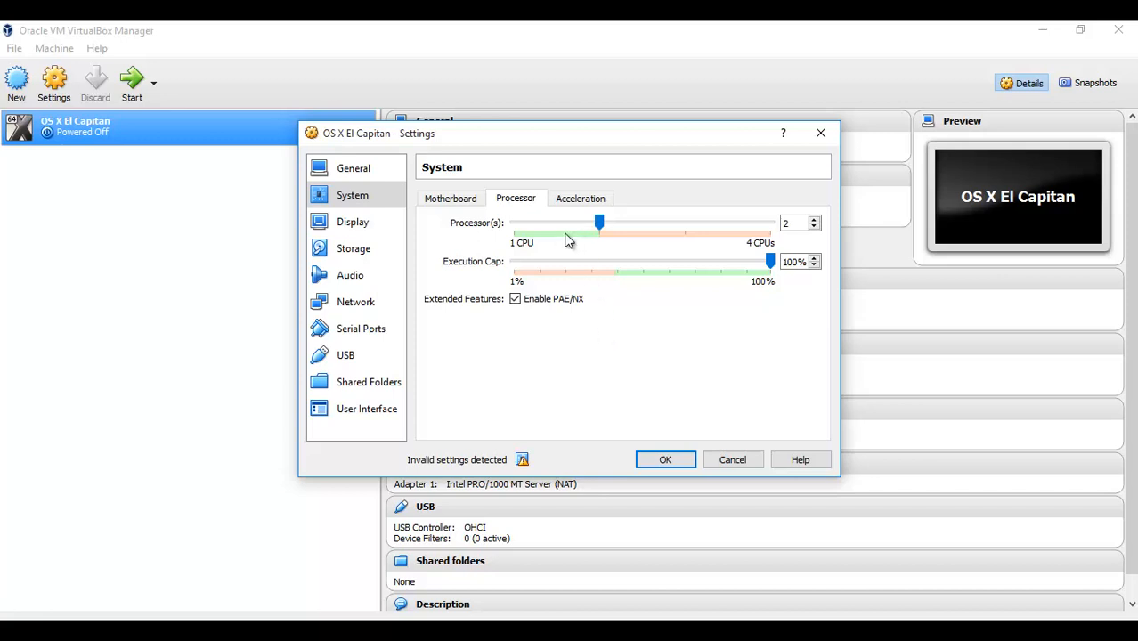
click(580, 197)
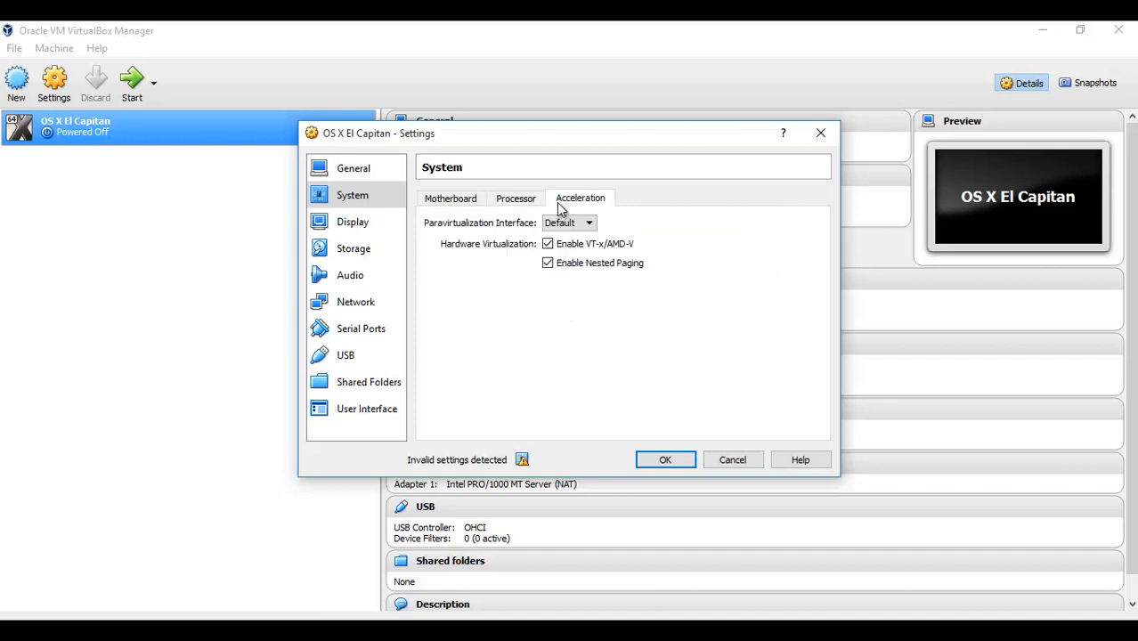
click(568, 223)
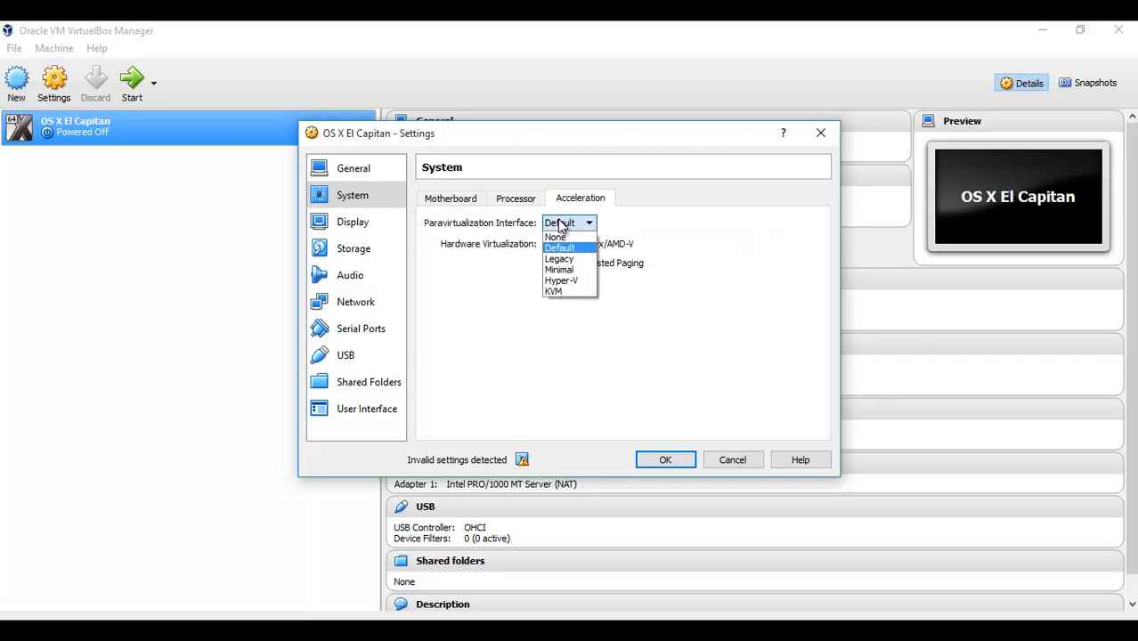
Step: Set Display video memory to 128 MB, check Video Capture, and save the settings with OK
click(353, 222)
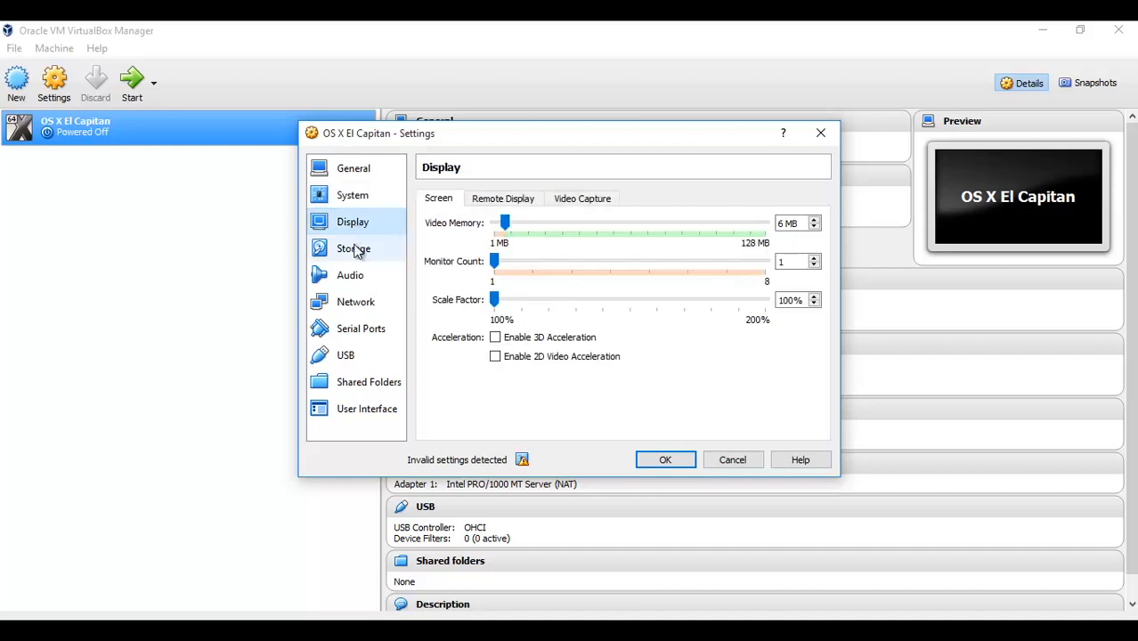
drag(505, 222, 740, 223)
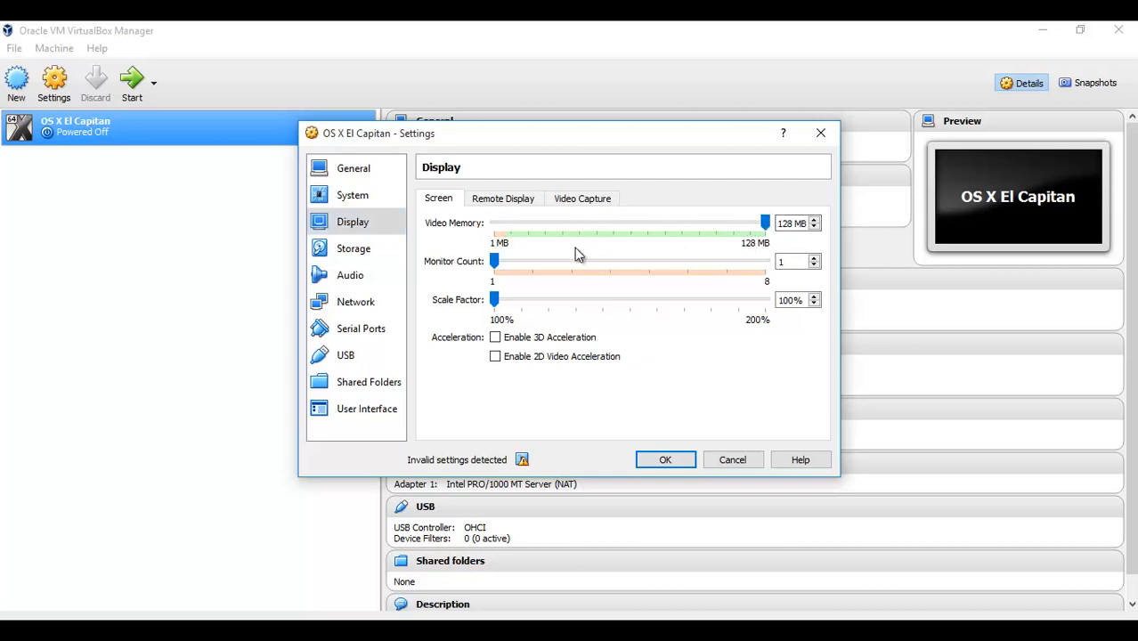
click(582, 197)
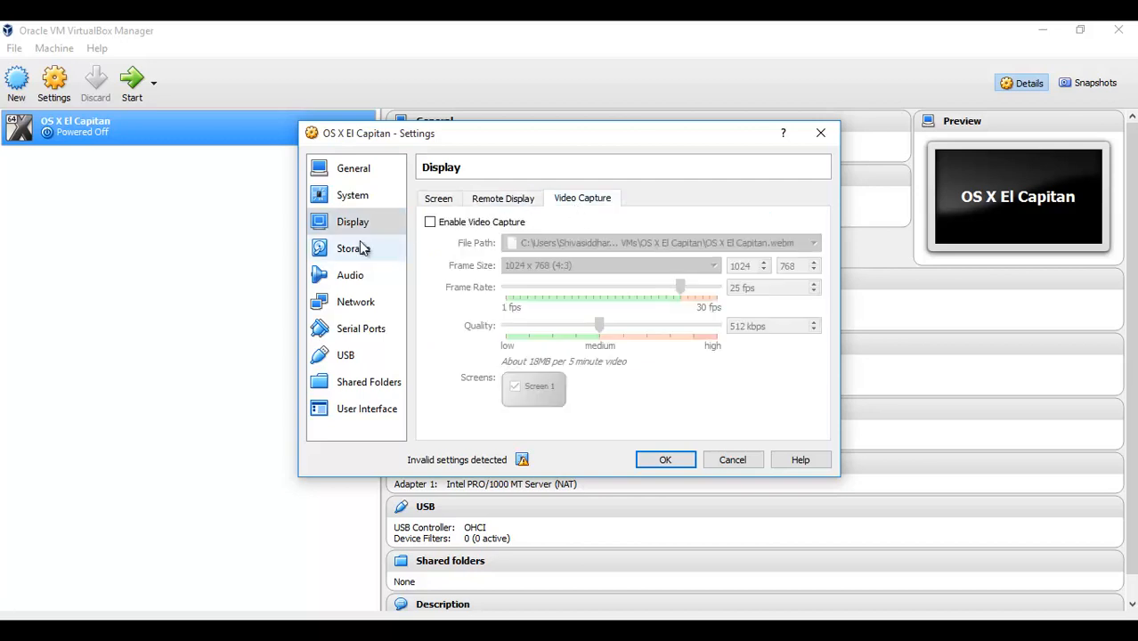
click(664, 459)
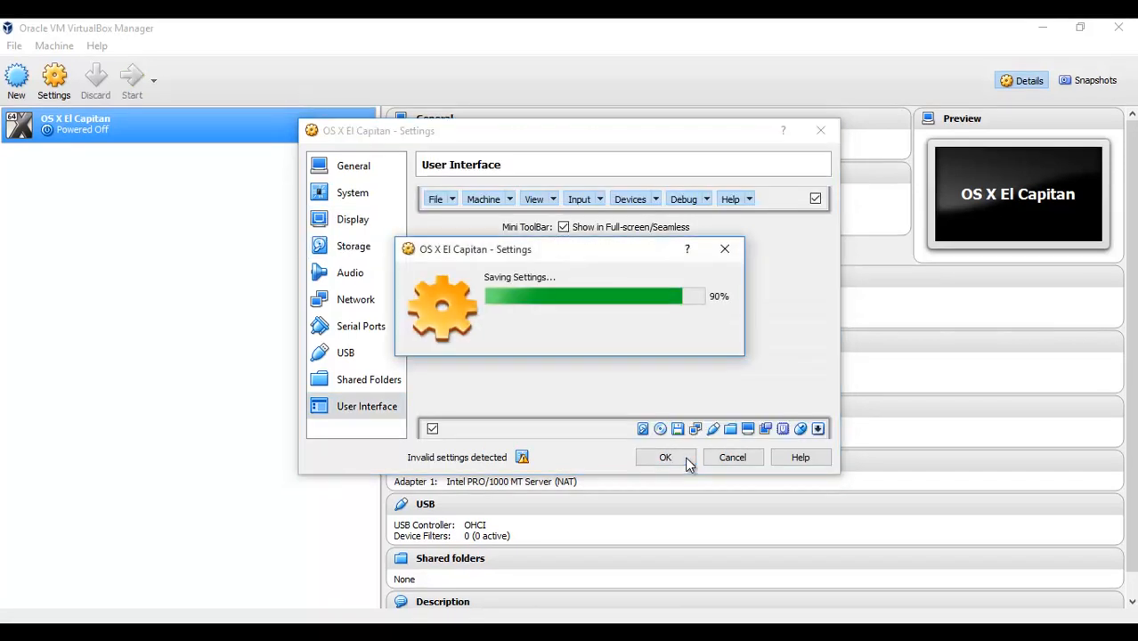
Step: Review the saved settings (2 processors, Minimal paravirtualization, 128 MB video) and close VirtualBox Manager
click(664, 457)
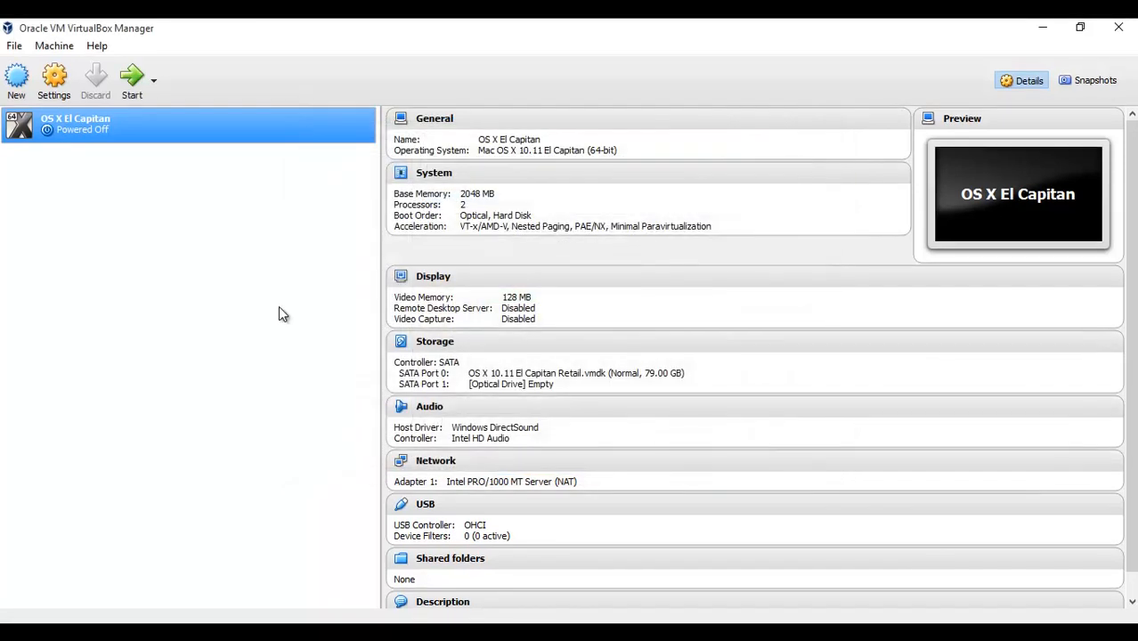
mouse_move(346, 295)
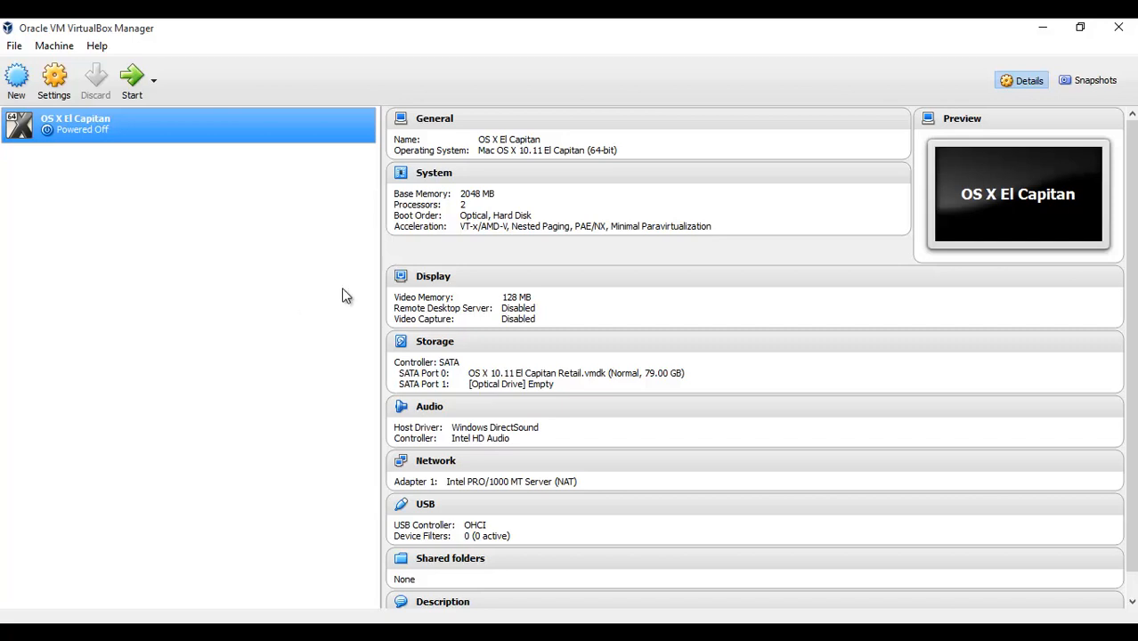
mouse_move(876, 61)
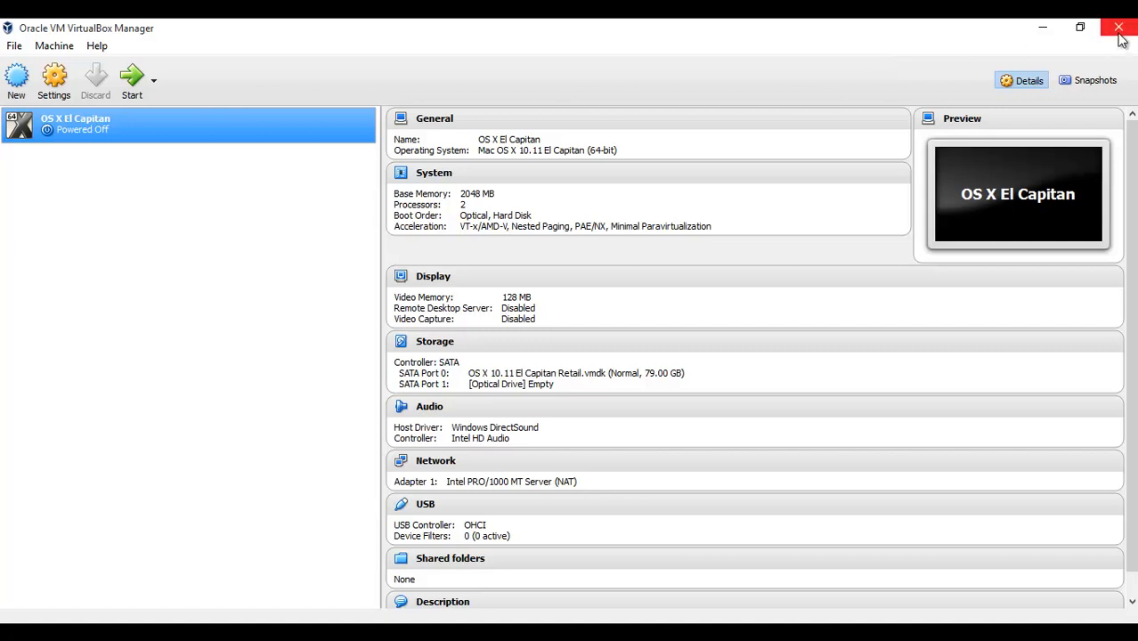
mouse_move(1118, 28)
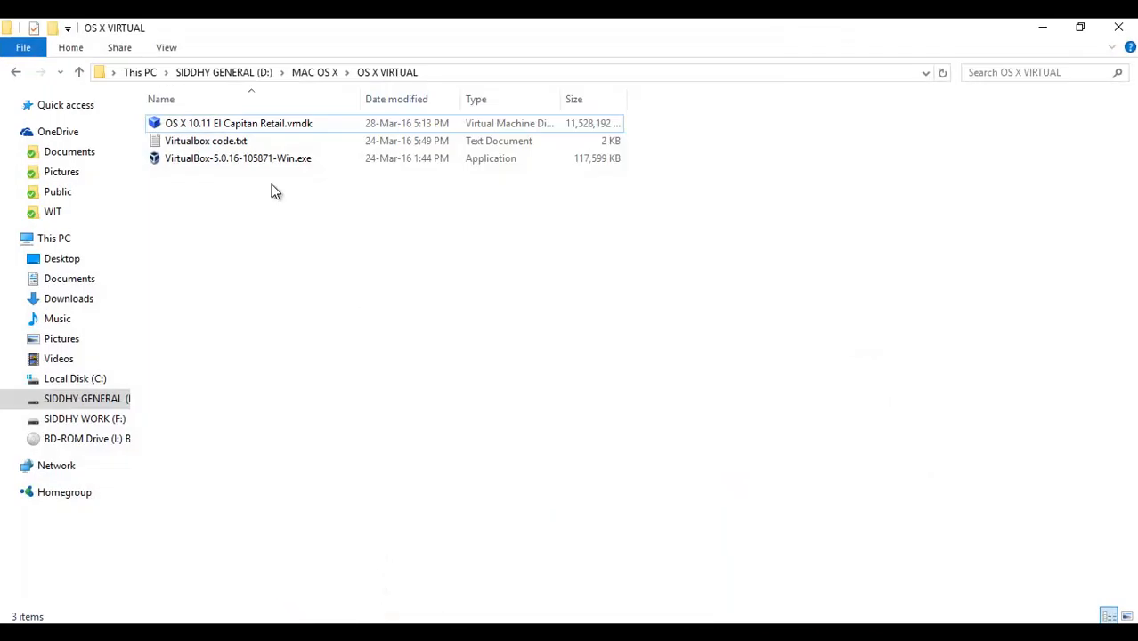
Step: Open Virtualbox code.txt, with its VBoxManage commands for VirtualBox 4.x and 5.x, in Notepad
double_click(206, 141)
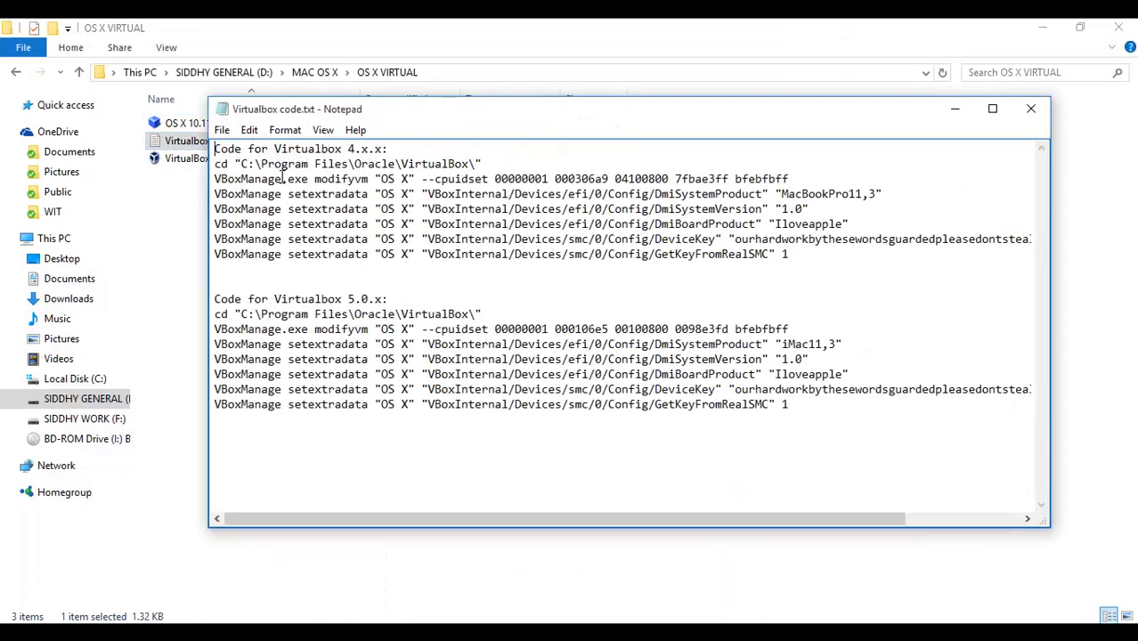
mouse_move(807, 270)
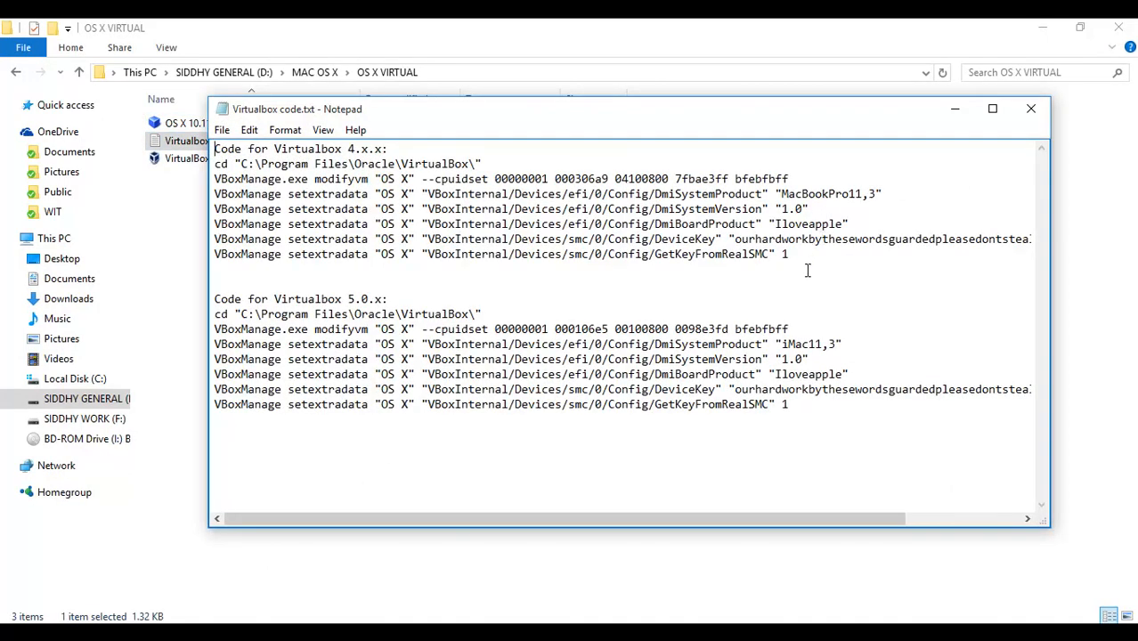
mouse_move(670, 367)
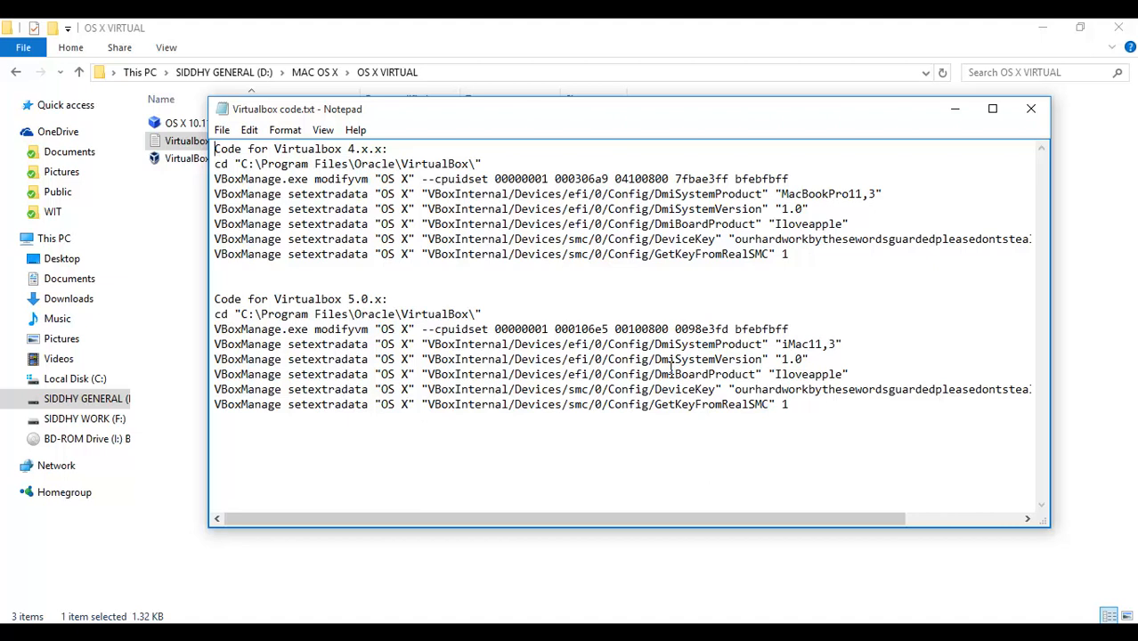
mouse_move(868, 500)
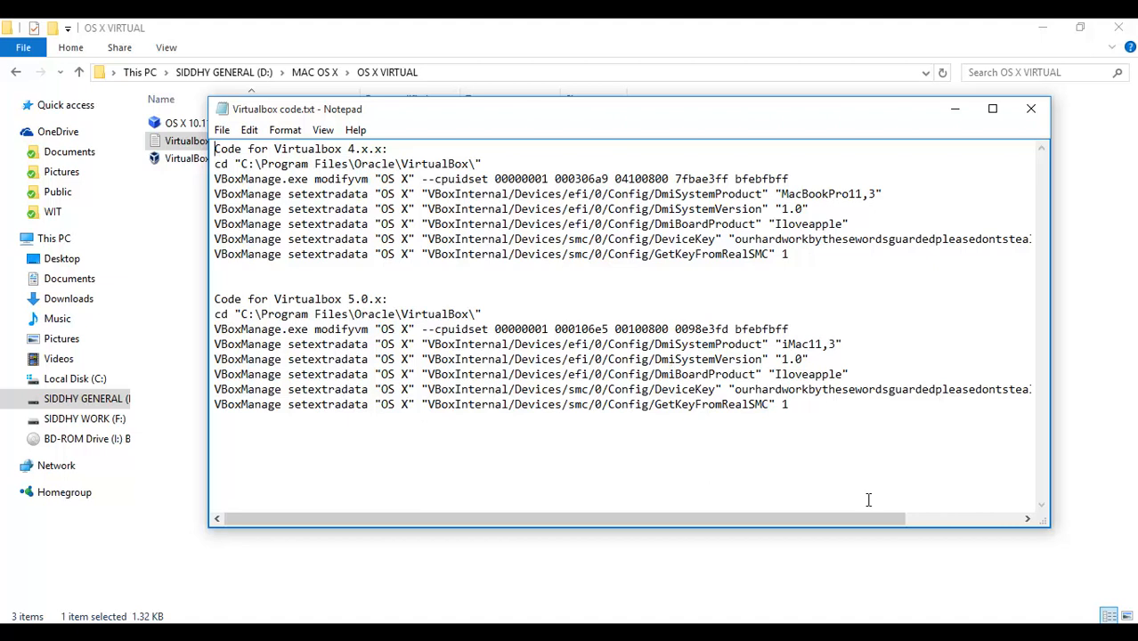
mouse_move(420, 594)
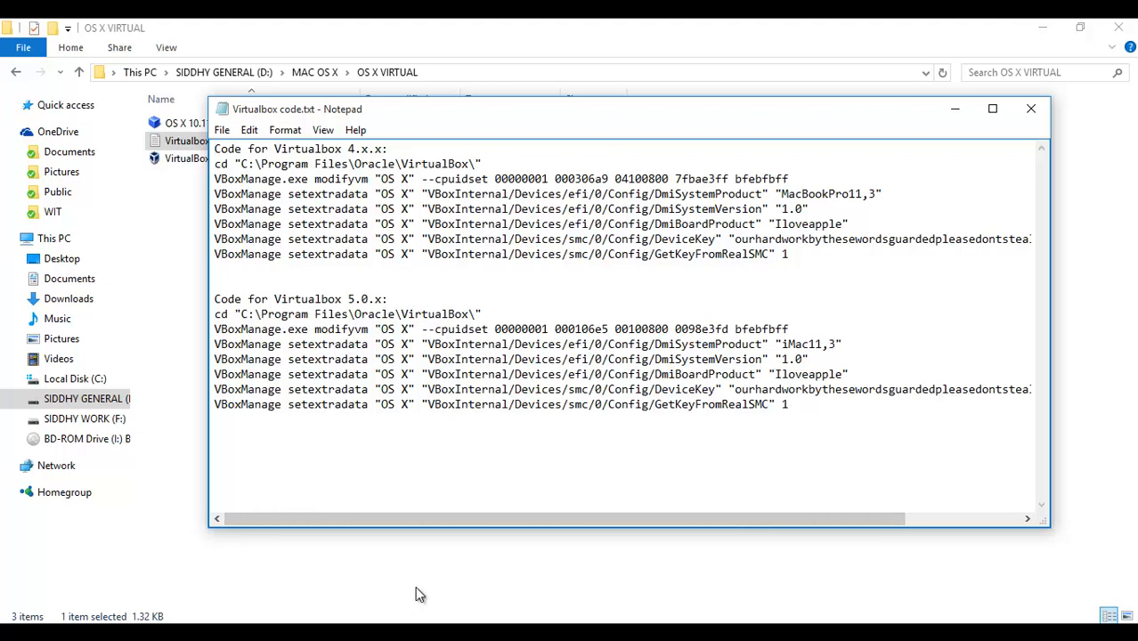
mouse_move(382, 331)
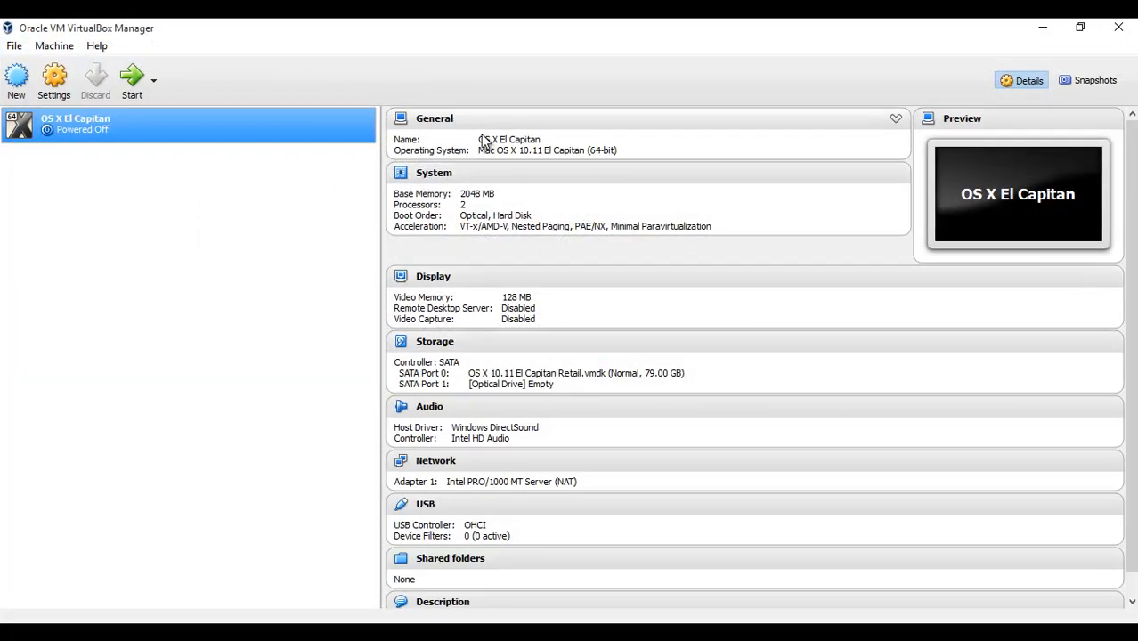
mouse_move(51, 120)
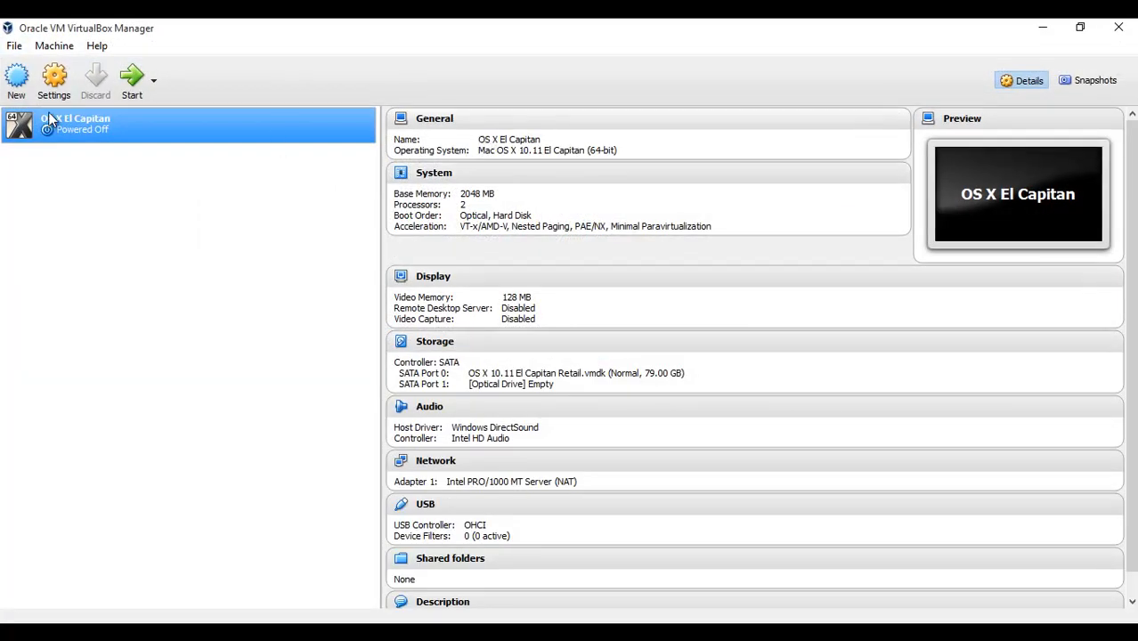
Step: Copy the VM name 'OS X El Capitan' from the Settings Name field
click(53, 80)
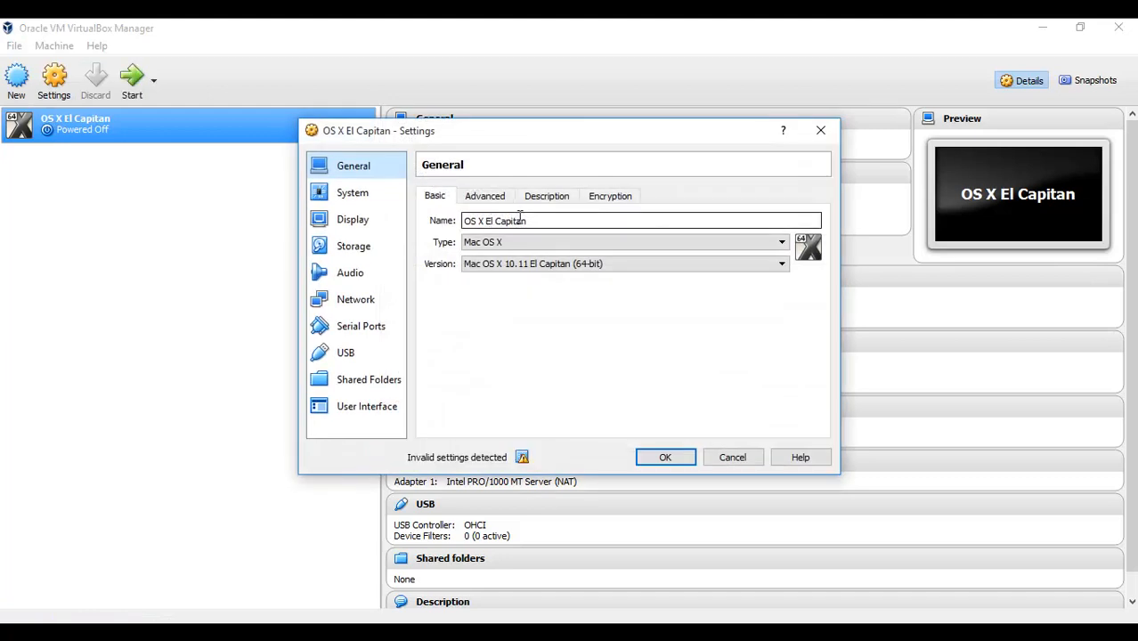
right_click(519, 220)
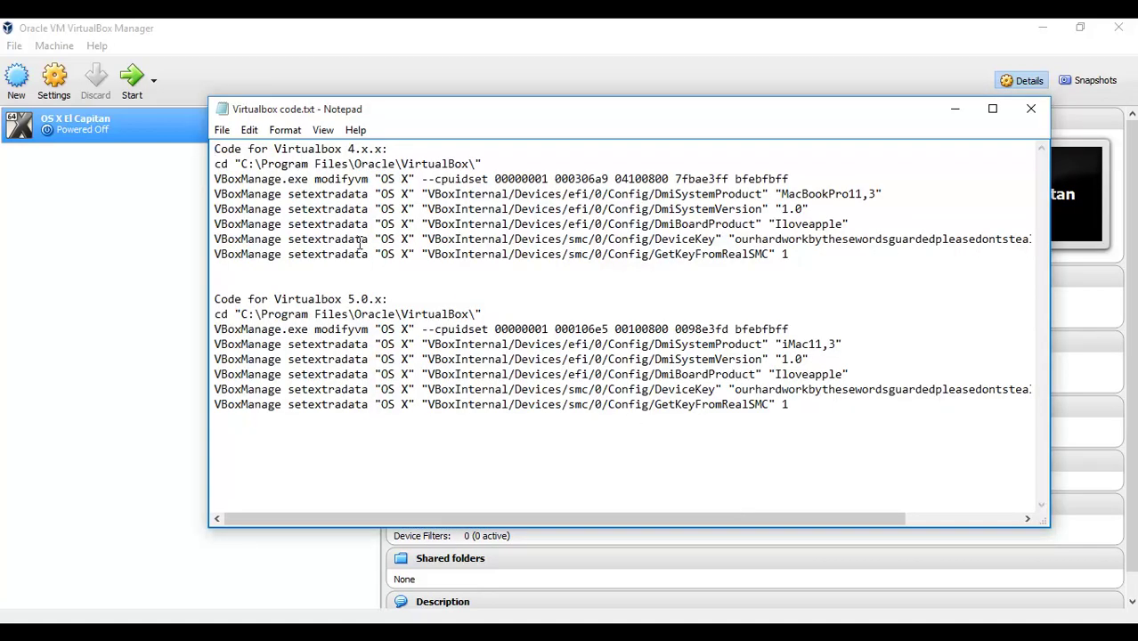
Step: Open Notepad's Replace dialog and paste 'OS X El Capitan' into Replace with
click(248, 130)
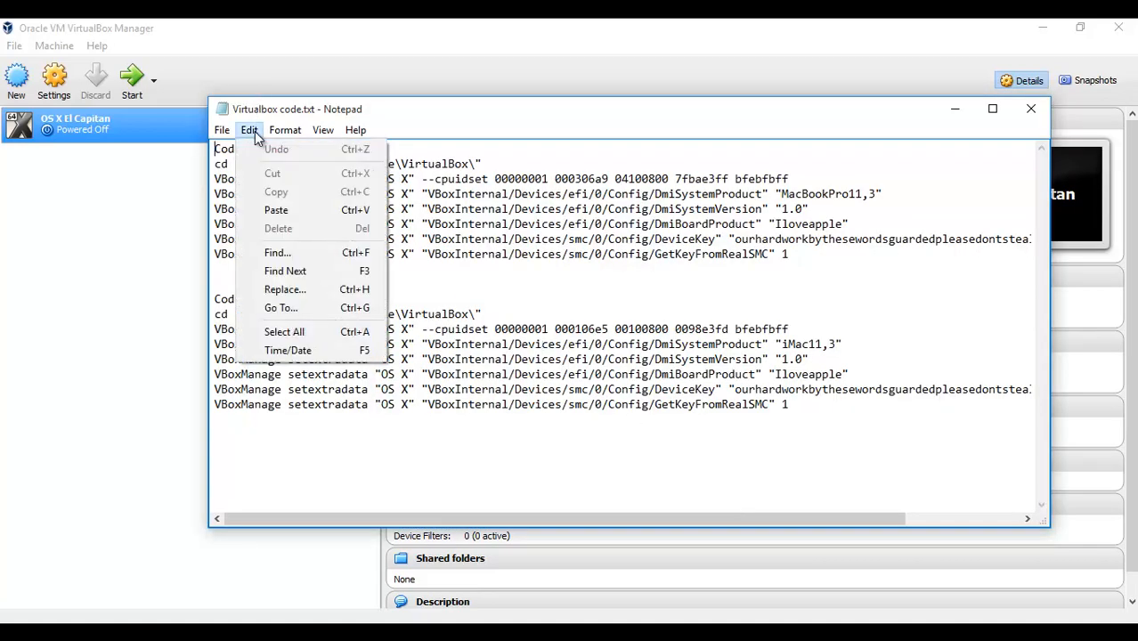
mouse_move(281, 307)
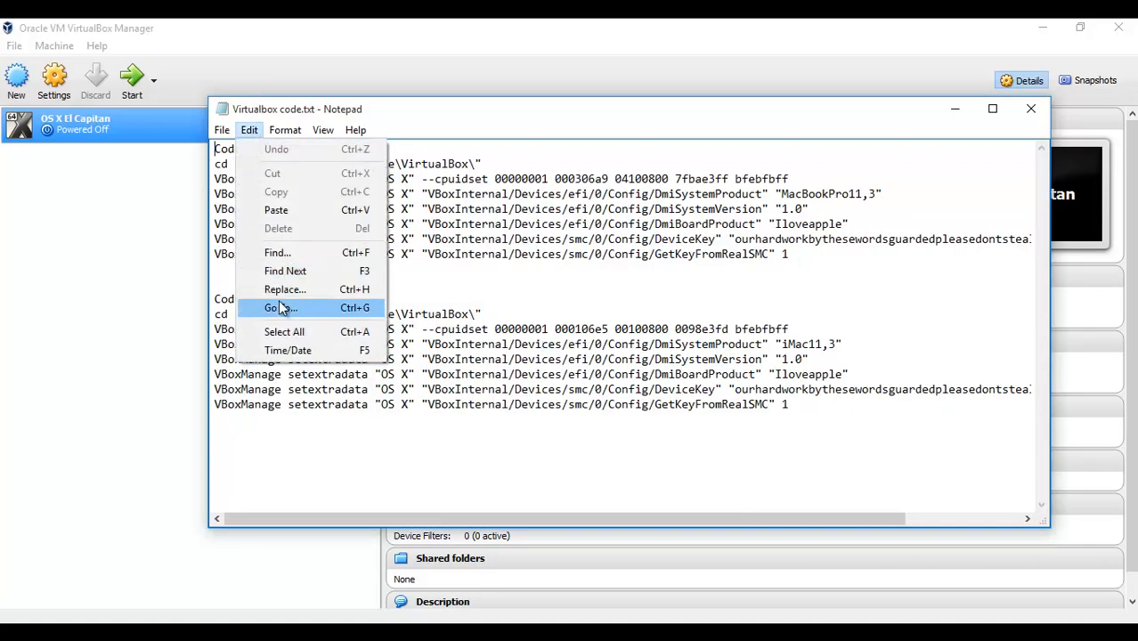
mouse_move(284, 290)
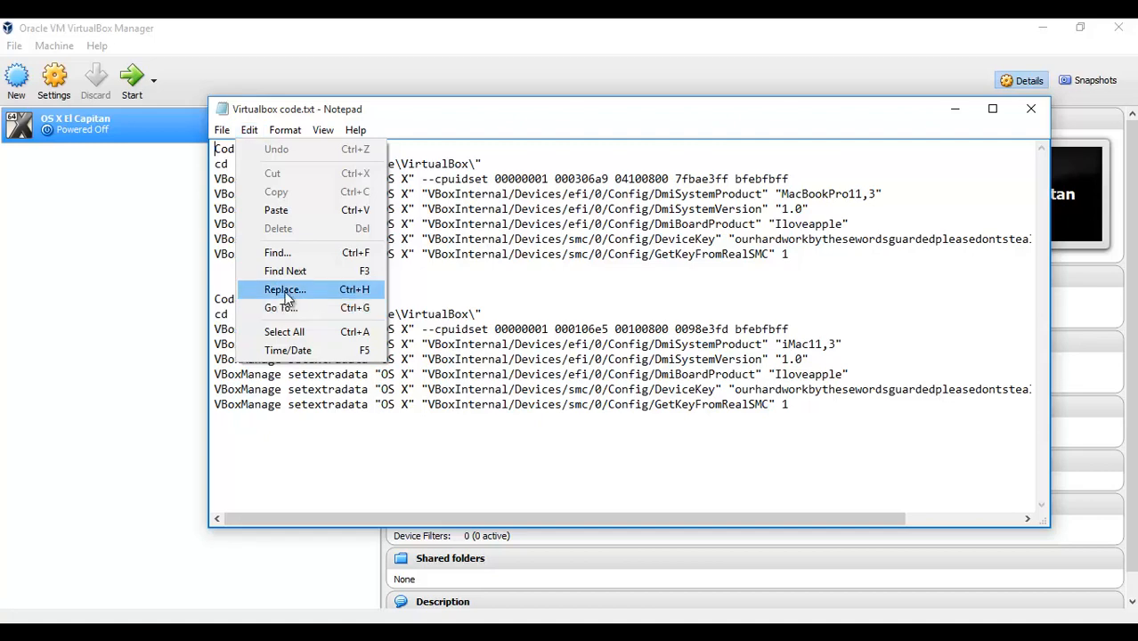
click(285, 290)
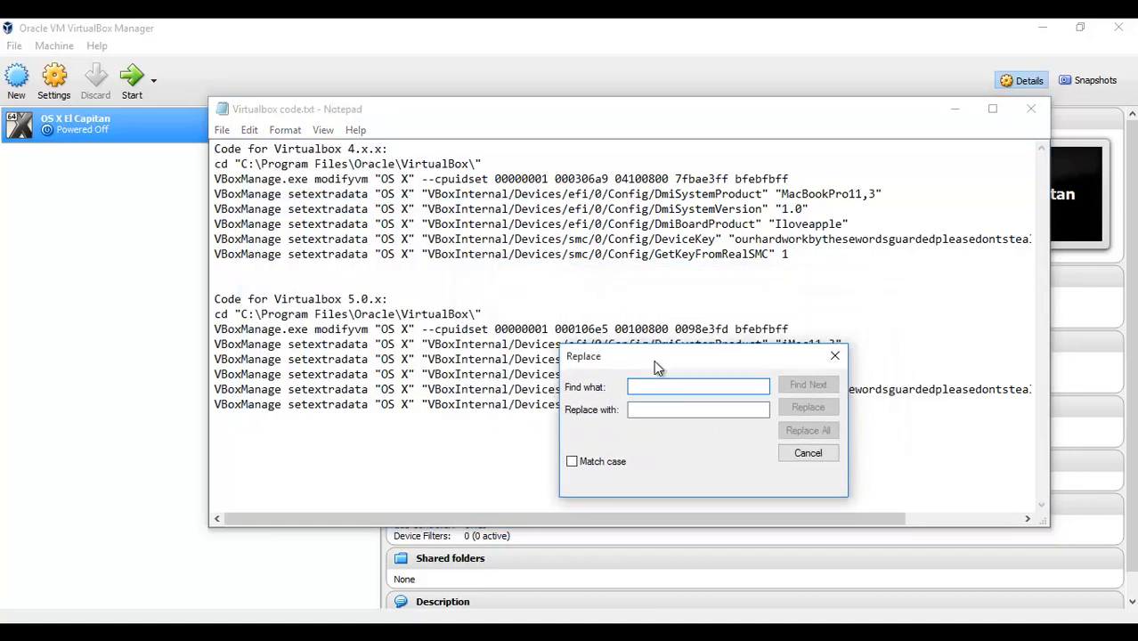
right_click(698, 409)
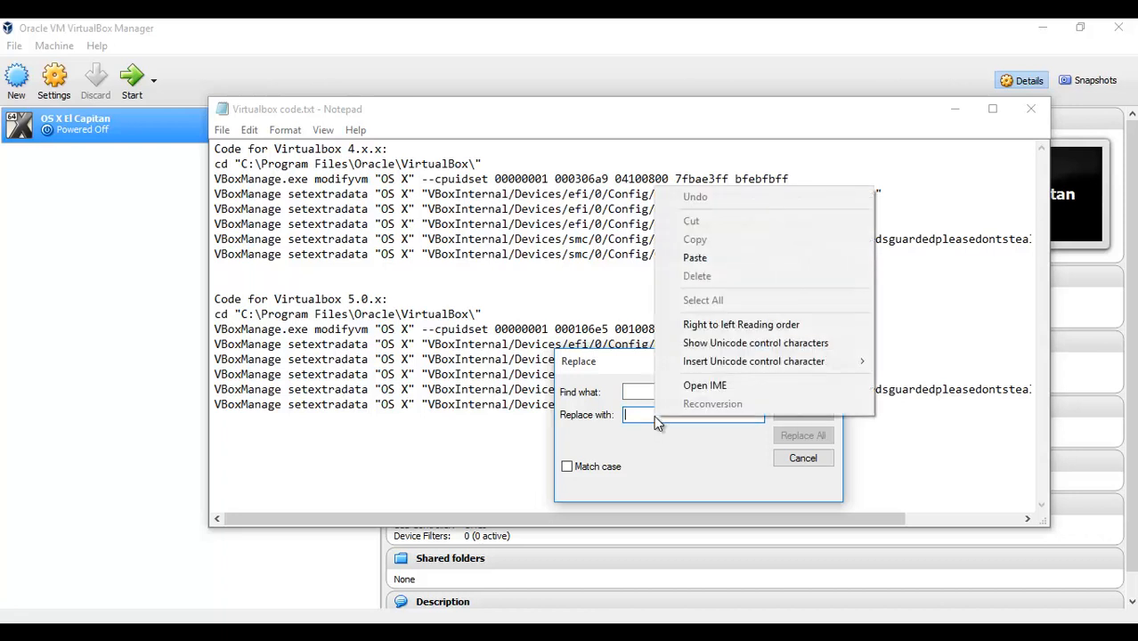
mouse_move(694, 258)
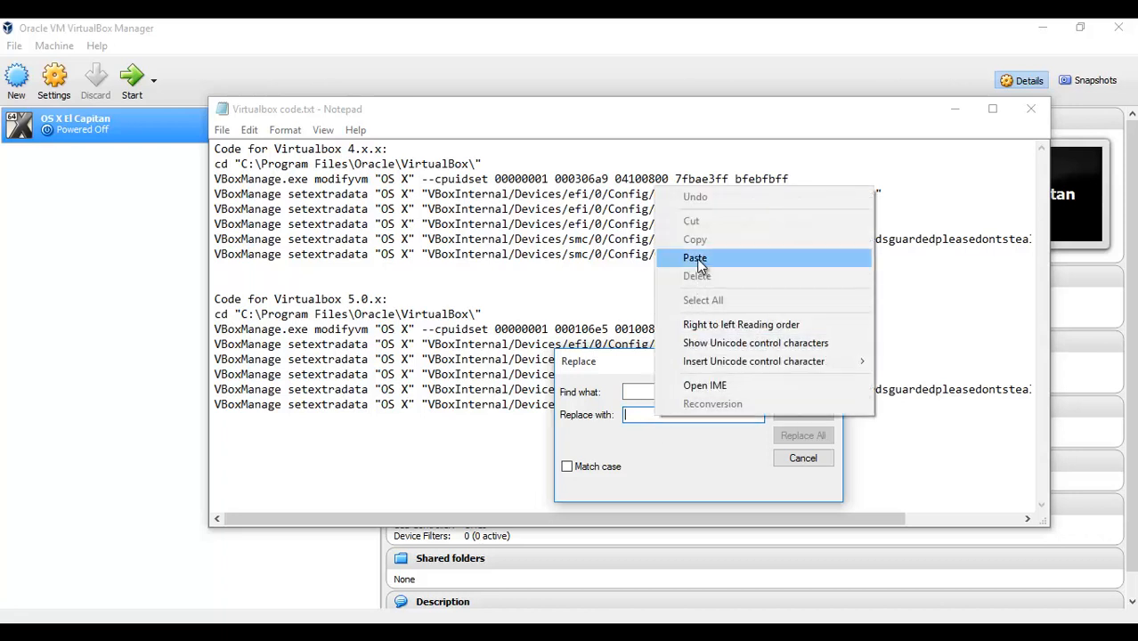
click(694, 257)
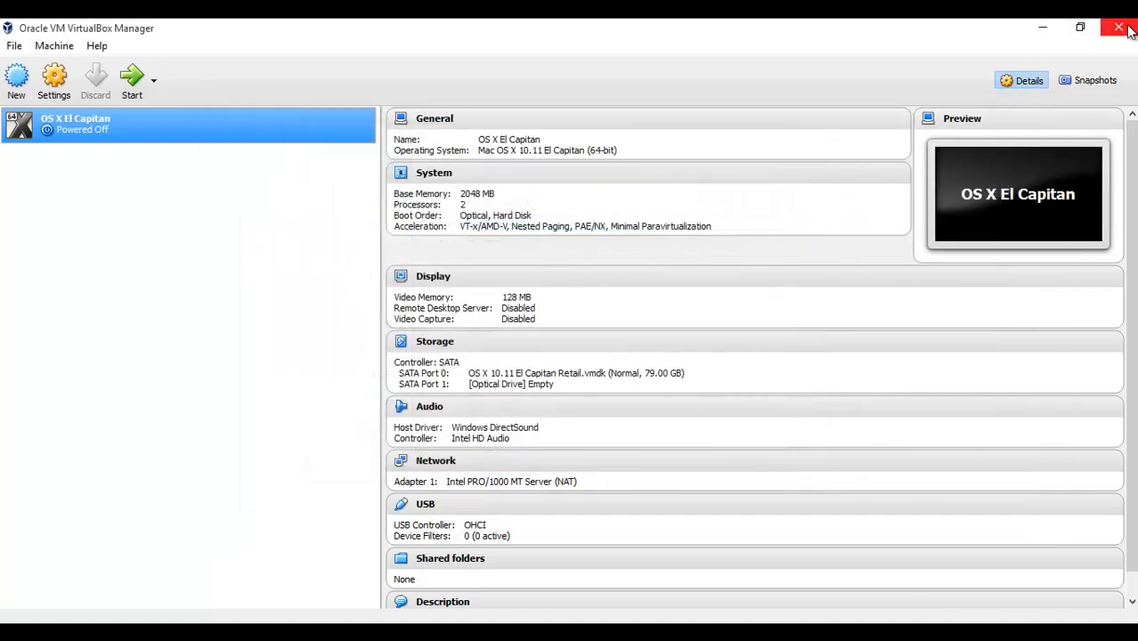
Step: Replace all 'OS X' with 'OS X El Capitan' and keep the notes open
click(1118, 27)
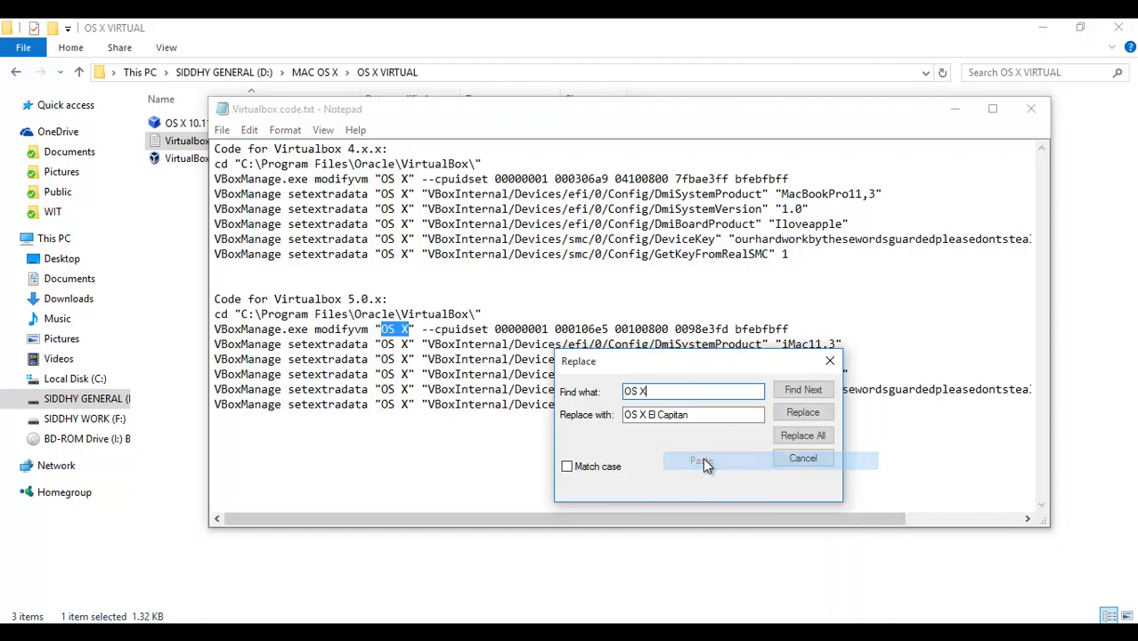
click(802, 436)
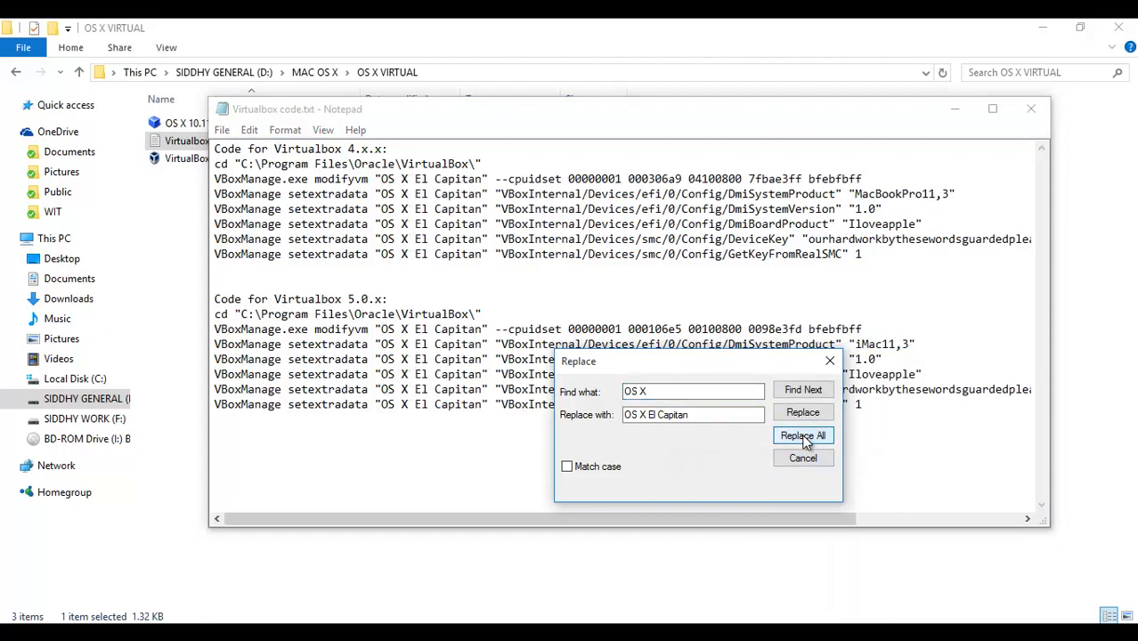
mouse_move(803, 457)
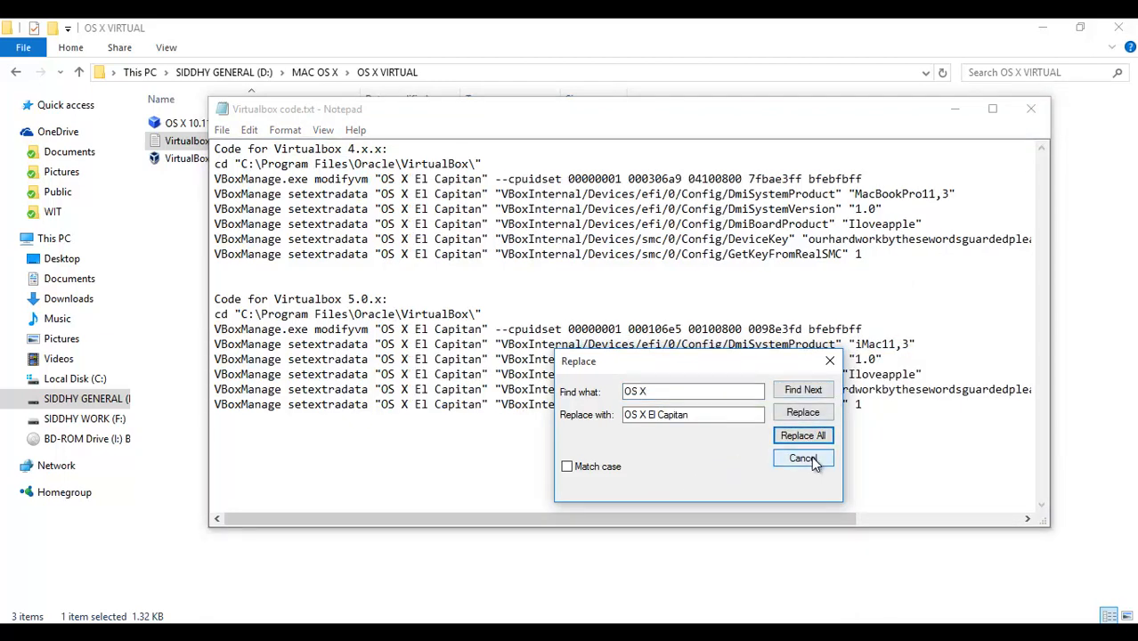
click(802, 458)
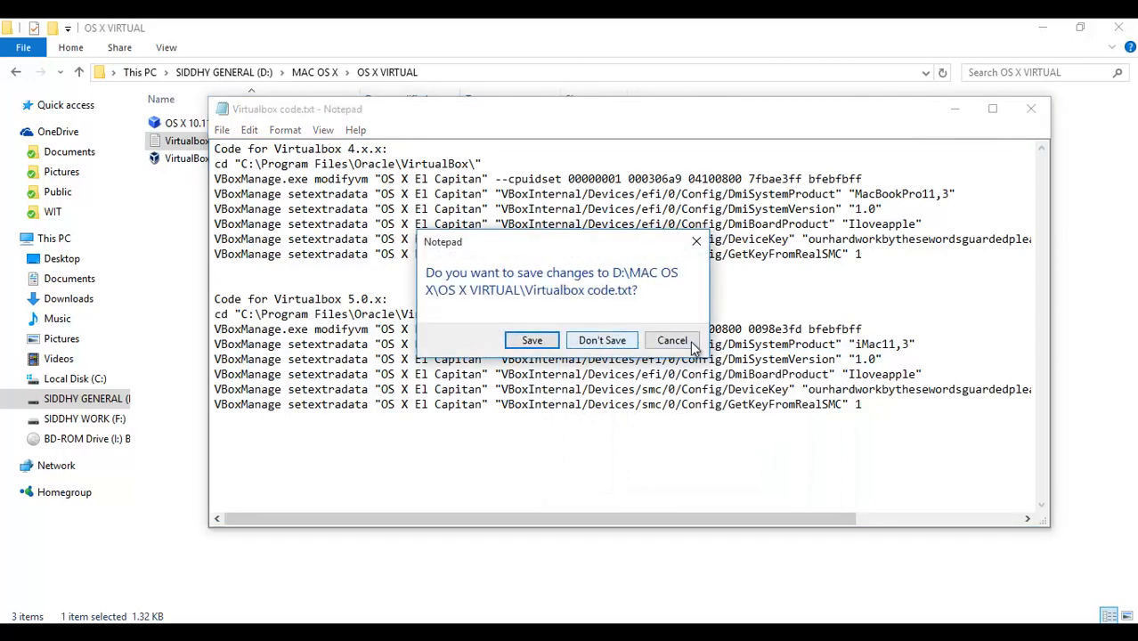
click(601, 340)
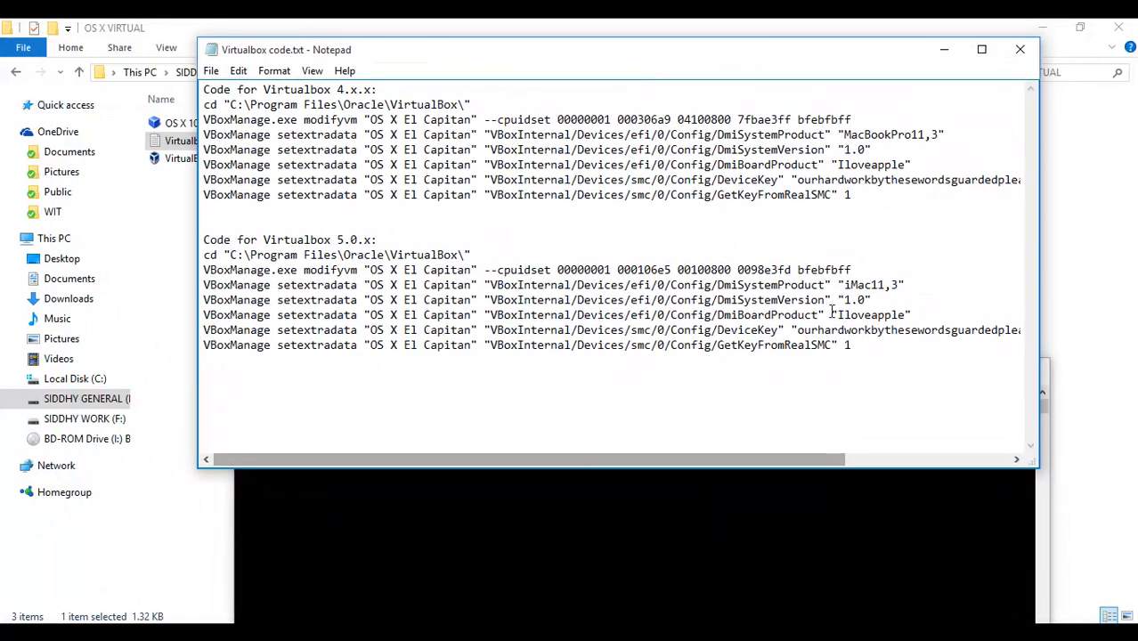
Step: Run the El Capitan VBoxManage commands, then close Notepad without saving
double_click(218, 281)
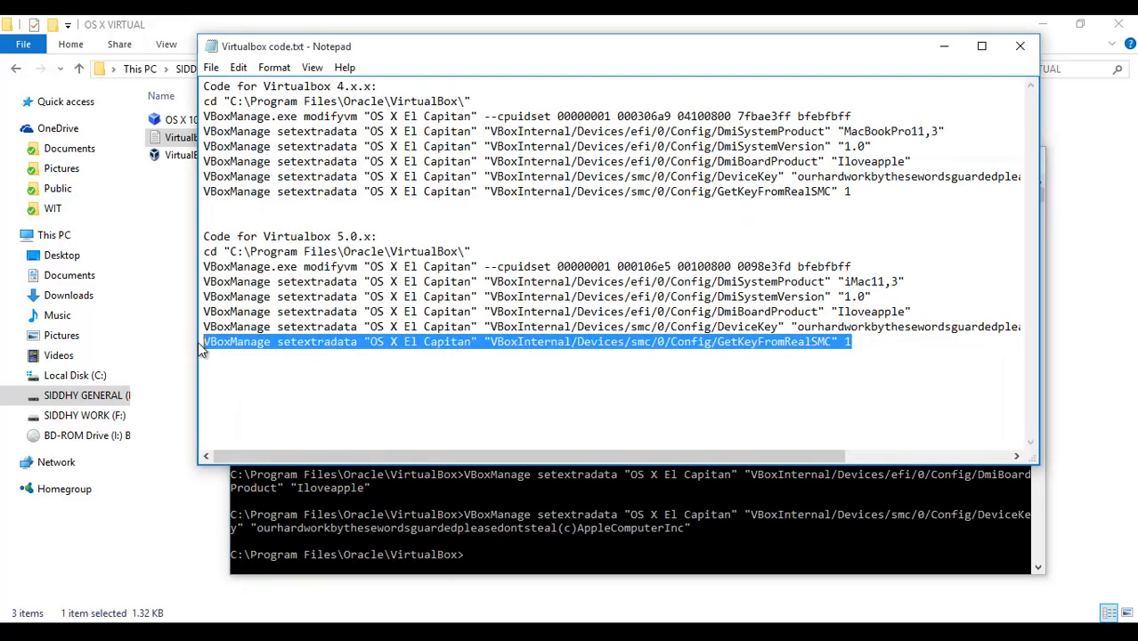
click(1020, 46)
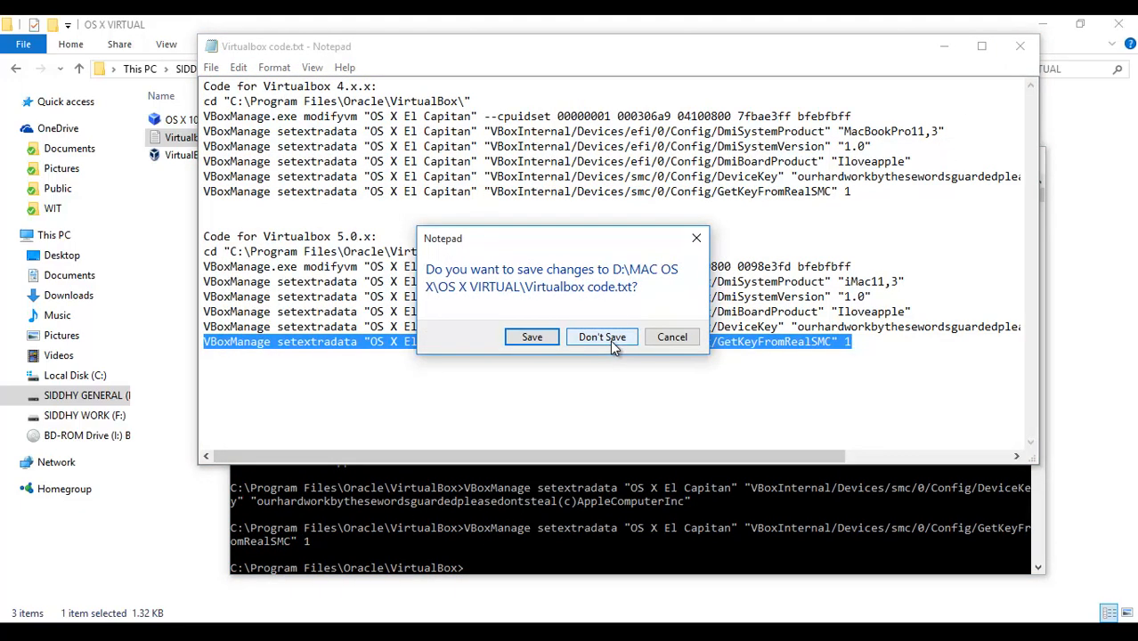
click(600, 337)
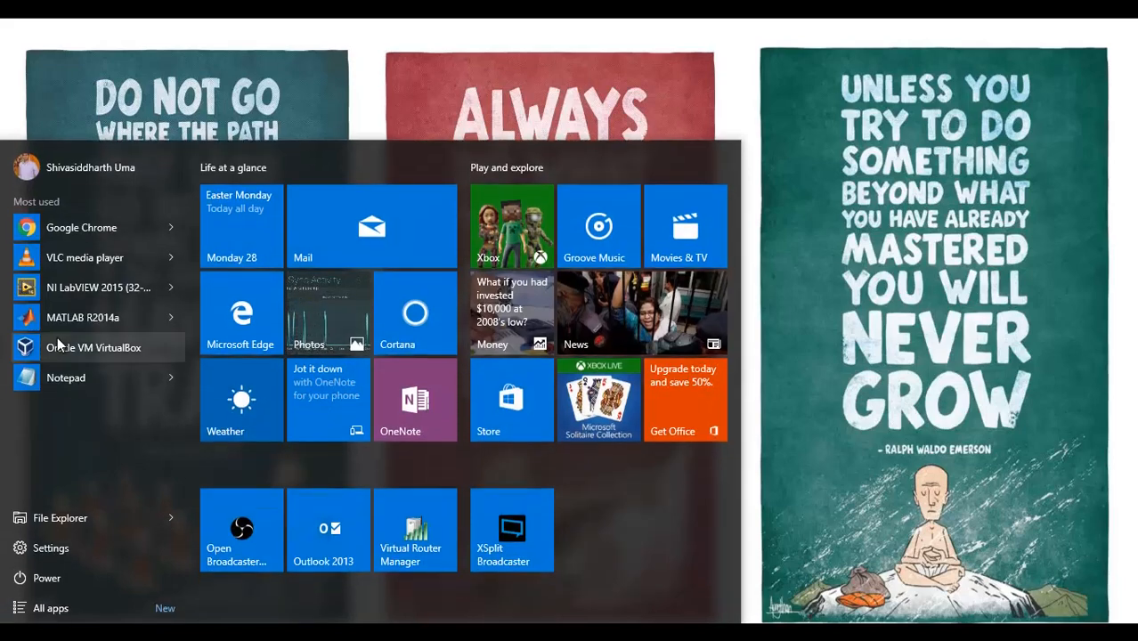
Step: Relaunch VirtualBox Manager from the Start menu and start the OS X El Capitan VM
click(94, 347)
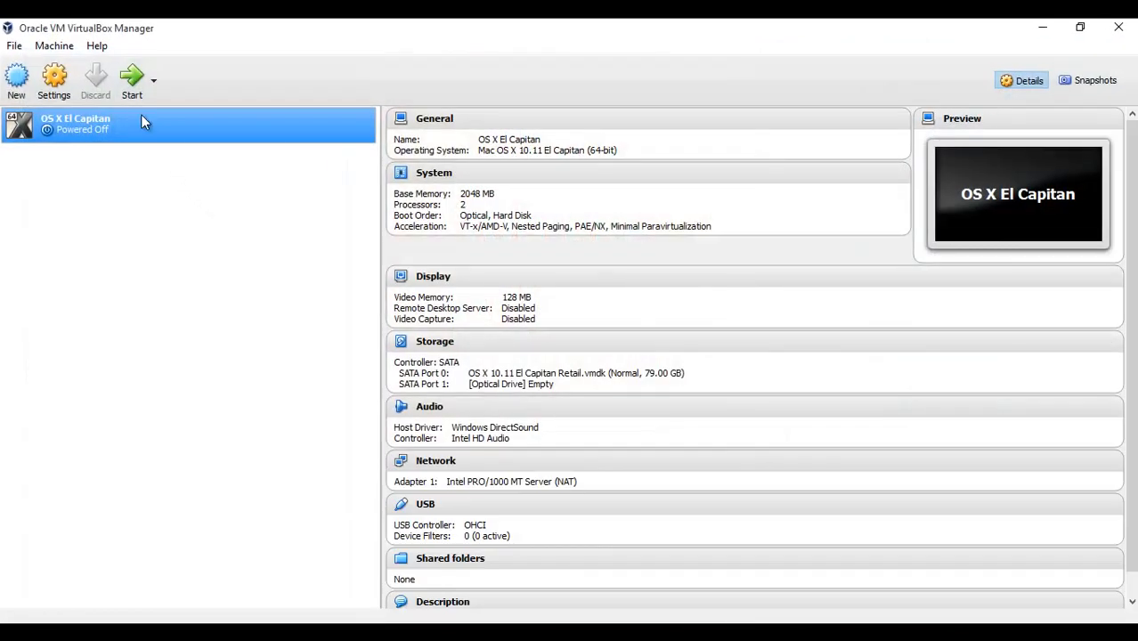
mouse_move(131, 80)
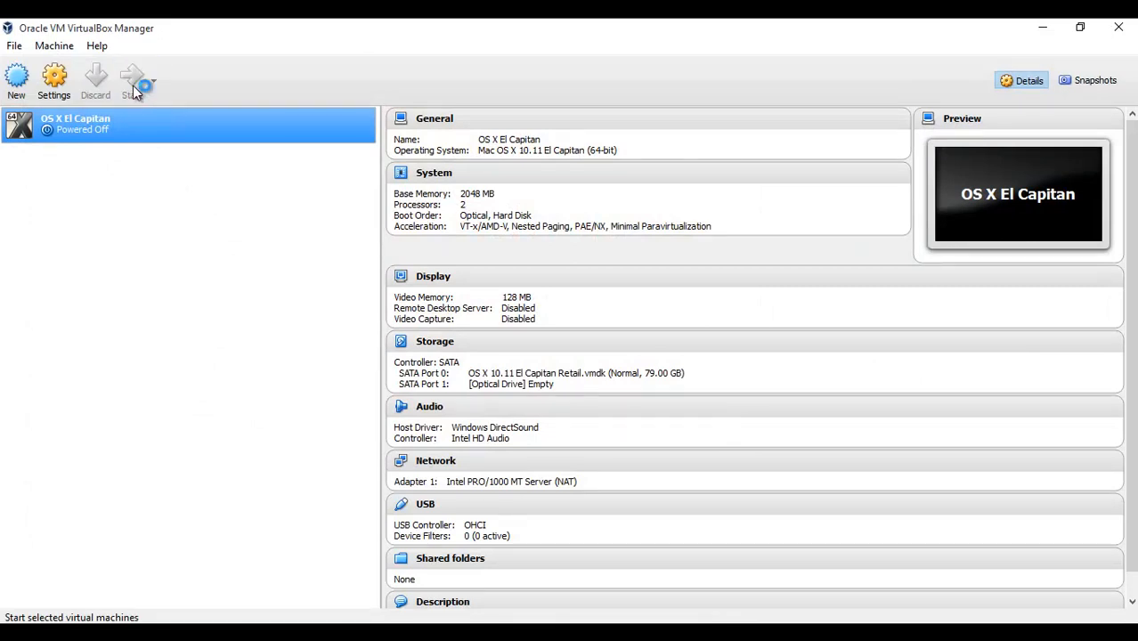
click(132, 80)
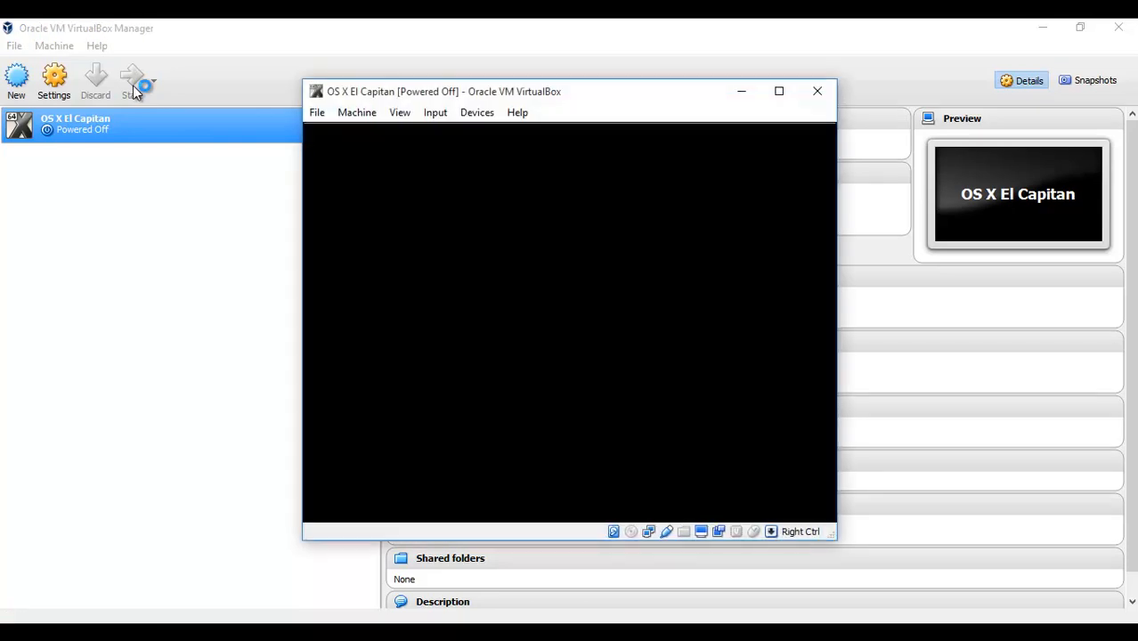
Step: Maximize the VM window and let the boot log finish at the Welcome screen
click(131, 80)
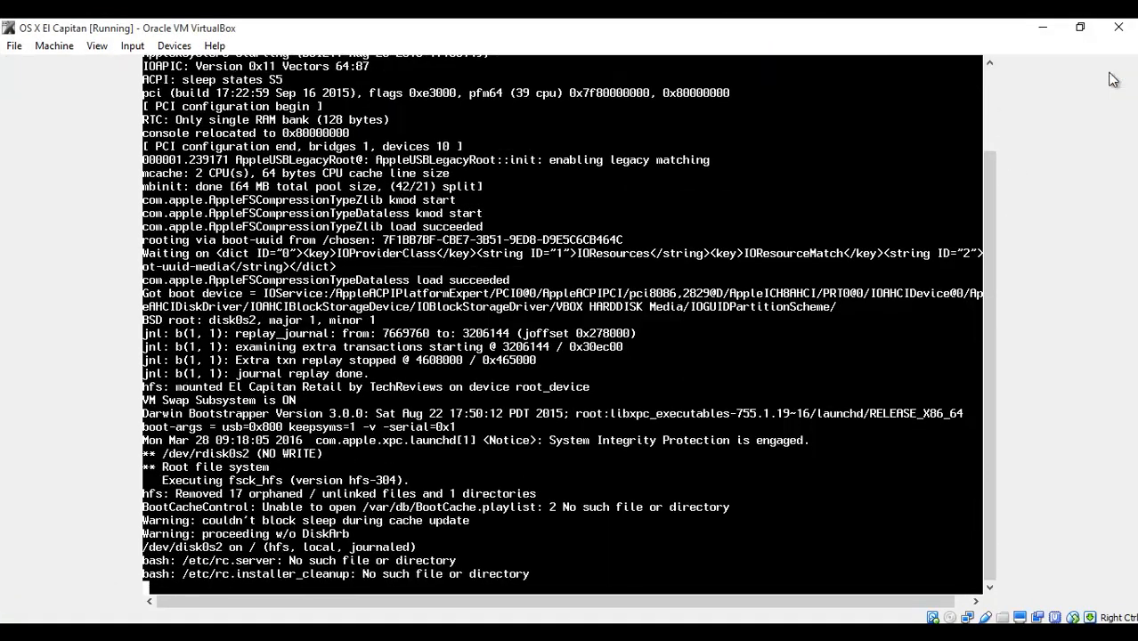
mouse_move(1010, 214)
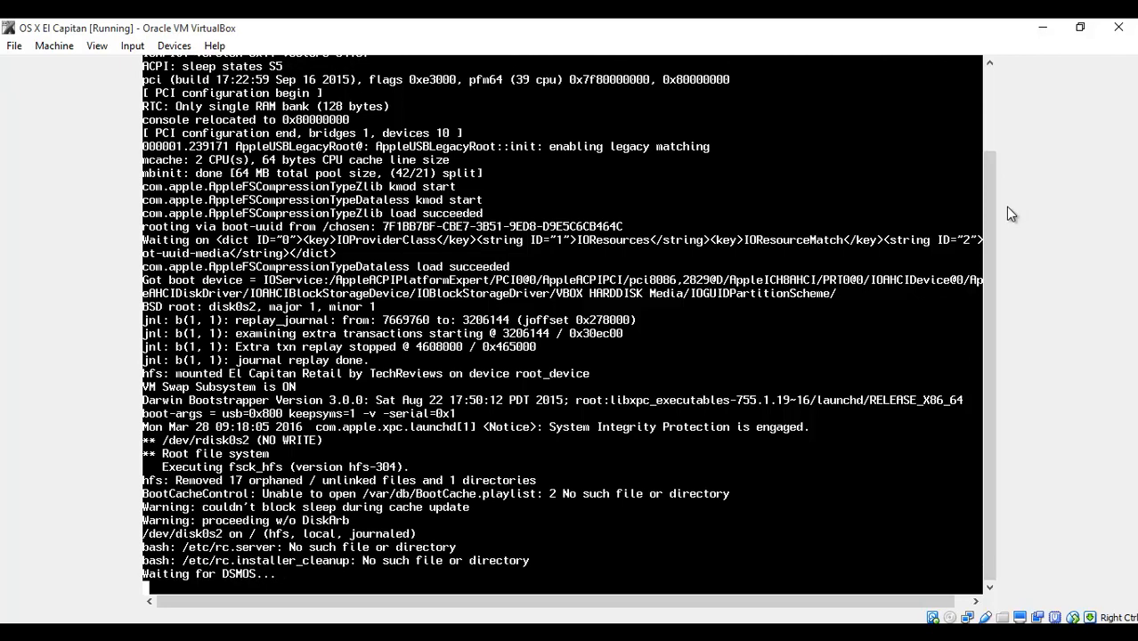
scroll(down, 3)
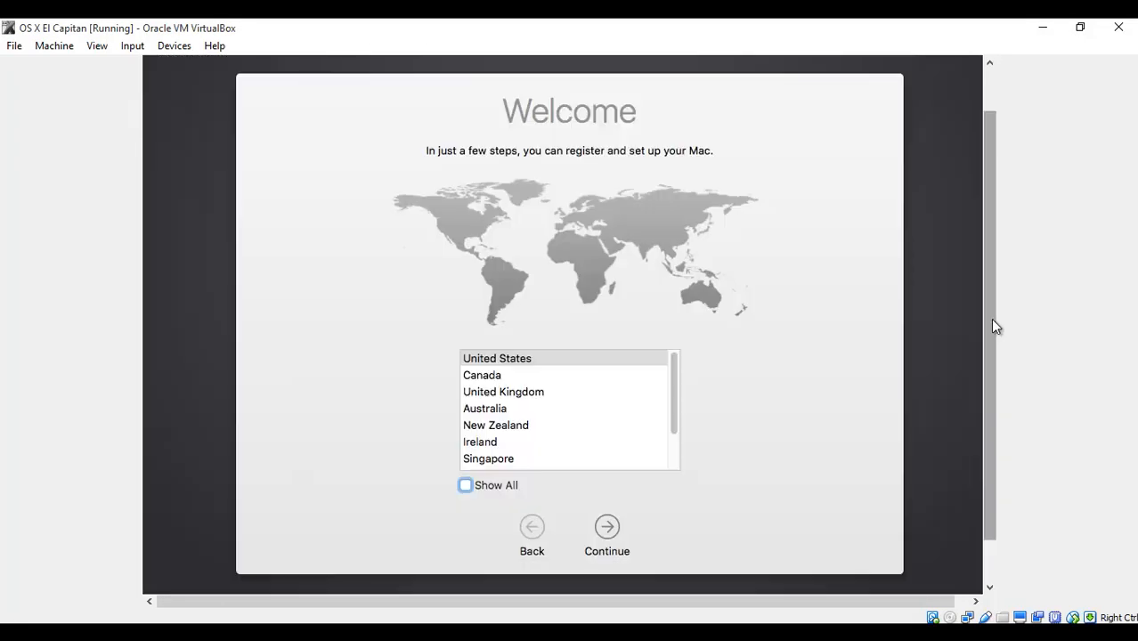
mouse_move(947, 349)
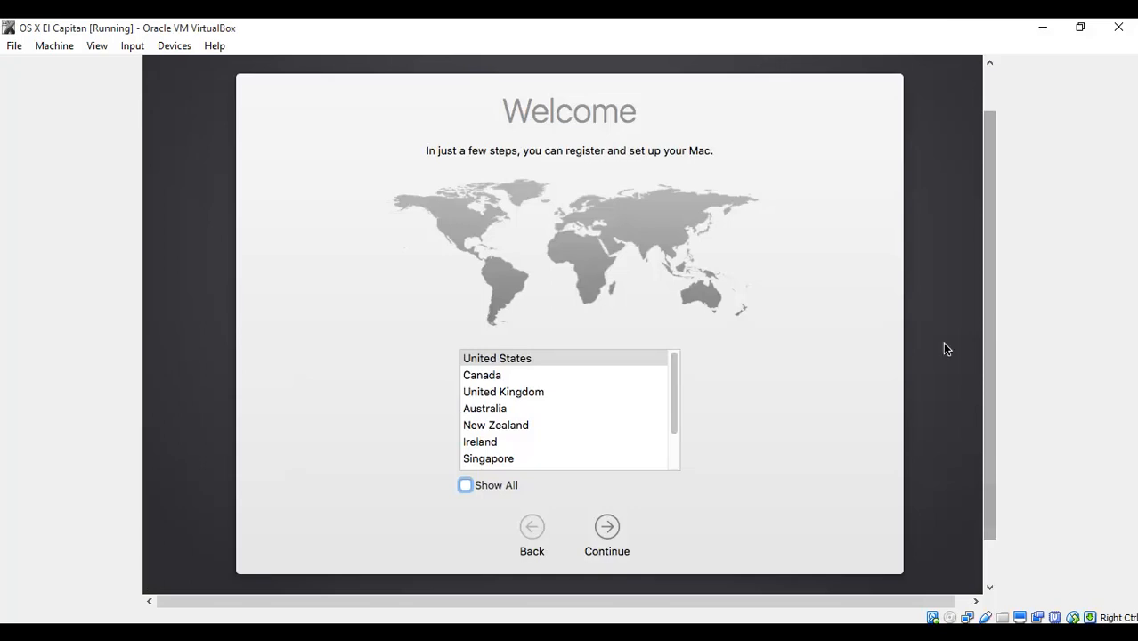
Step: Choose Ireland and a British keyboard, transfer no data, and decline Location Services
click(479, 440)
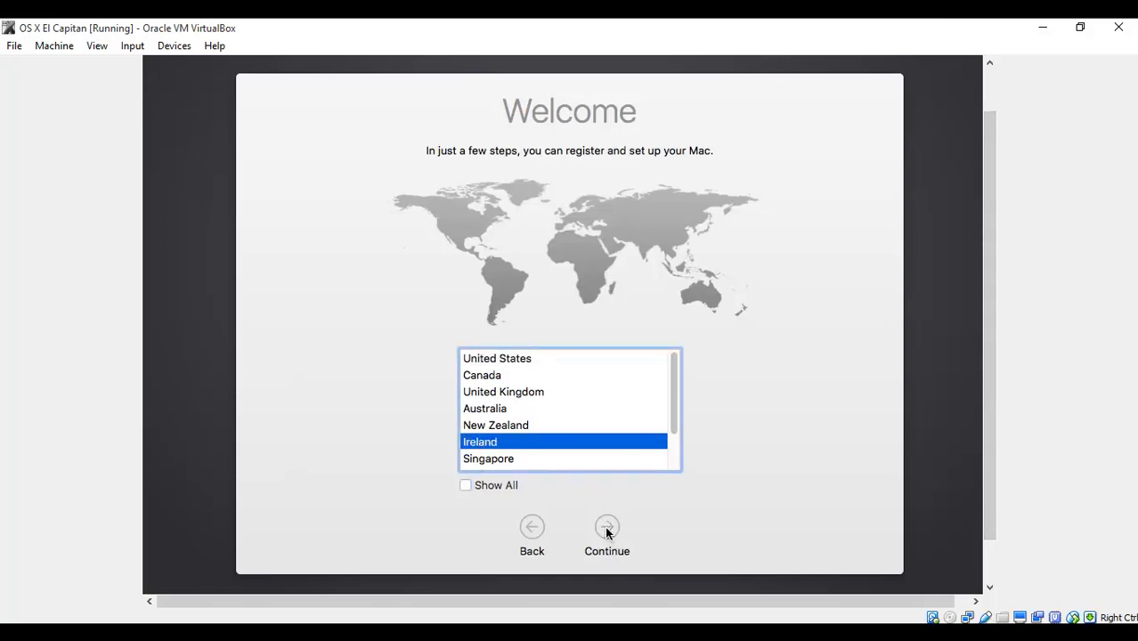
click(606, 526)
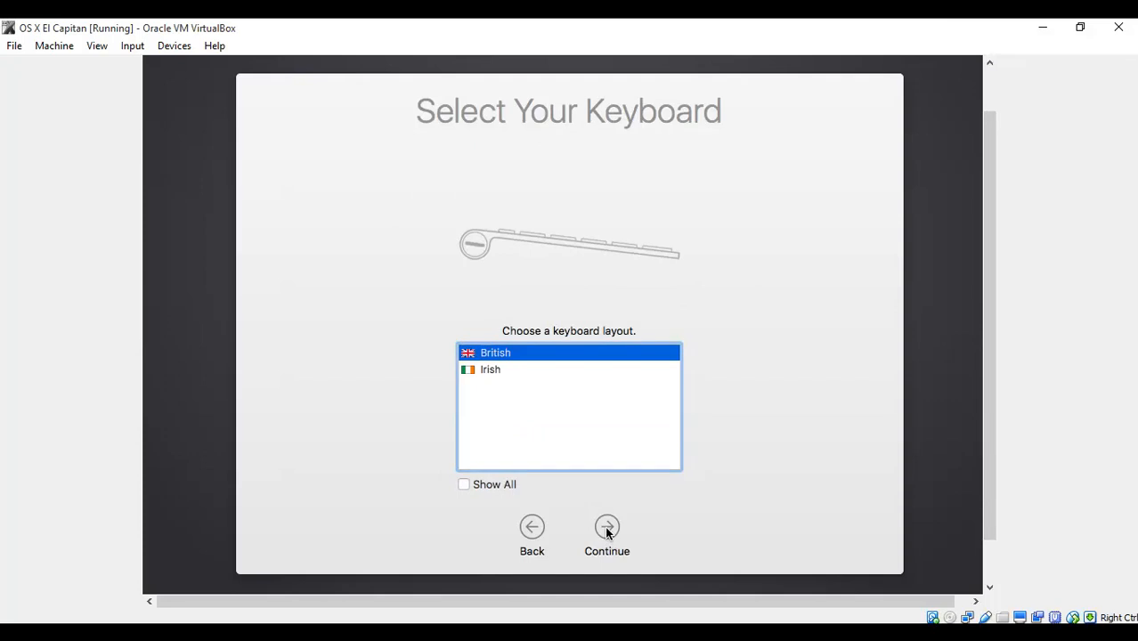
click(606, 526)
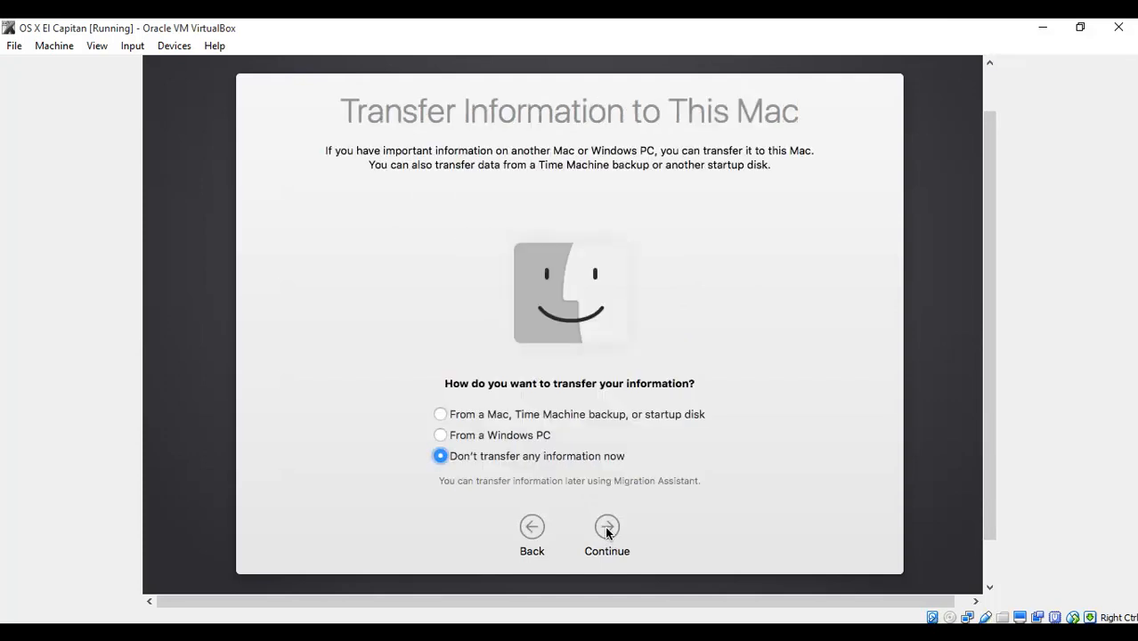
mouse_move(618, 544)
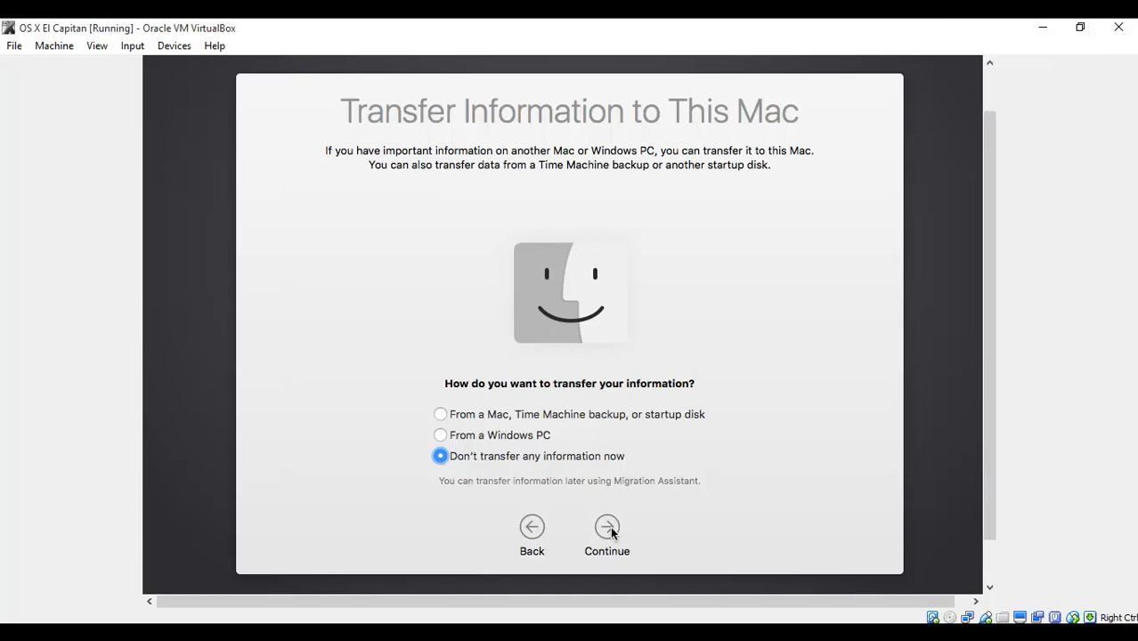
click(606, 526)
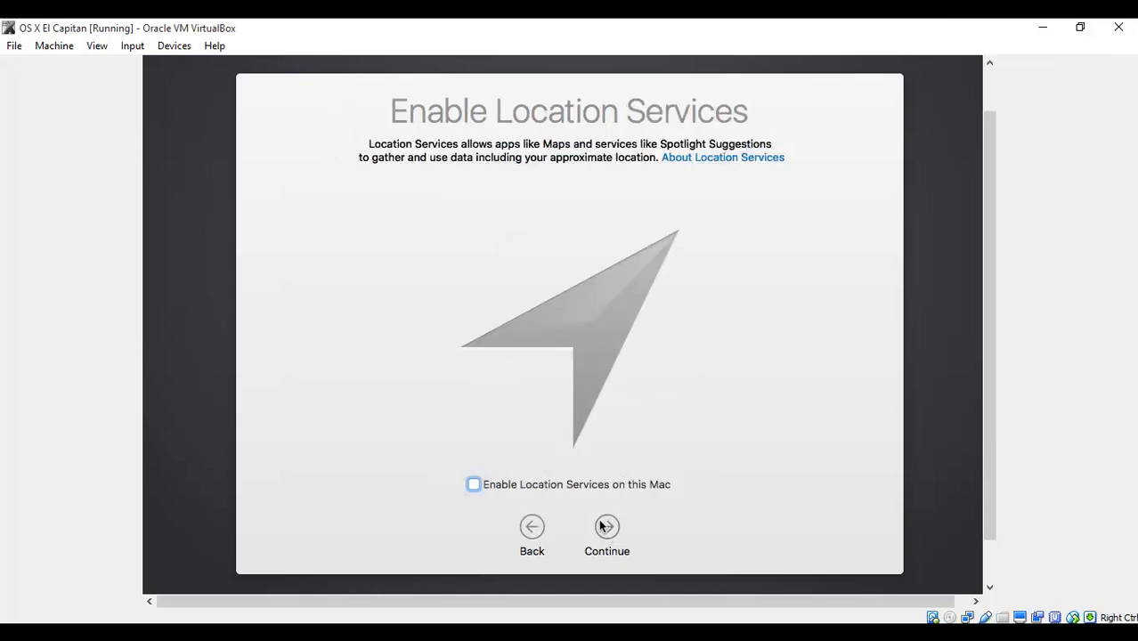
mouse_move(604, 505)
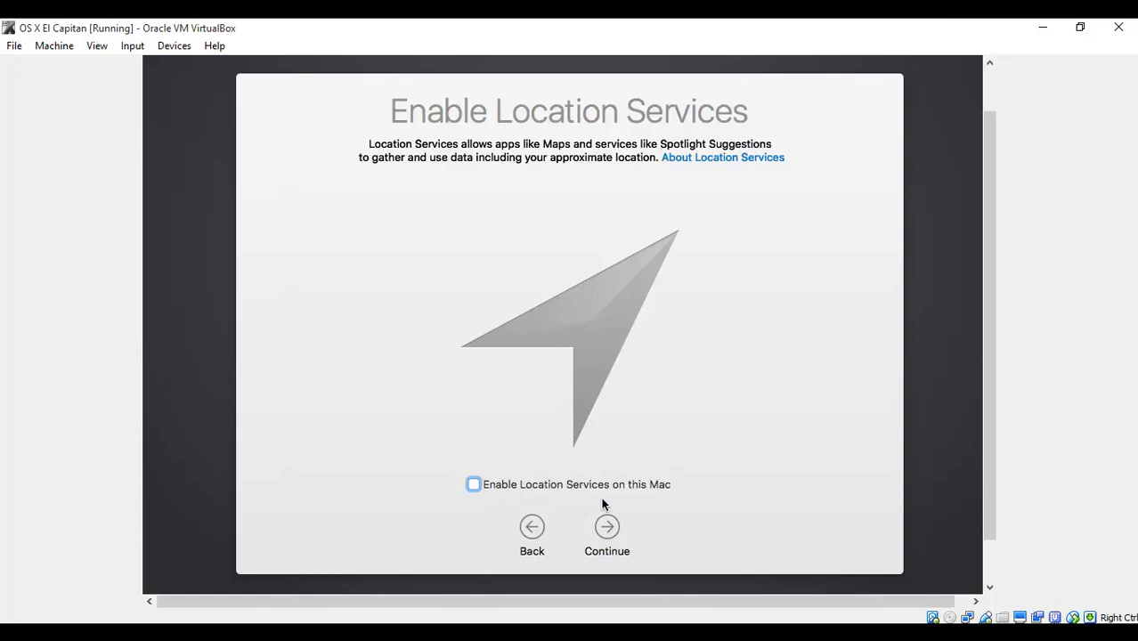
click(606, 526)
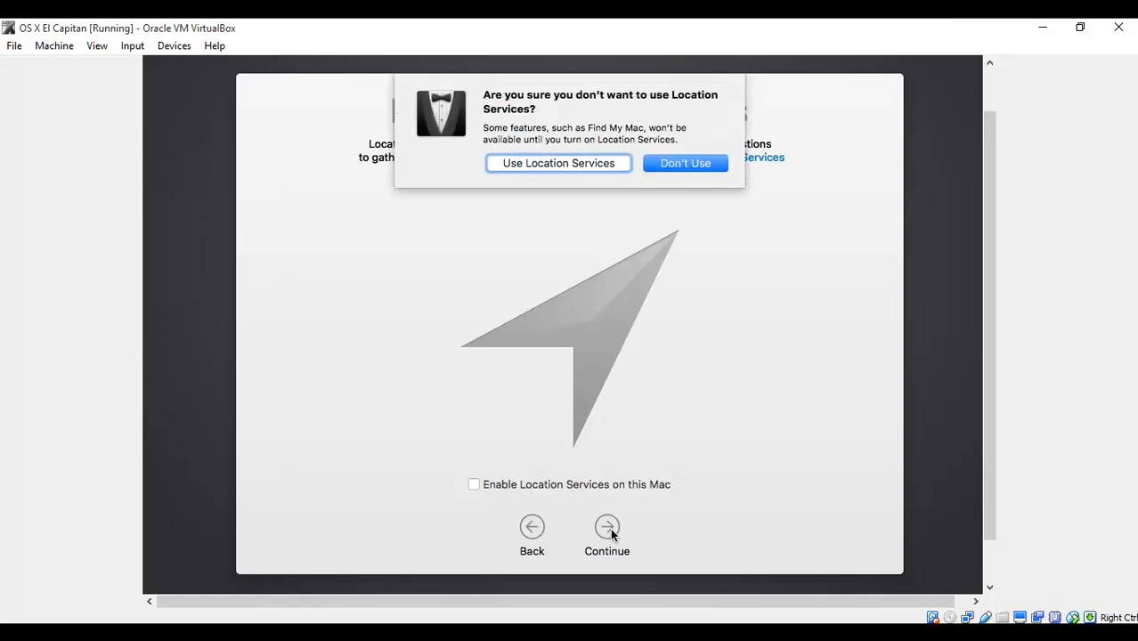
mouse_move(681, 173)
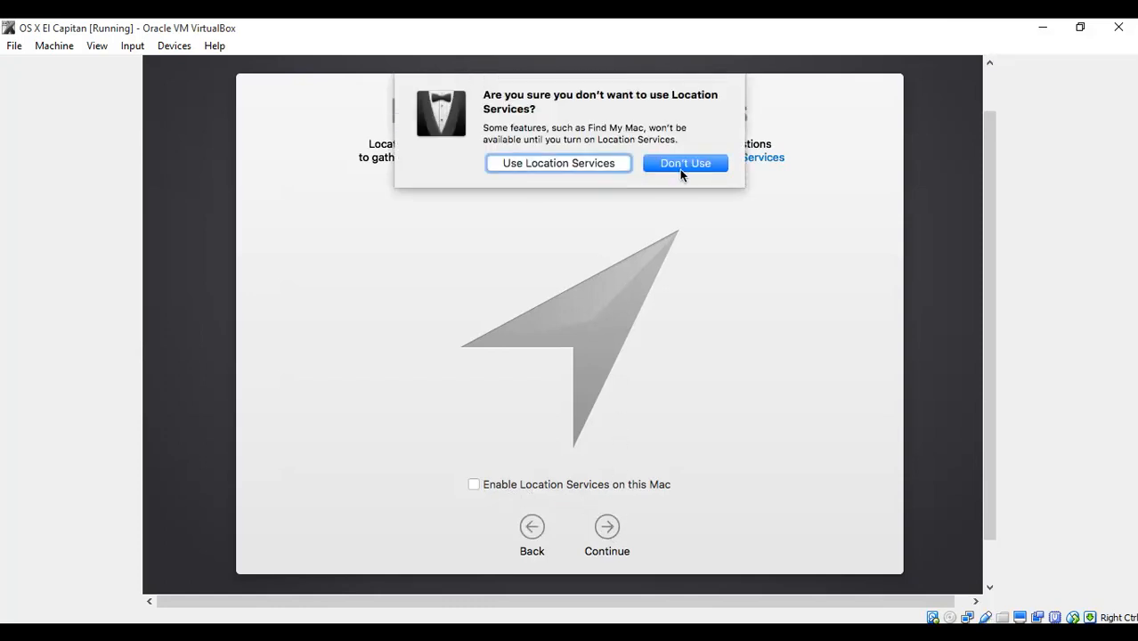
click(686, 163)
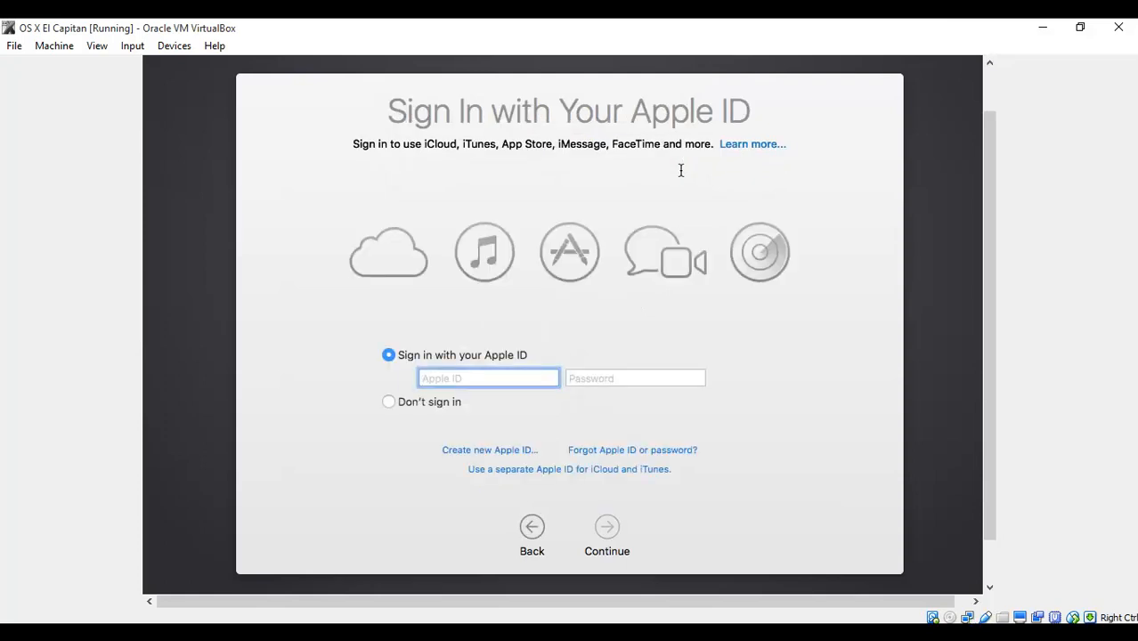
Step: Skip Apple ID sign-in and agree to the OS X Terms and Conditions
click(388, 402)
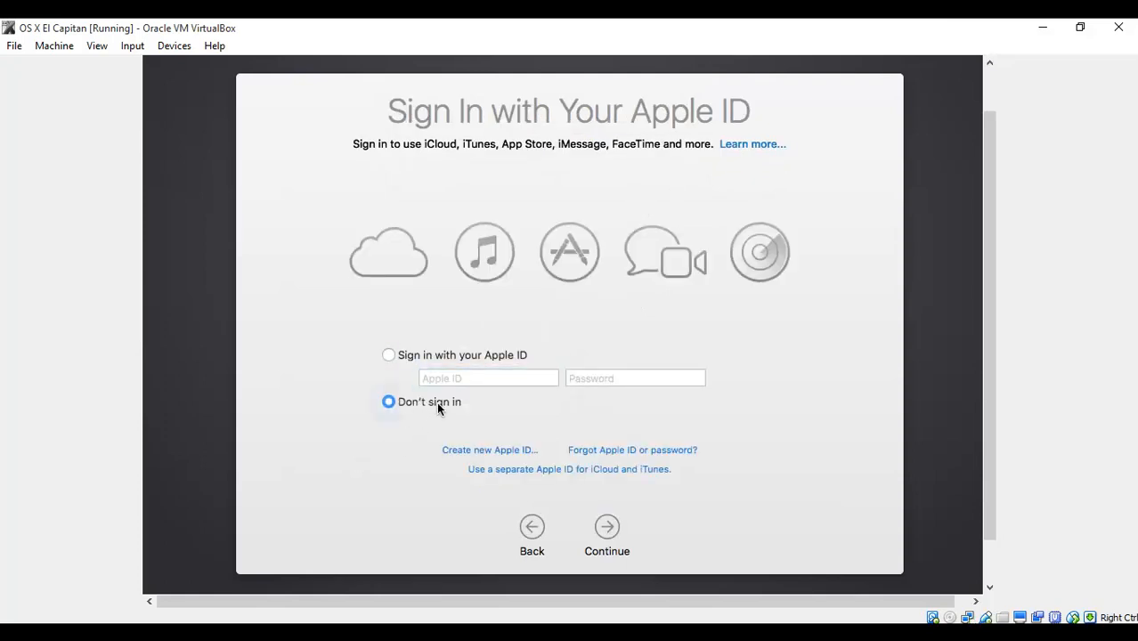
mouse_move(628, 539)
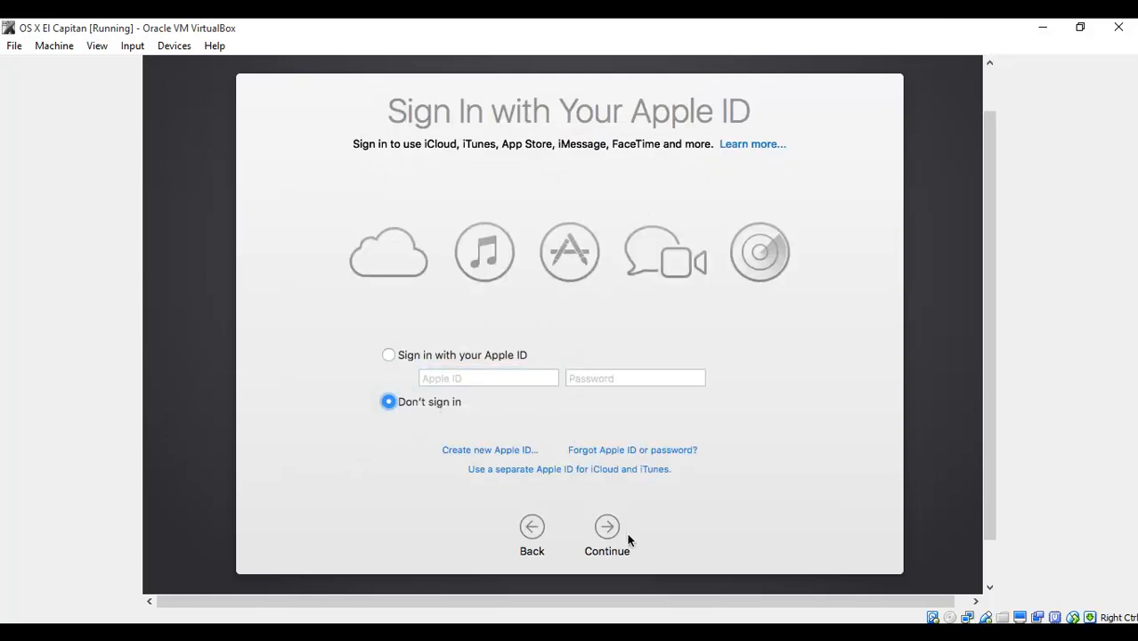
click(606, 526)
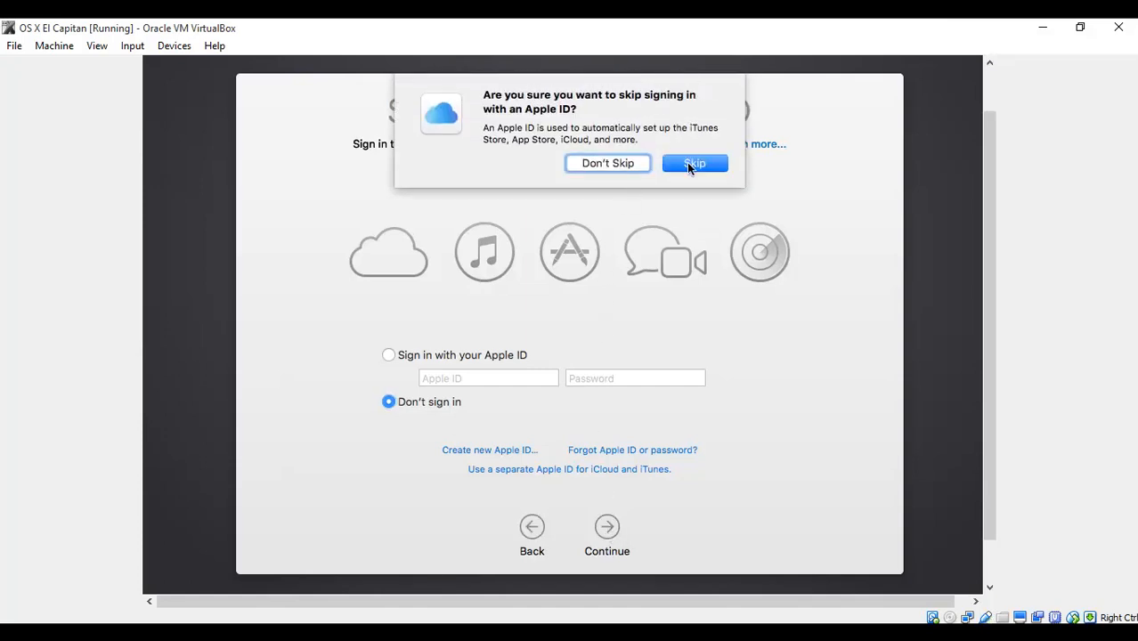
click(694, 163)
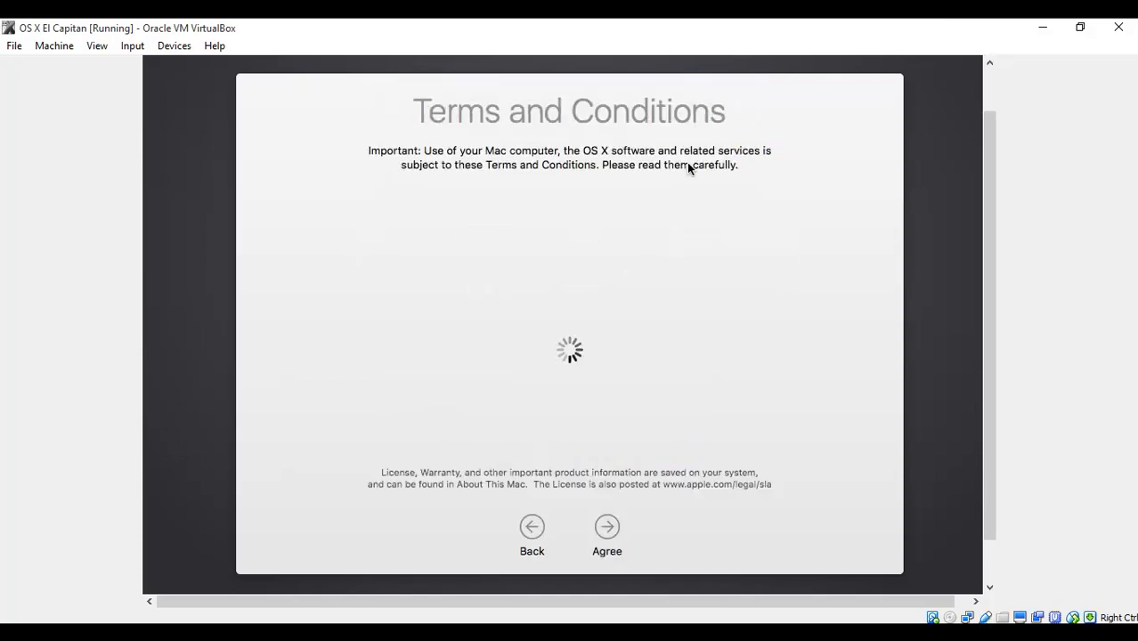
mouse_move(708, 392)
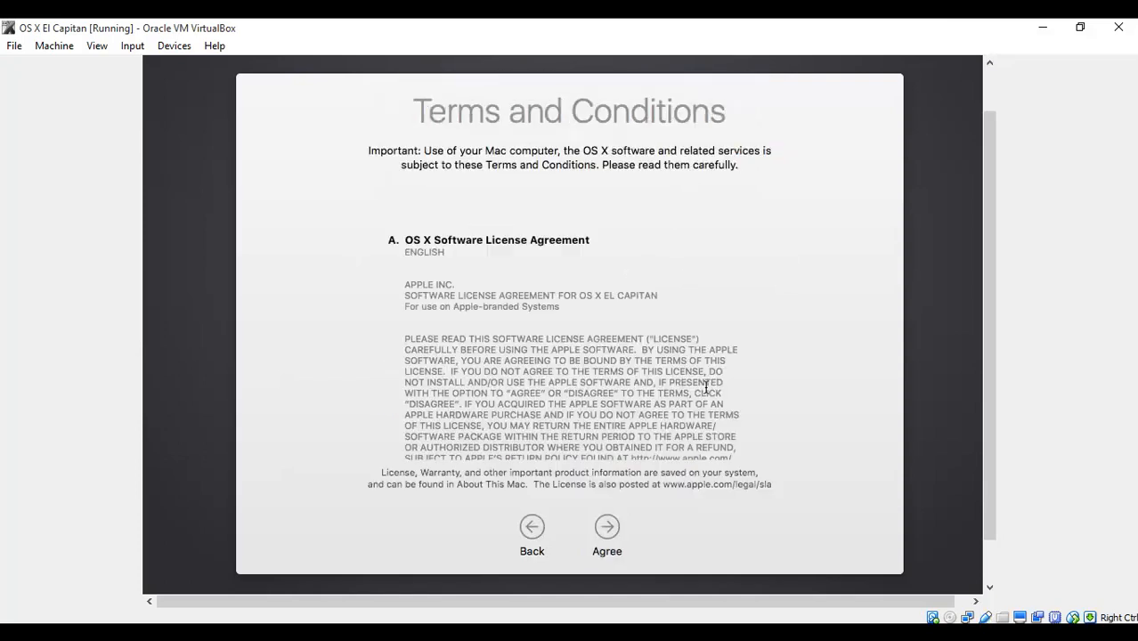
mouse_move(602, 359)
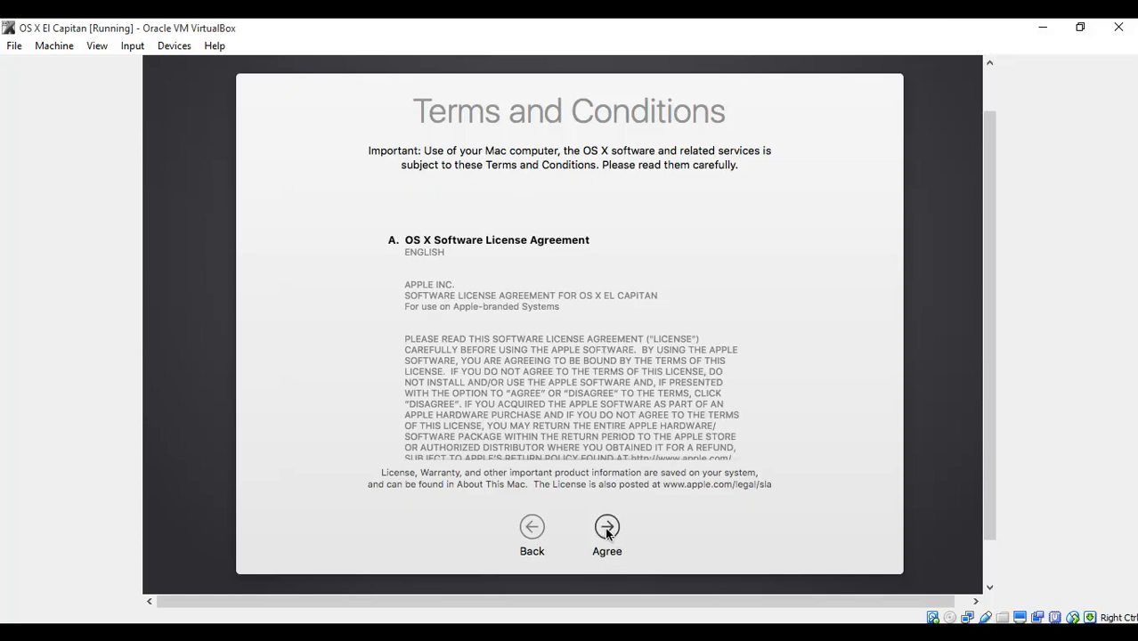
click(606, 526)
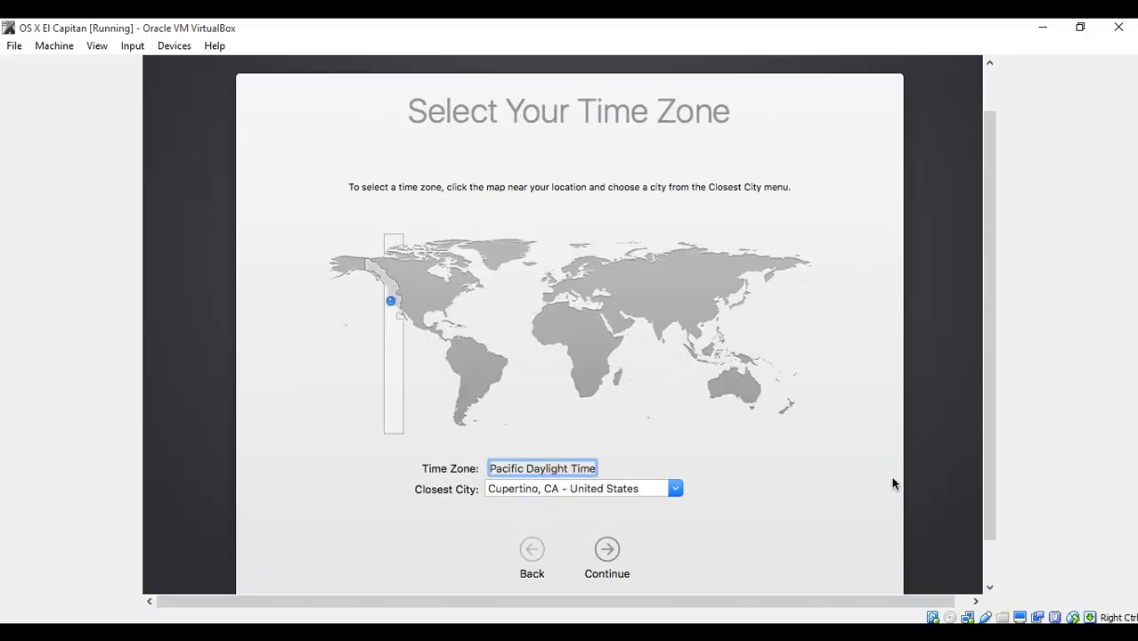
mouse_move(605, 472)
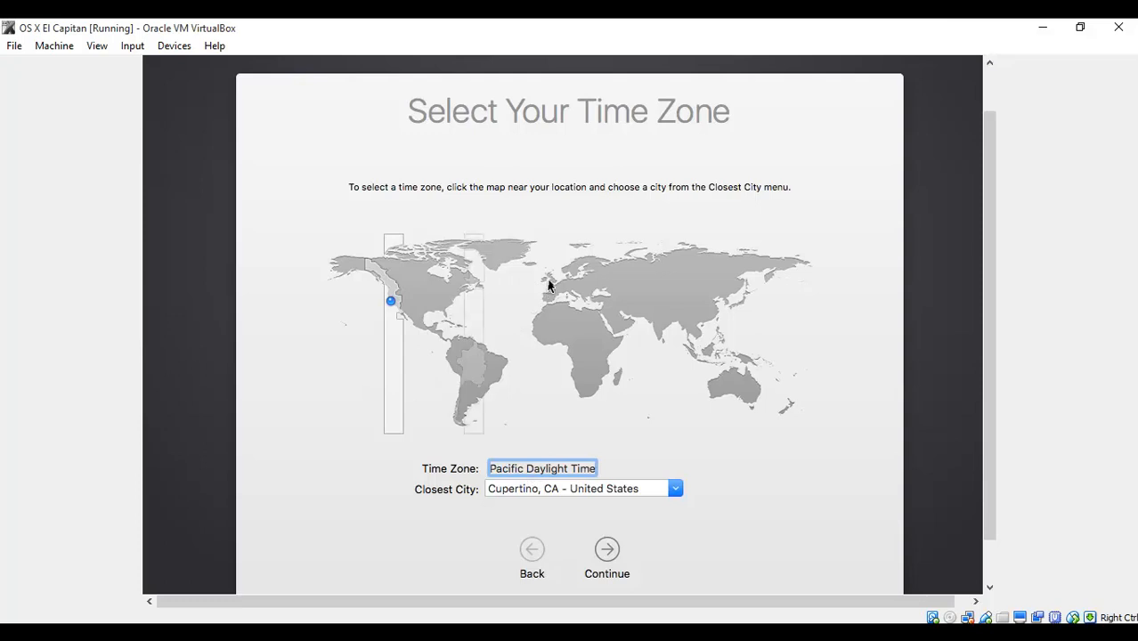
Step: Set the time zone to Dublin, Ireland on the map and continue
click(549, 281)
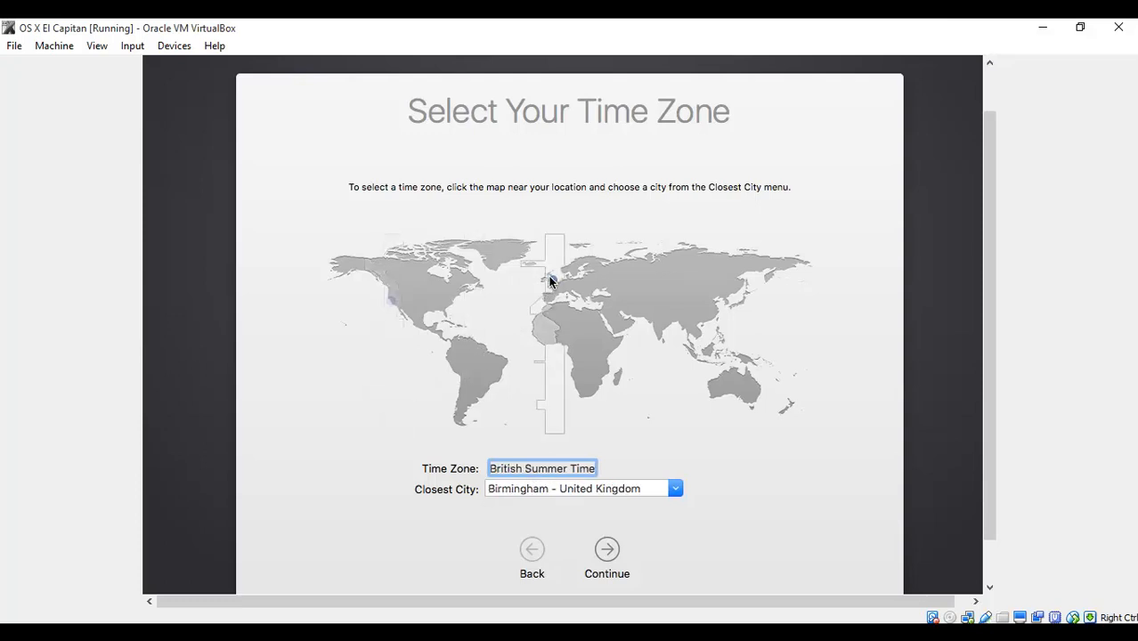
click(552, 281)
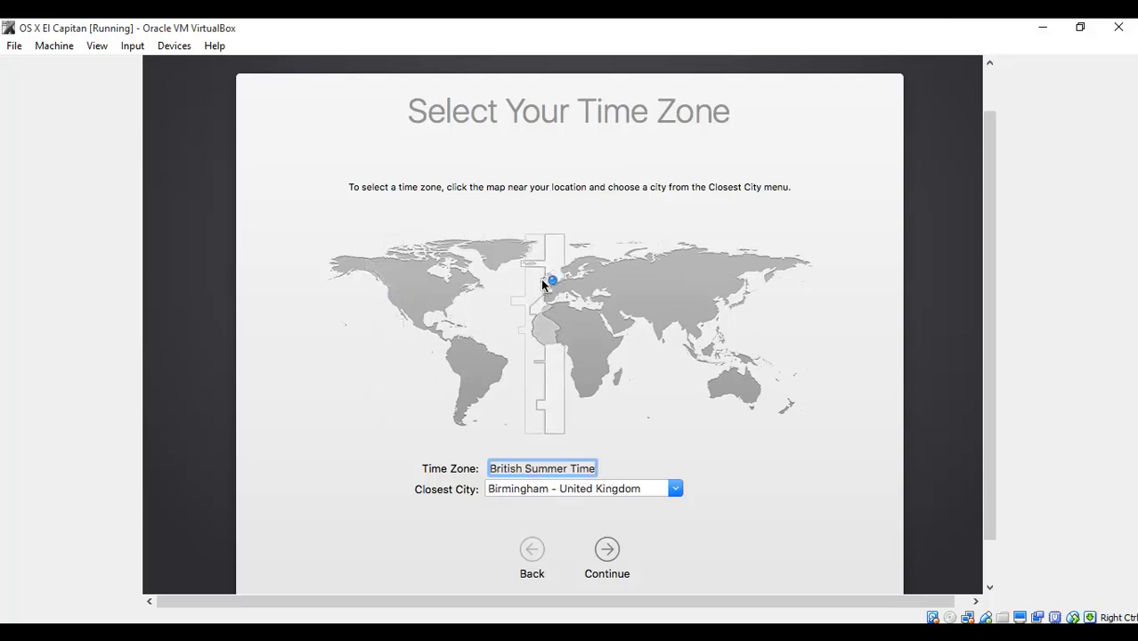
click(548, 280)
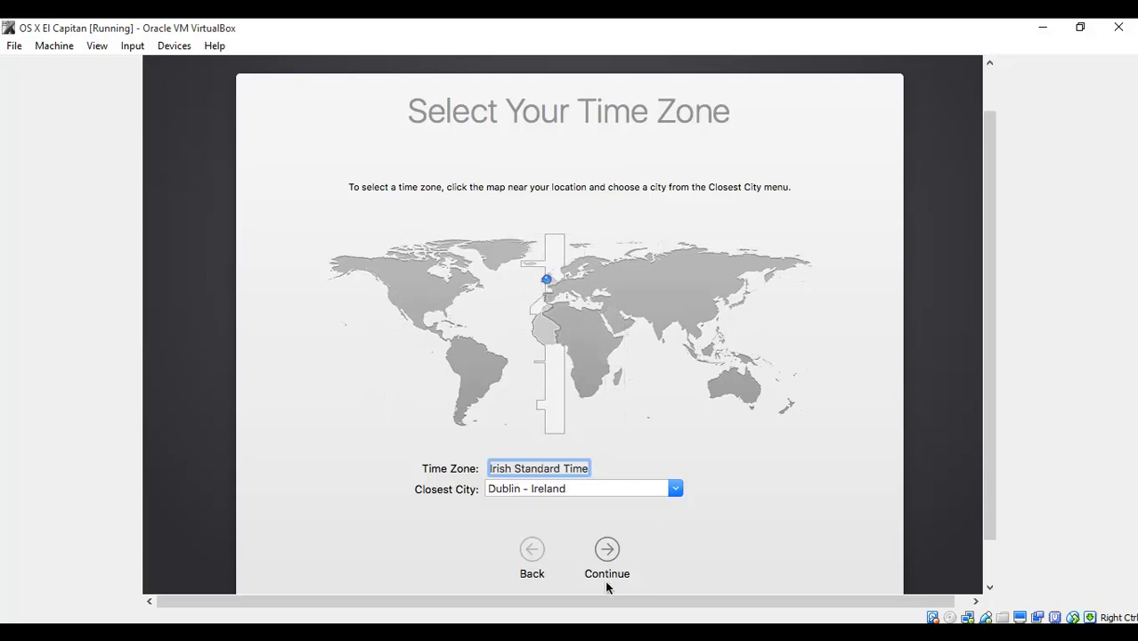
click(606, 549)
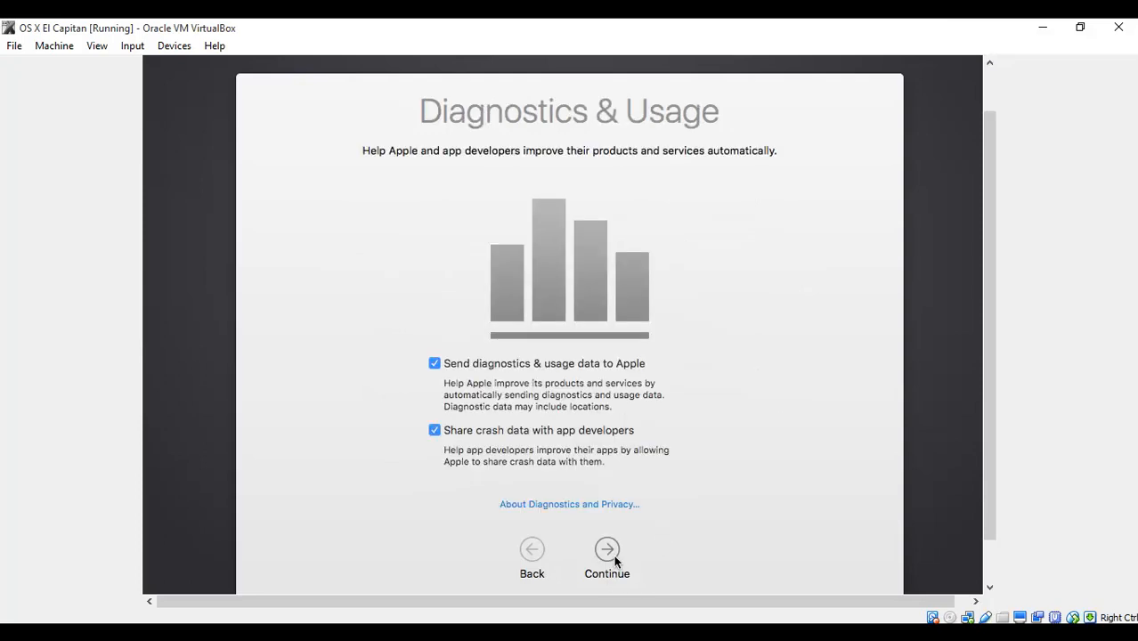
Step: Uncheck diagnostics and crash data sharing, then finish setup
click(434, 430)
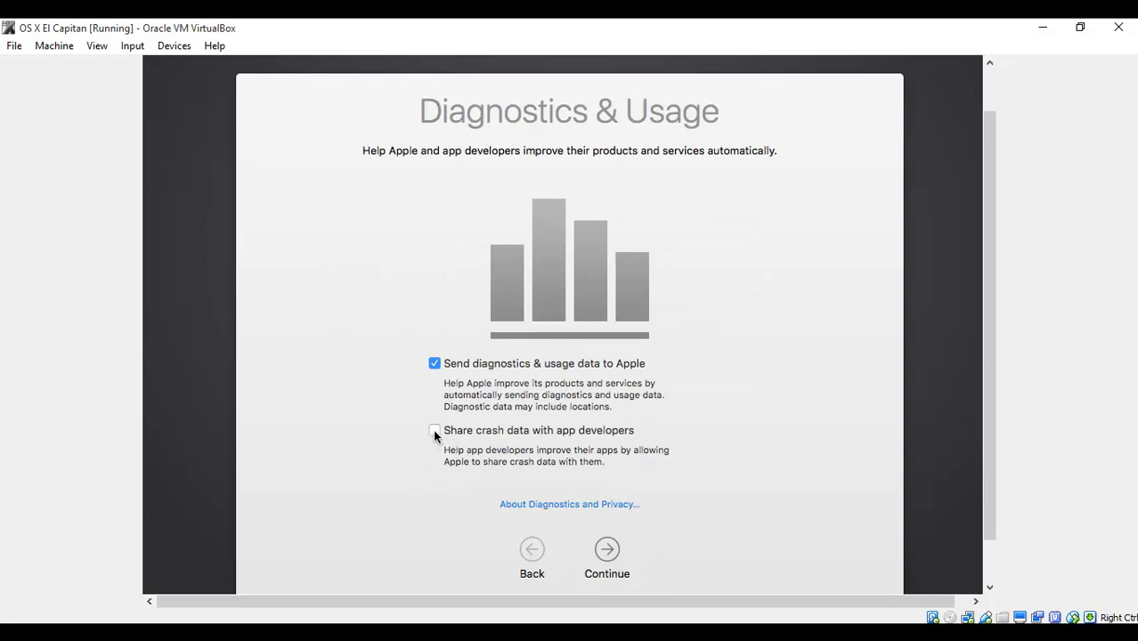
click(434, 363)
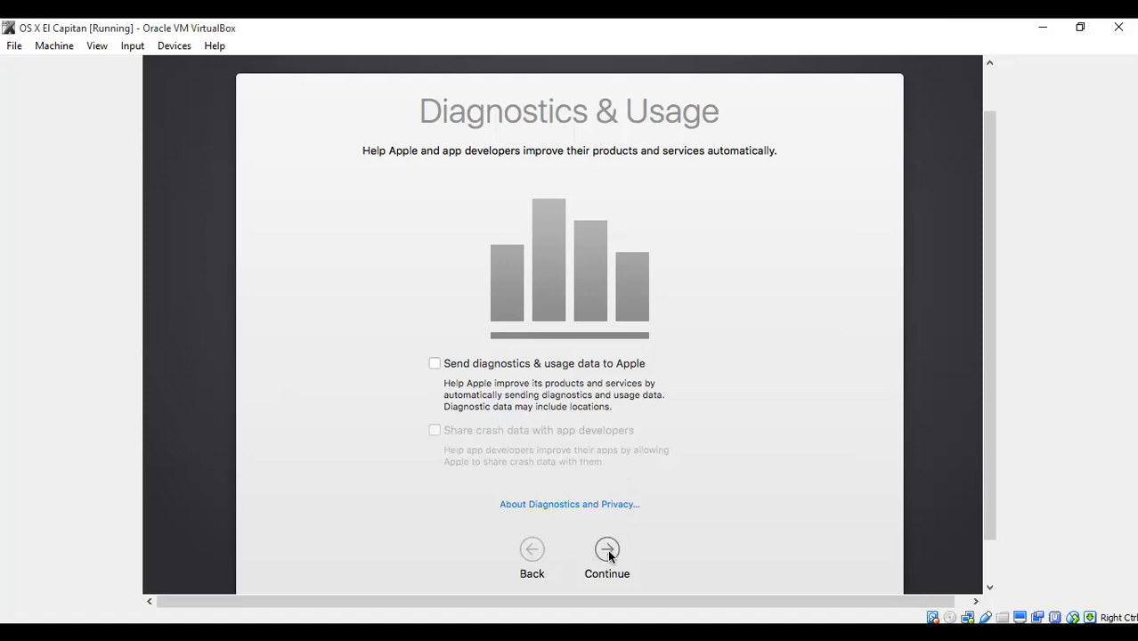
click(606, 549)
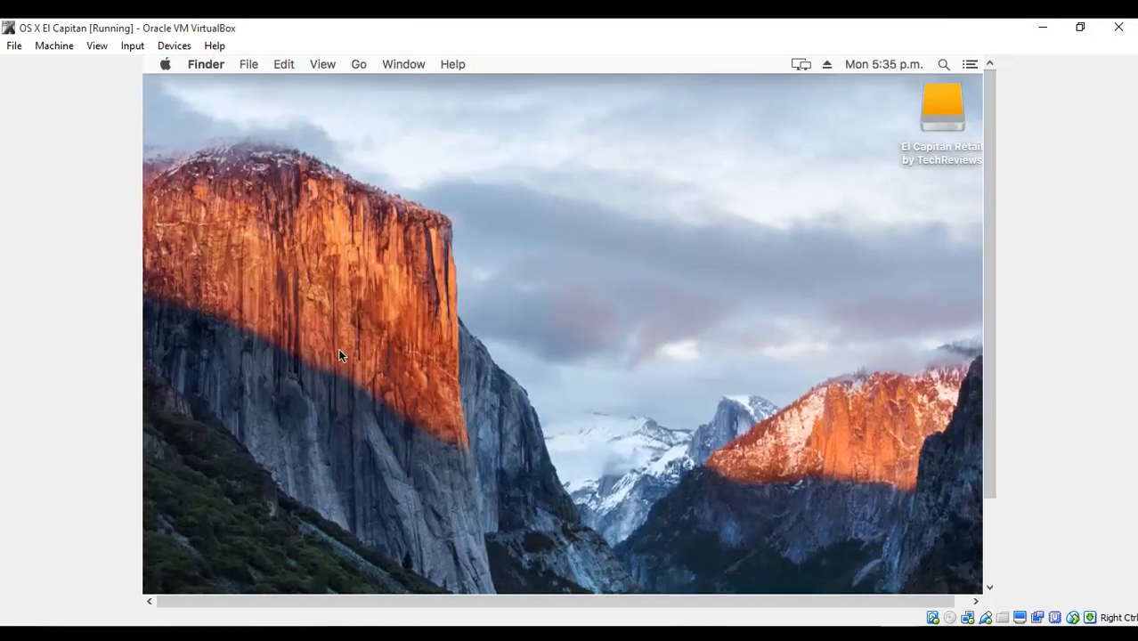
mouse_move(325, 345)
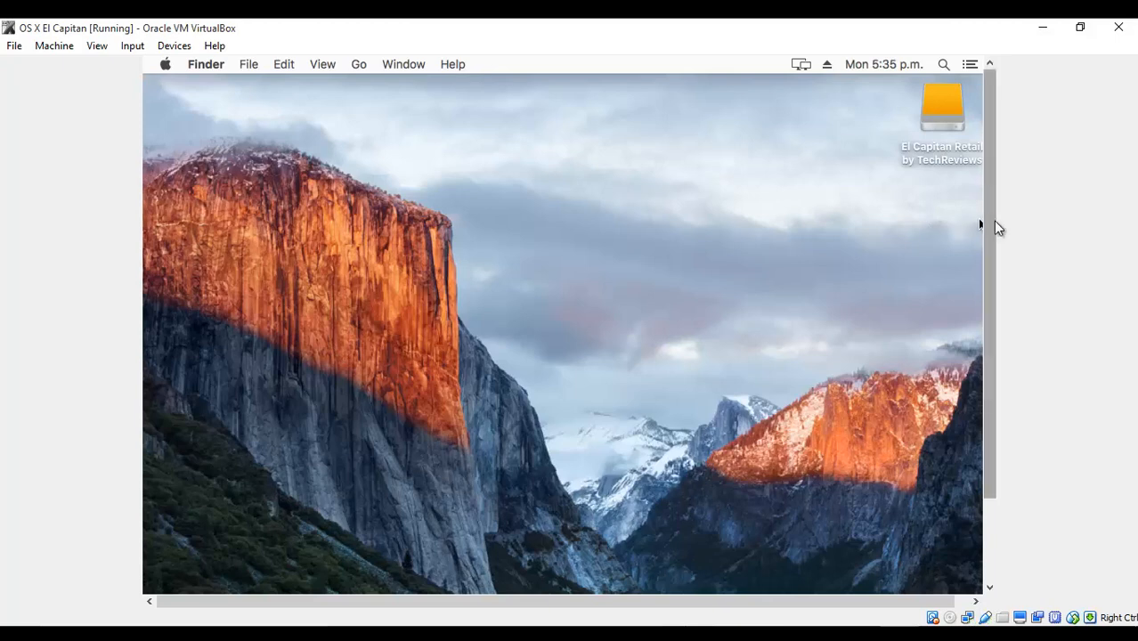
scroll(down, 3)
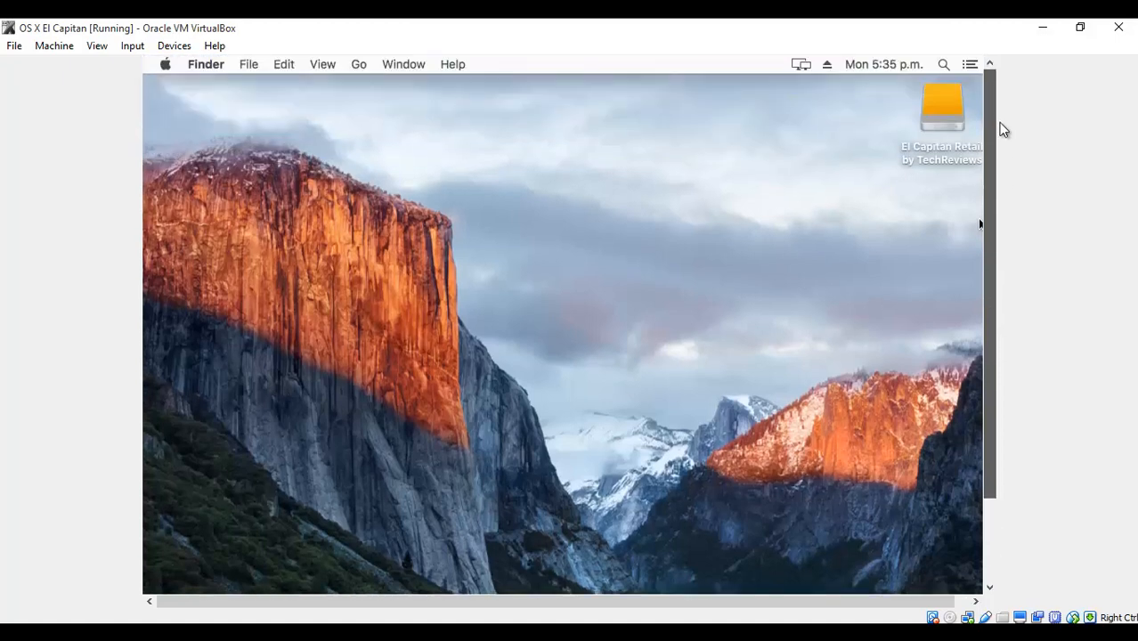
mouse_move(827, 226)
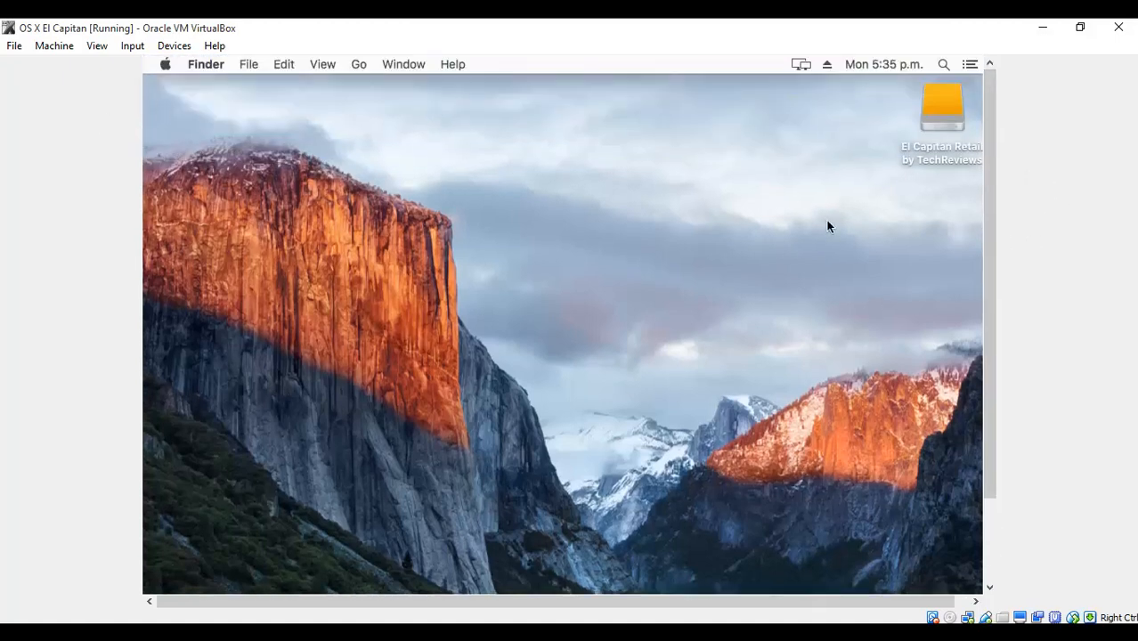
mouse_move(801, 225)
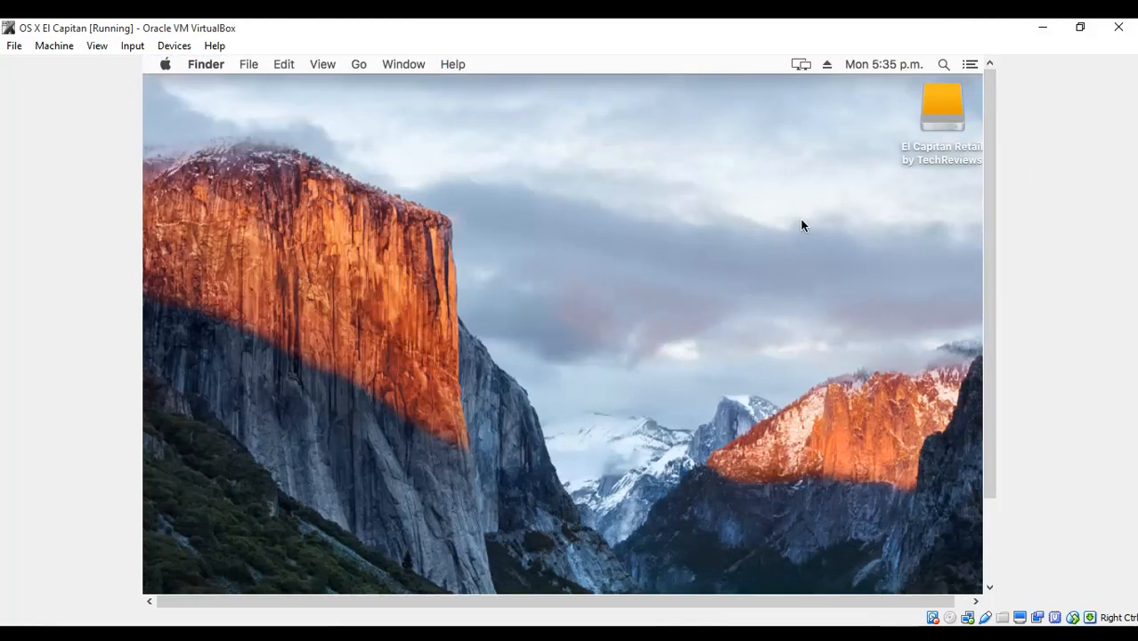